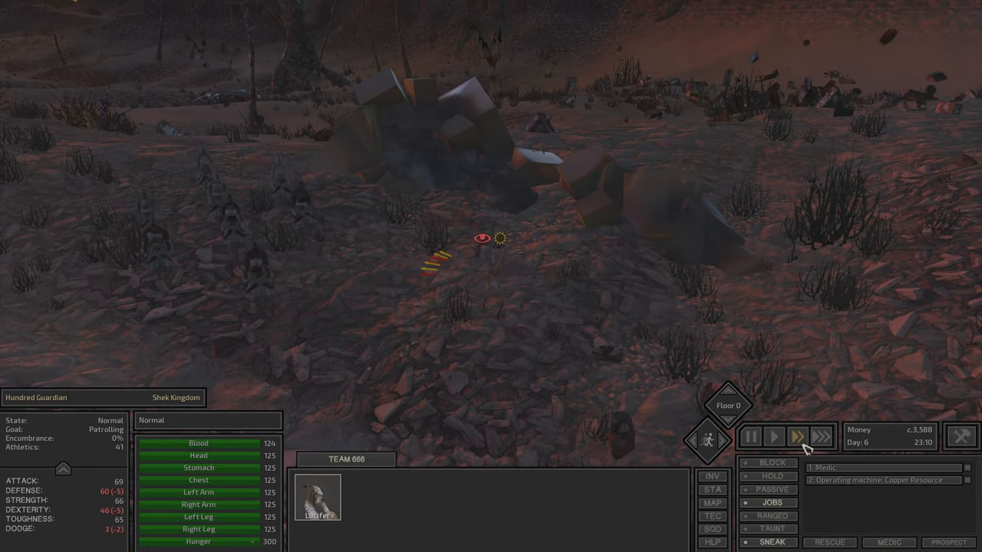
# Select Lucifer and send him via the world map to the Shek town of Admag
pyautogui.click(819, 435)
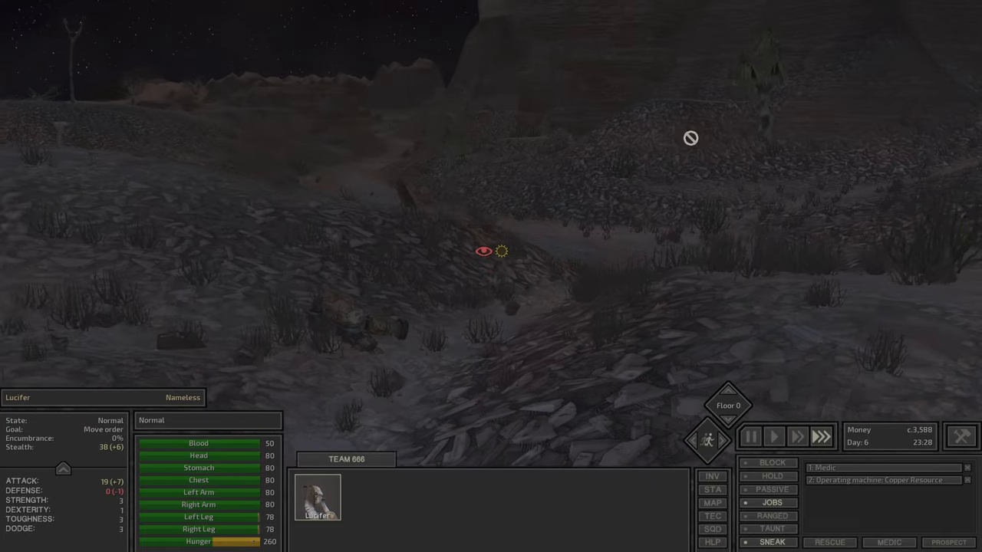
pyautogui.click(712, 504)
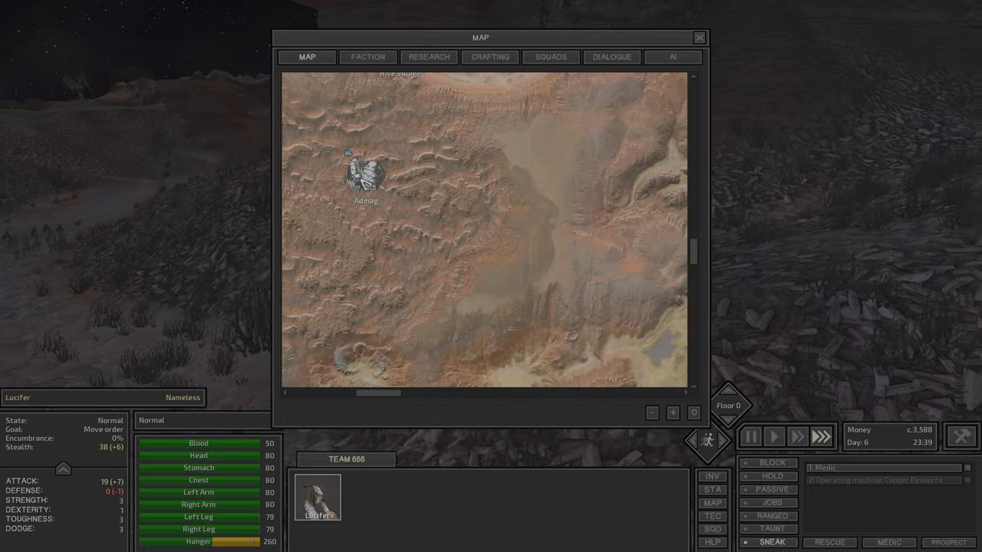
pyautogui.click(699, 37)
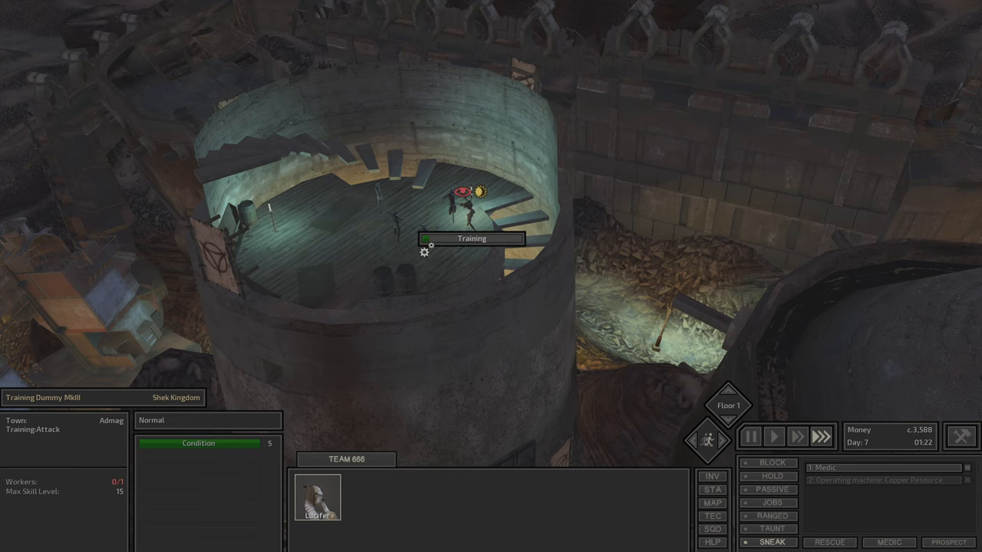
pyautogui.click(318, 497)
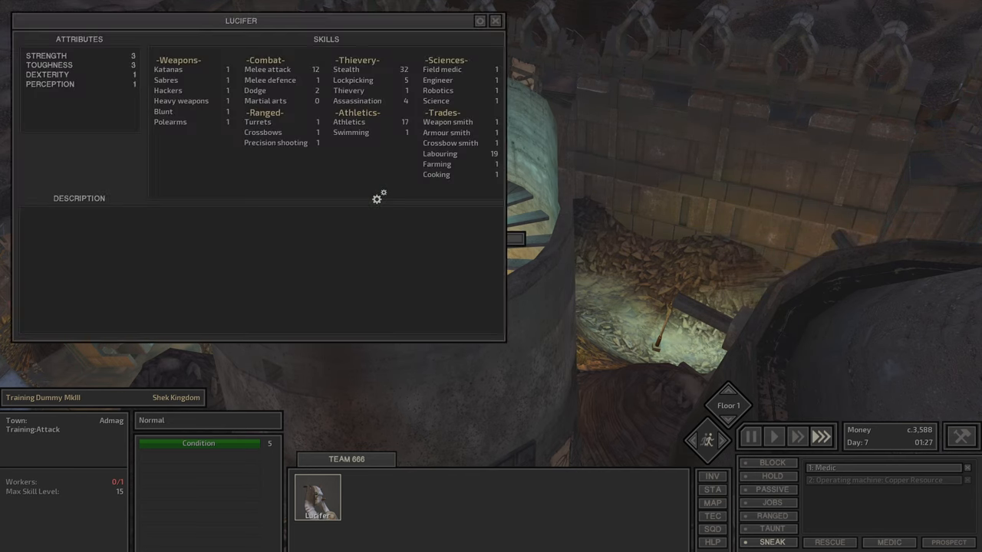
pyautogui.click(267, 69)
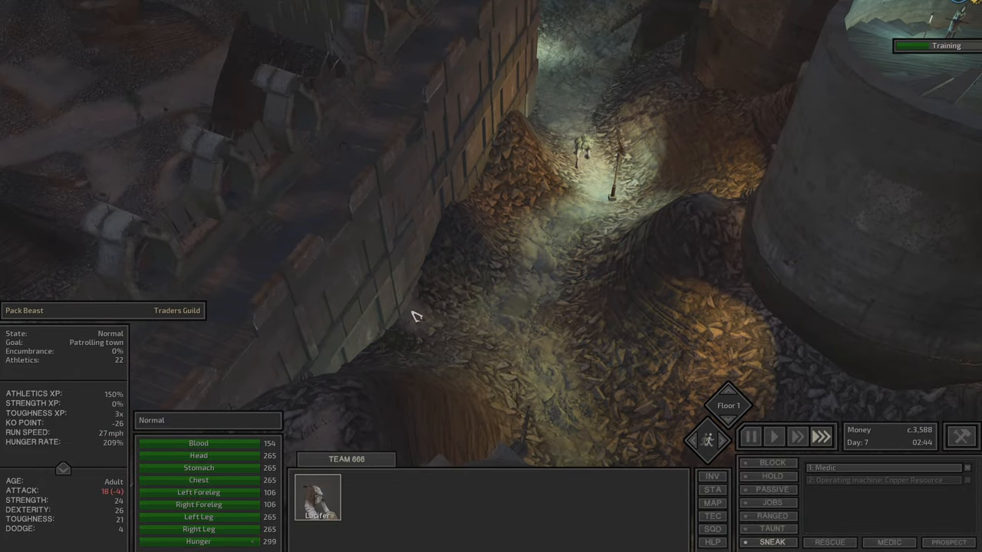
pyautogui.moveTo(125, 351)
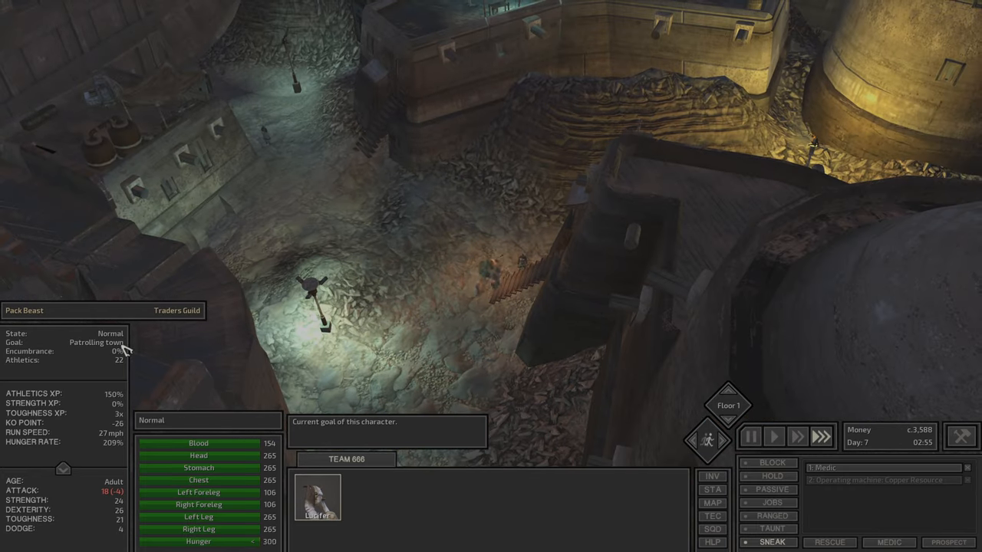
pyautogui.moveTo(192, 445)
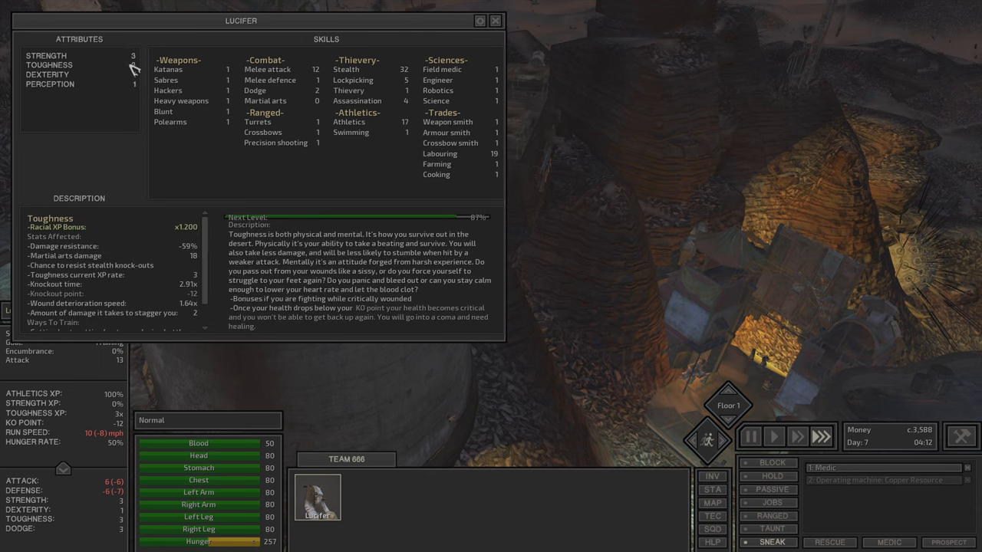
# Review Lucifer's Dexterity and Melee attack descriptions, then walk him out into the desert
pyautogui.click(48, 74)
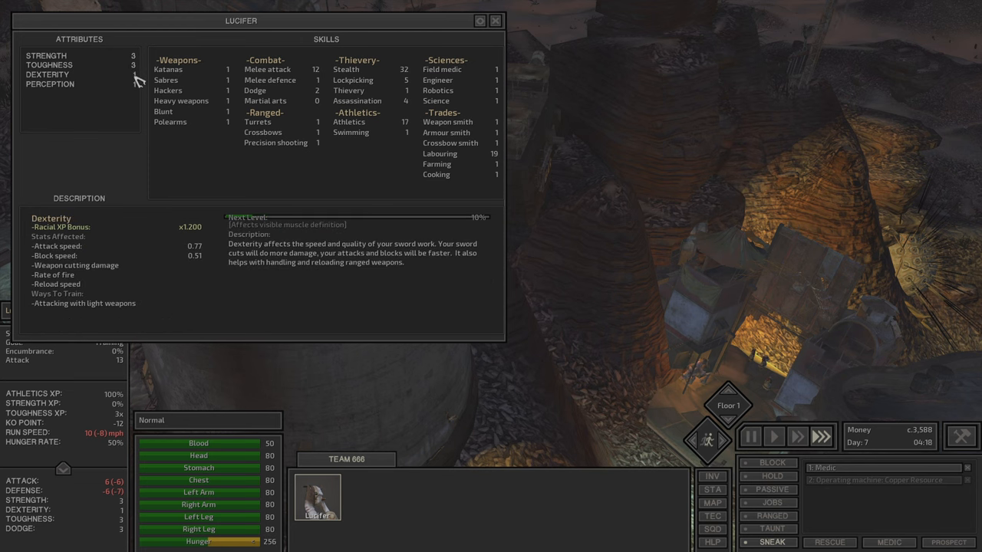
pyautogui.moveTo(166, 80)
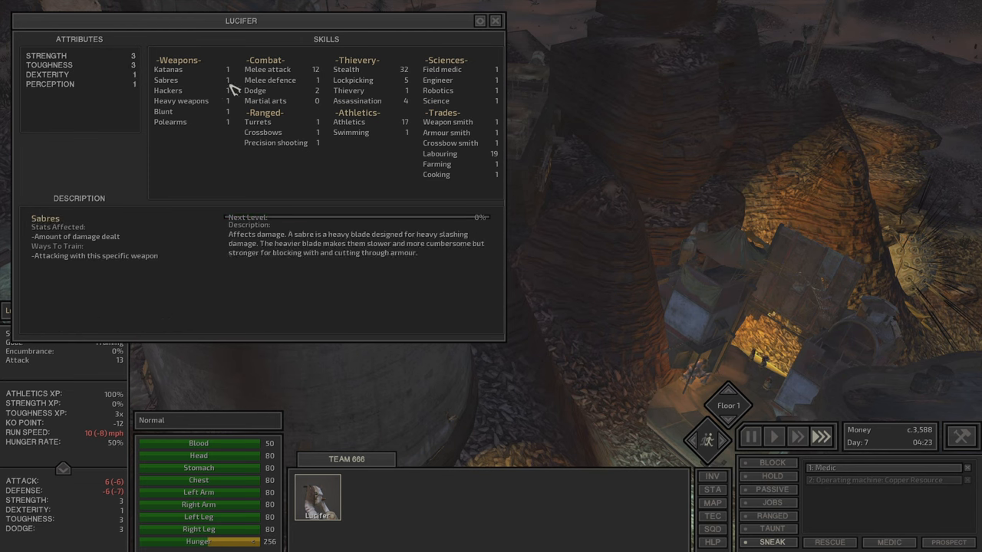
pyautogui.click(266, 69)
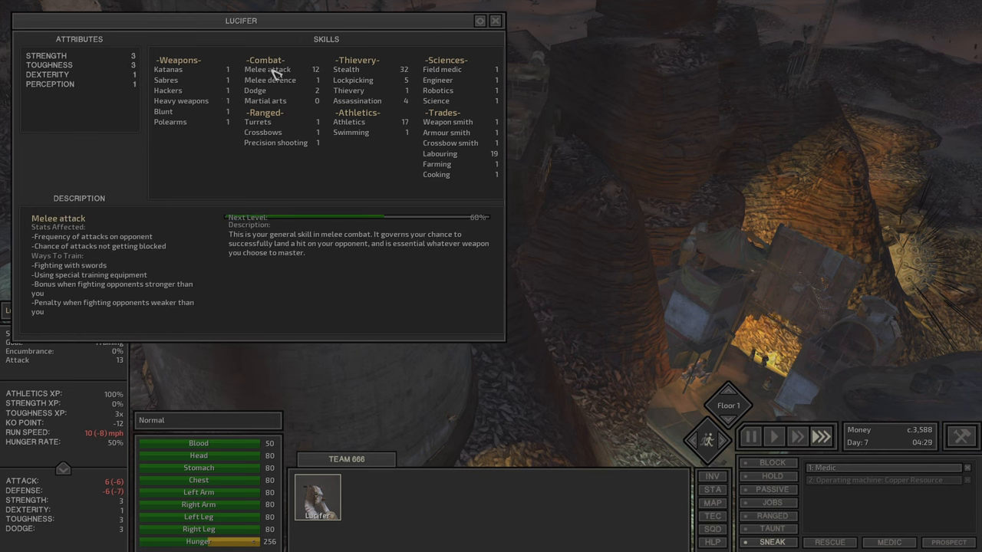
pyautogui.click(494, 21)
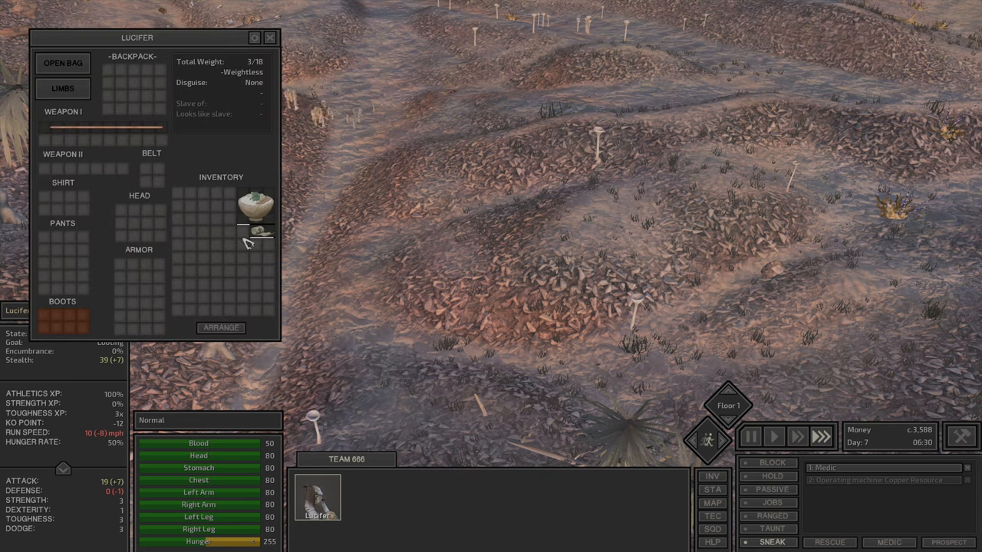
pyautogui.moveTo(258, 206)
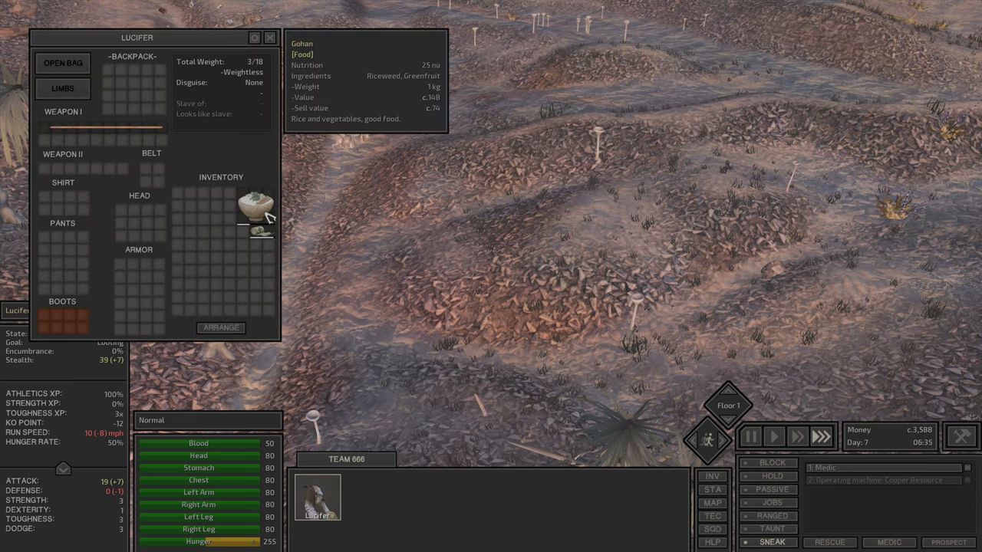
# Loot the animal skin and raw meat from the dead bonedog into Lucifer's inventory
pyautogui.click(270, 37)
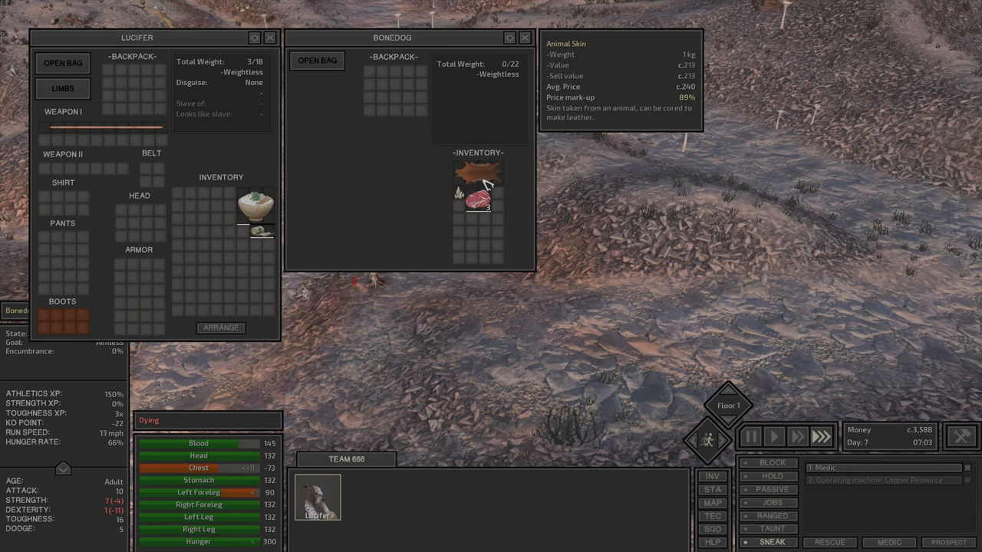
pyautogui.moveTo(479, 172); pyautogui.dragTo(196, 199)
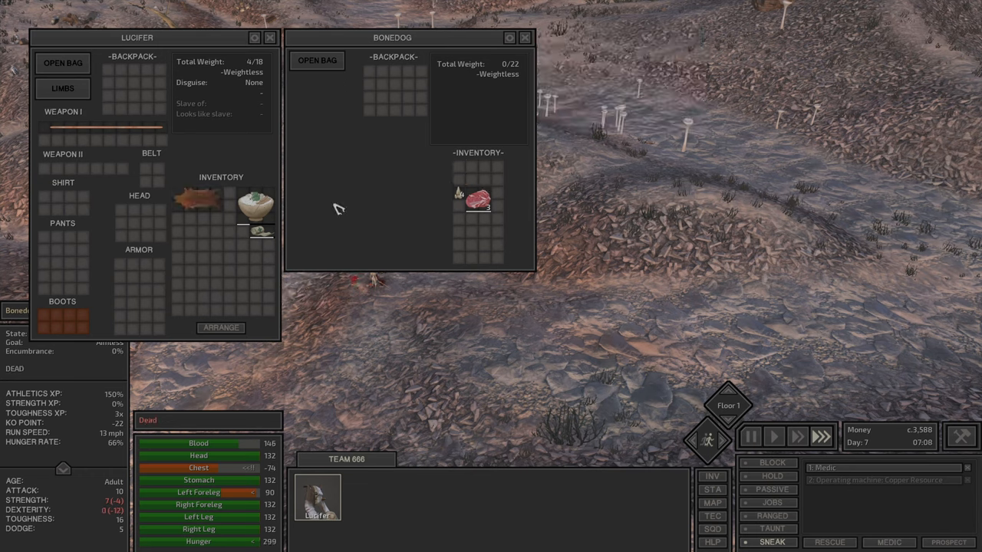
pyautogui.moveTo(199, 199)
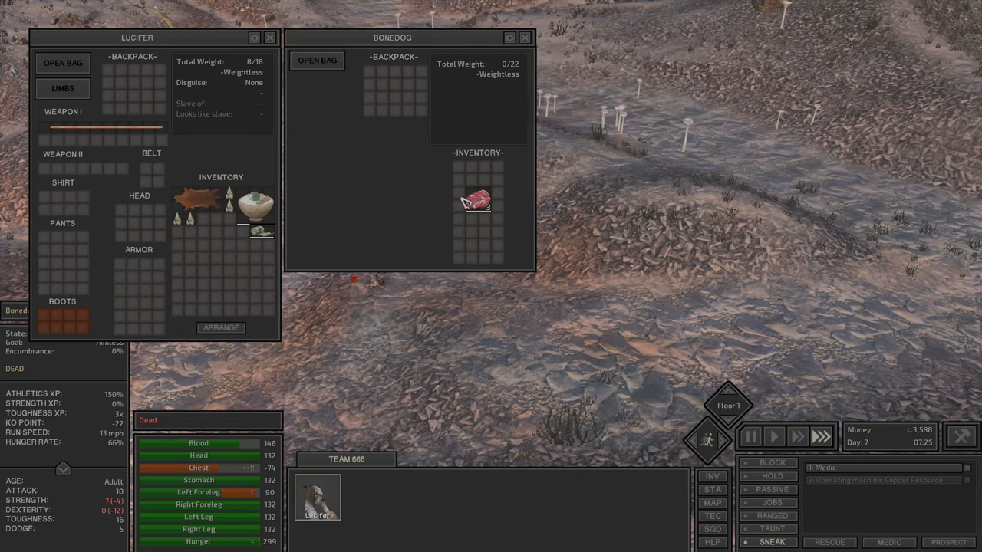
pyautogui.moveTo(475, 200); pyautogui.dragTo(264, 260)
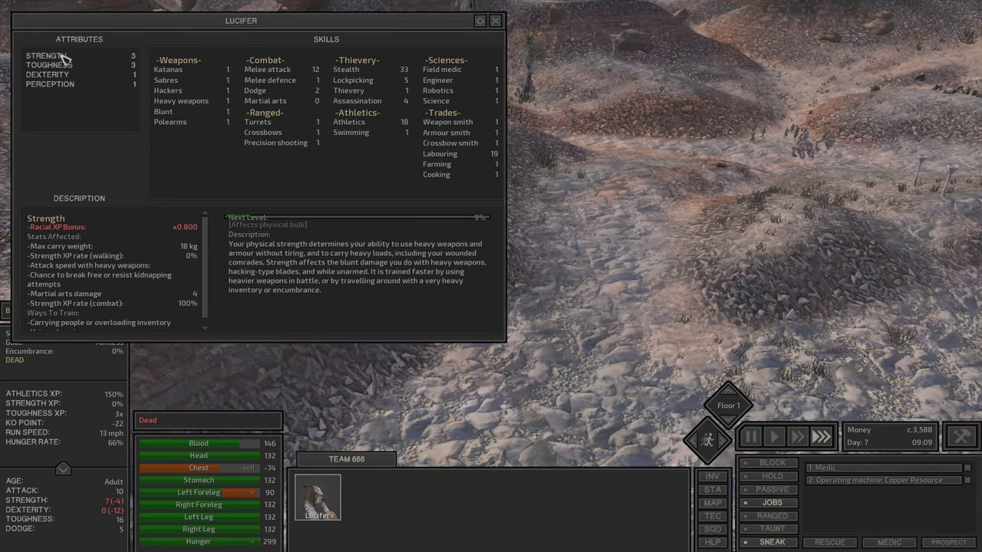
# Review Lucifer's Strength, Lockpicking and Athletics descriptions before mining the copper node
pyautogui.click(495, 21)
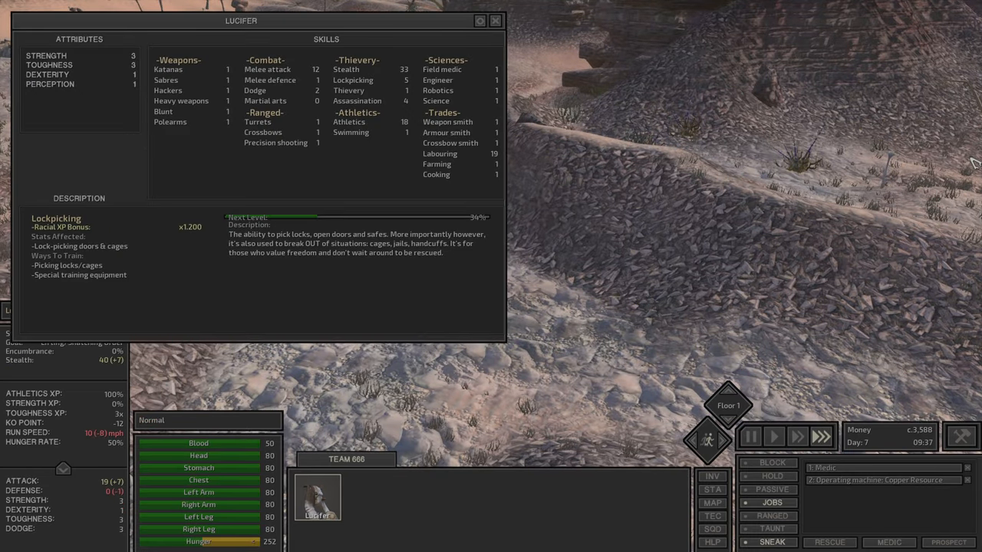
pyautogui.click(346, 69)
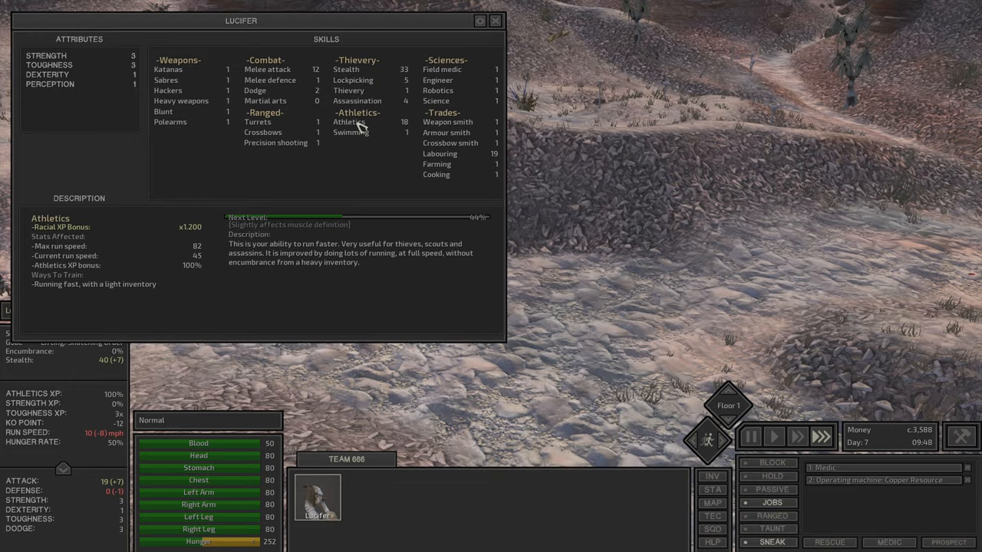
pyautogui.click(494, 21)
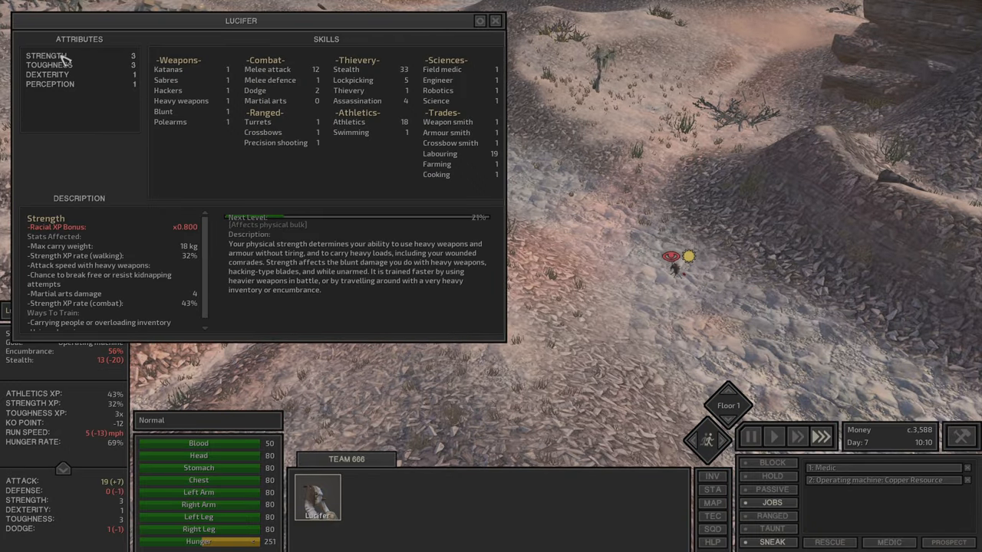
pyautogui.click(494, 21)
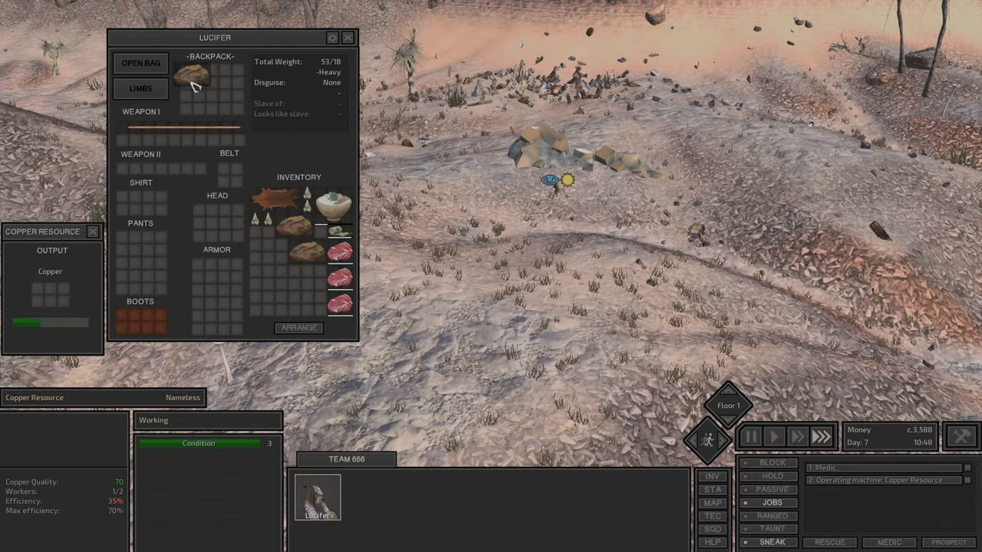
# Move the mined copper ore from the Copper Resource output into Lucifer's inventory
pyautogui.moveTo(192, 75); pyautogui.dragTo(269, 249)
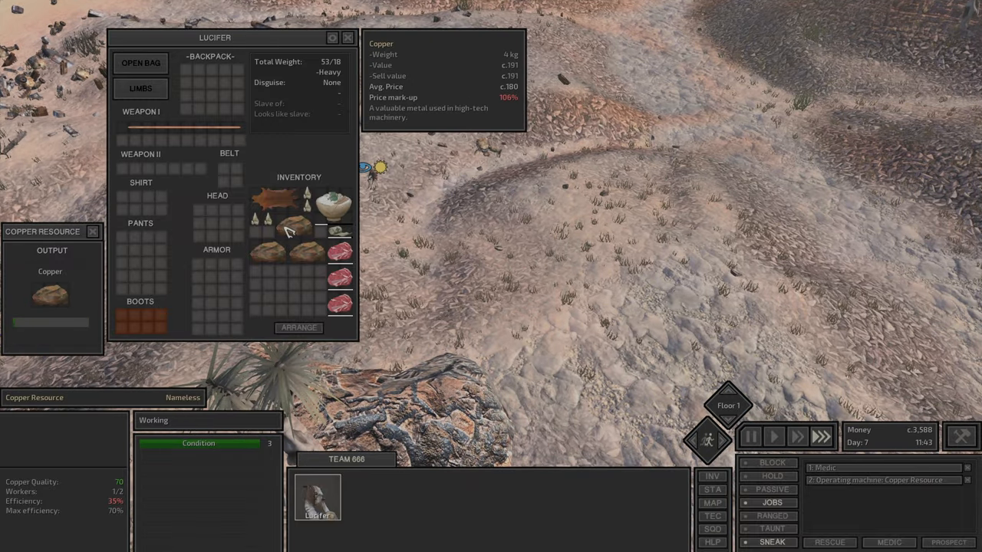
pyautogui.moveTo(267, 221)
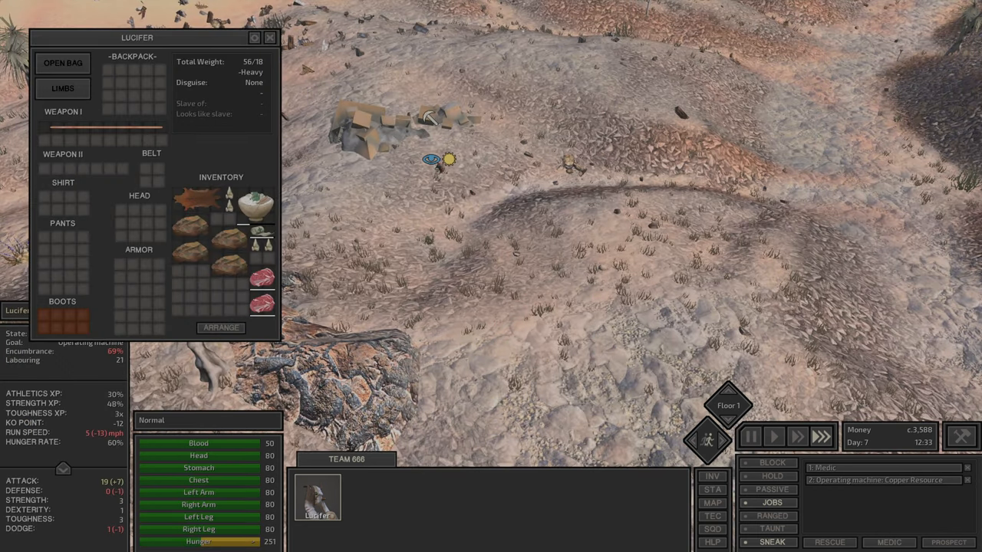
pyautogui.moveTo(260, 205)
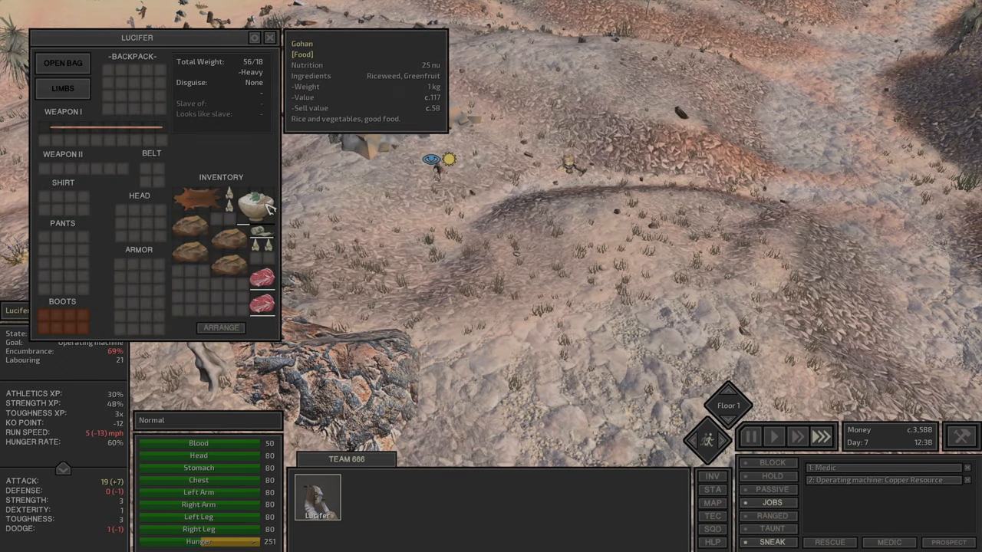
pyautogui.moveTo(261, 282)
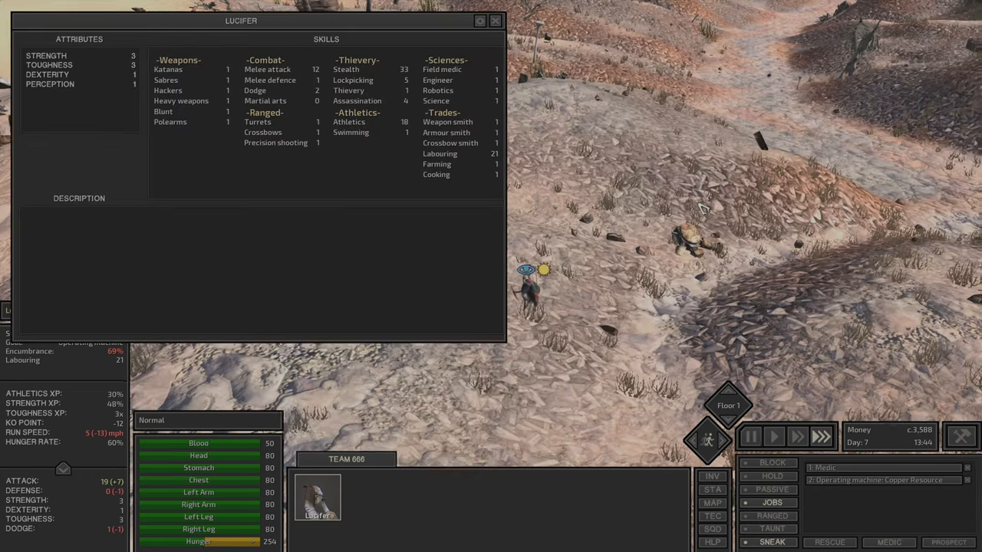
# Collect another copper ore from the resource output and bring up the world map
pyautogui.click(46, 55)
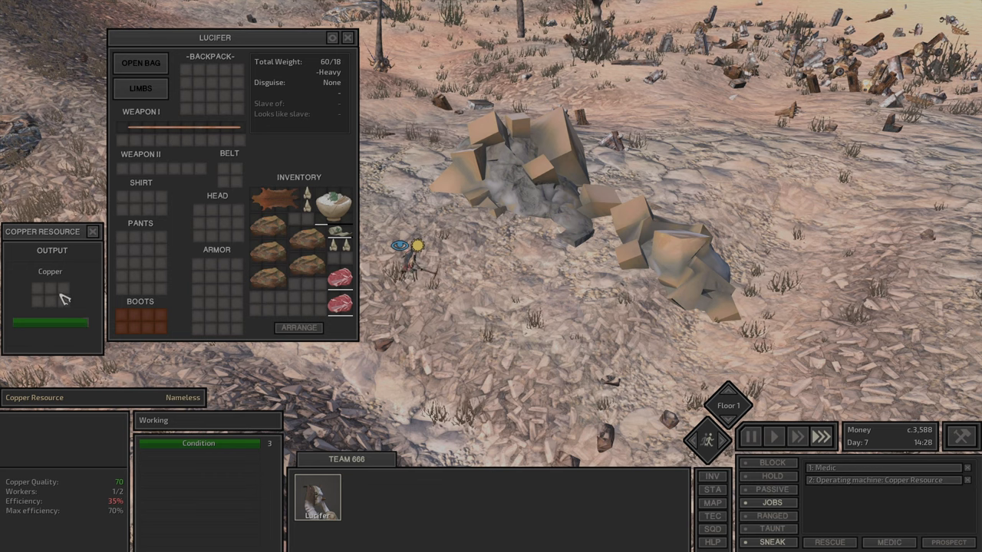
pyautogui.click(346, 37)
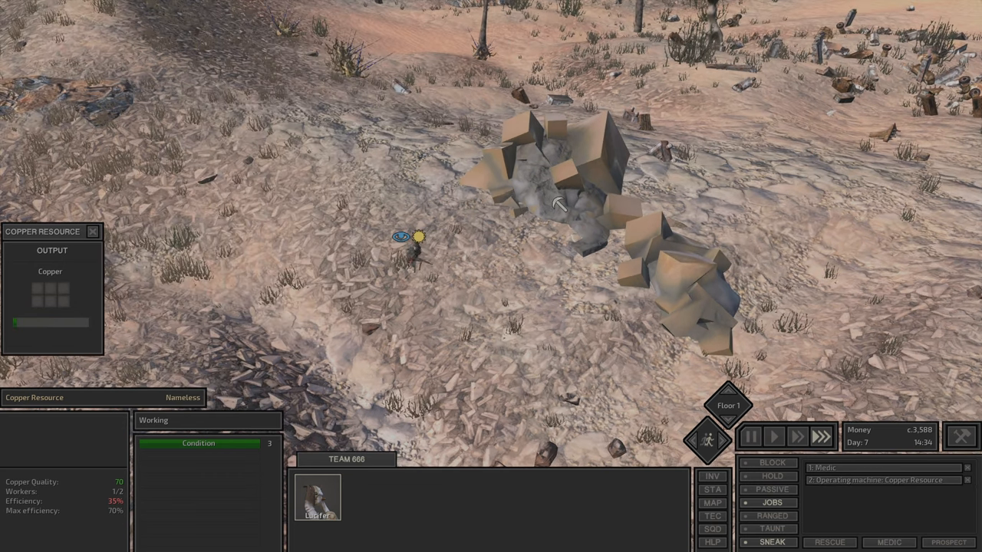
pyautogui.click(712, 503)
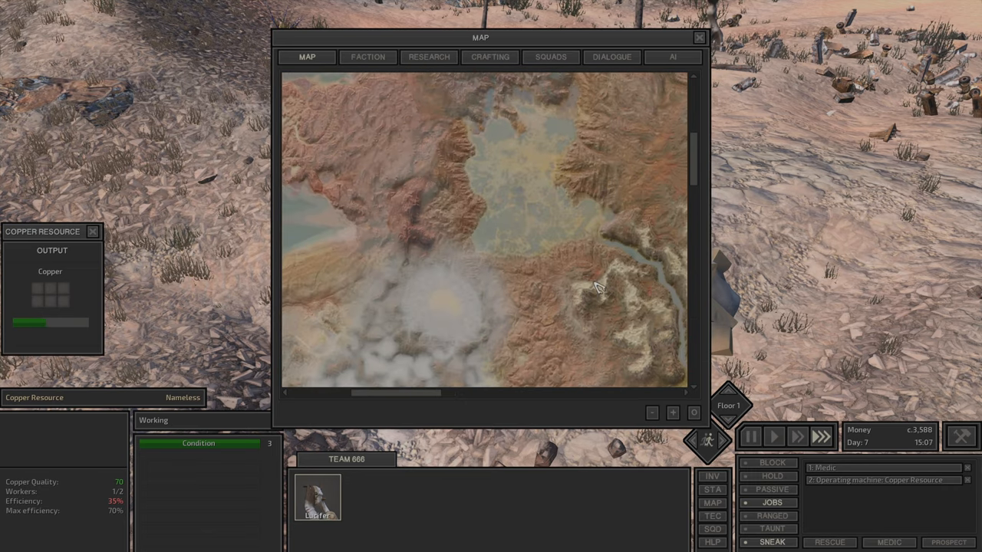
# Pan the world map across distant regions looking for a town
pyautogui.moveTo(598, 289); pyautogui.dragTo(530, 402)
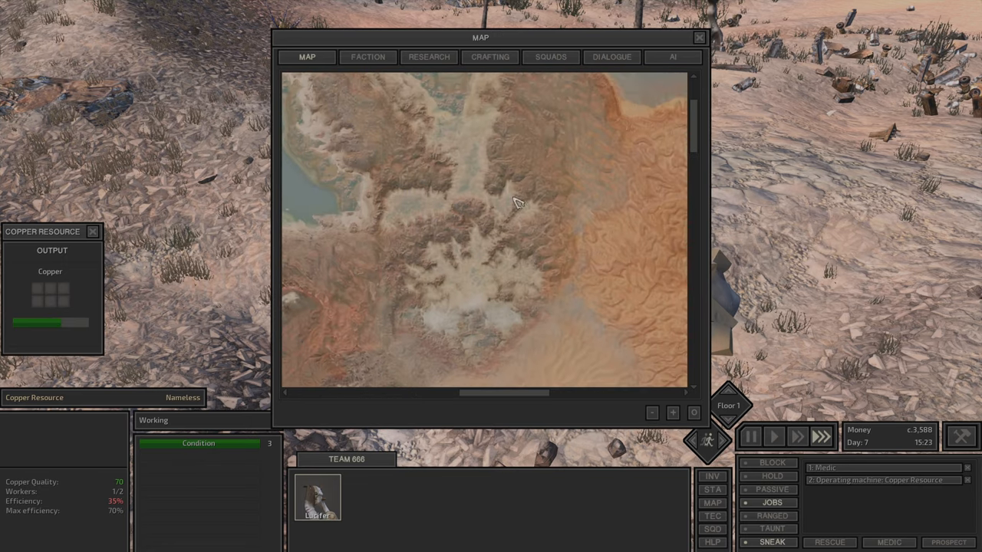
pyautogui.hscroll(3)
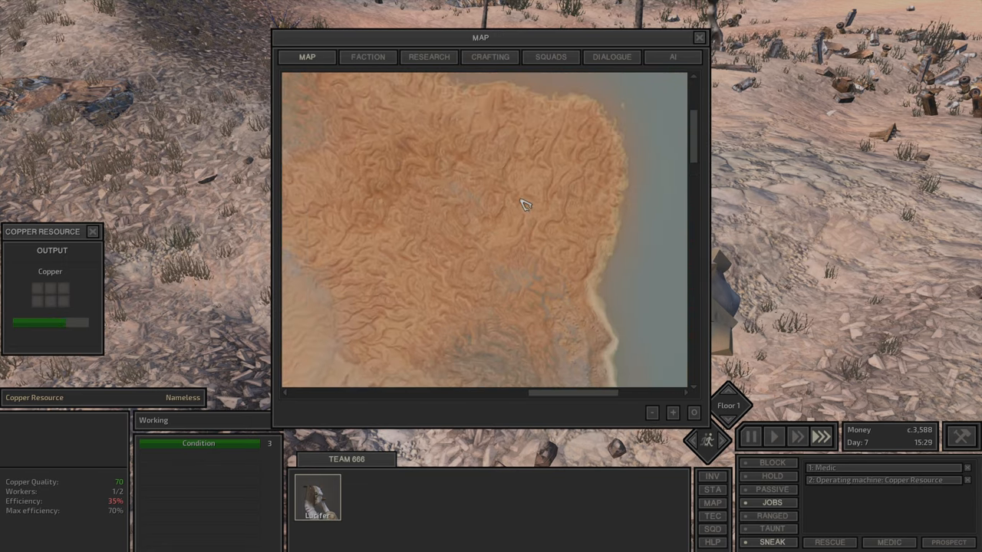
pyautogui.moveTo(524, 206); pyautogui.dragTo(580, 178)
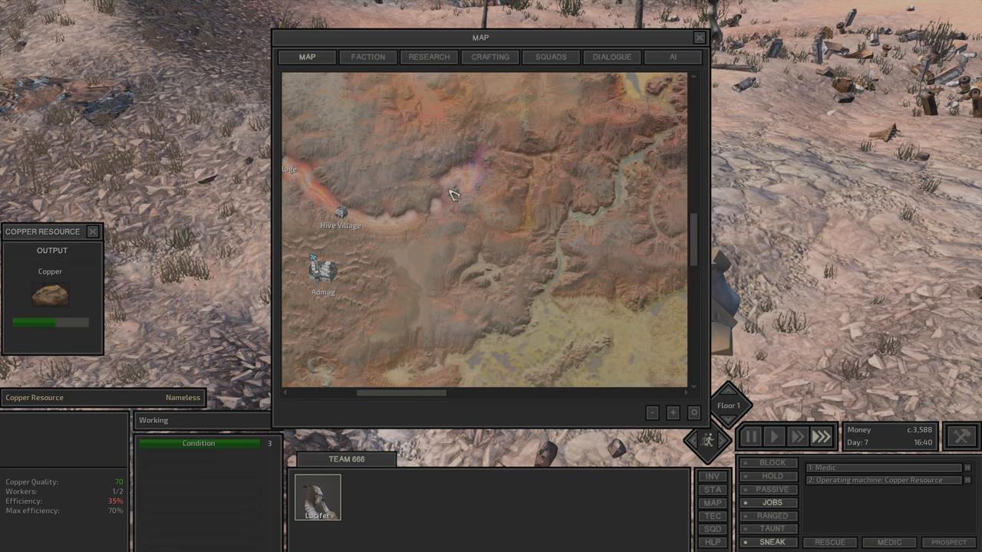
pyautogui.moveTo(356, 227)
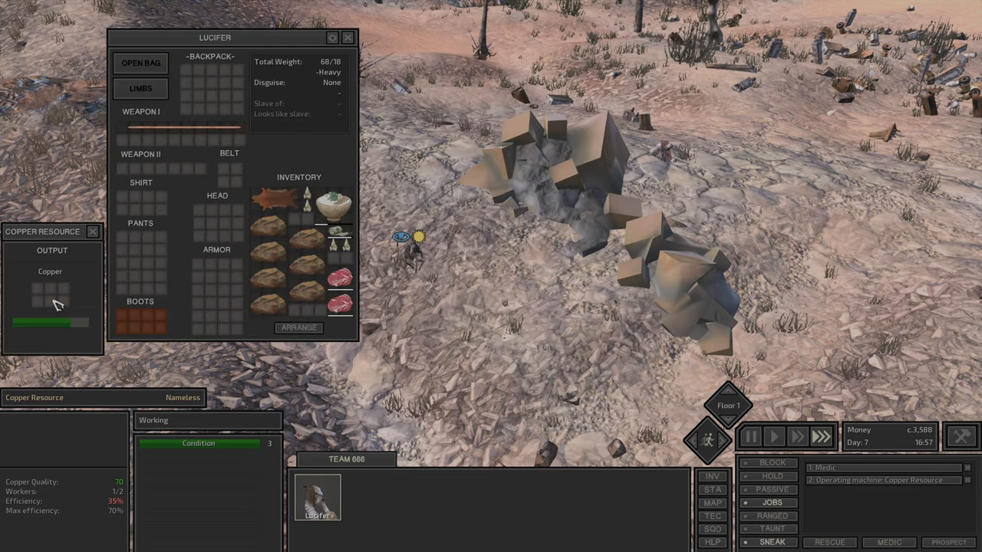
# Set a travel destination toward town on the map so Lucifer leaves the copper node
pyautogui.click(712, 503)
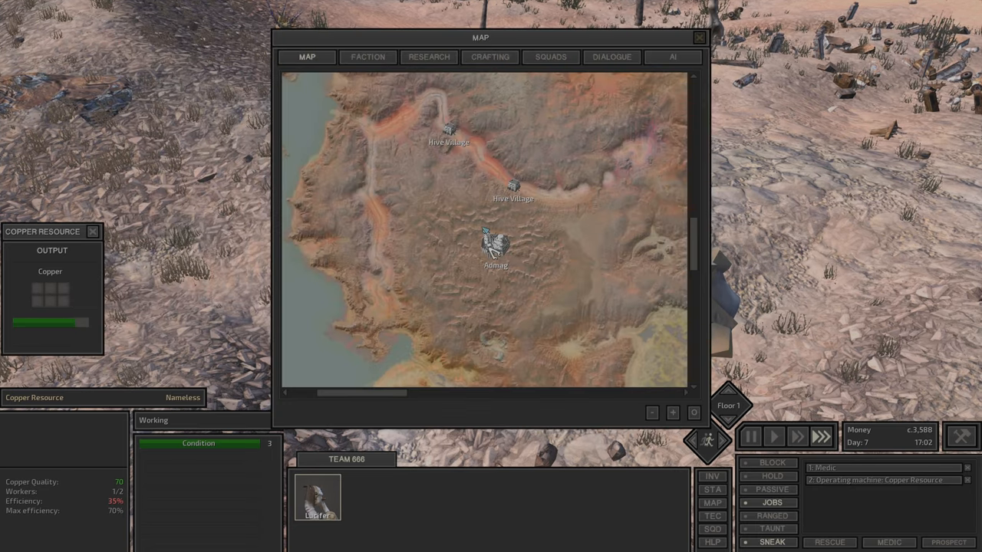
pyautogui.click(700, 37)
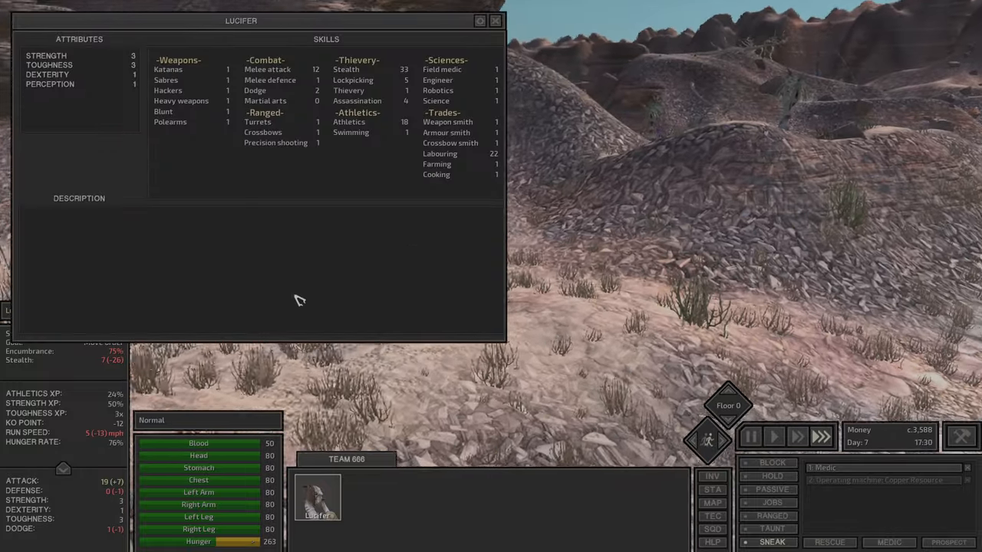
pyautogui.click(495, 21)
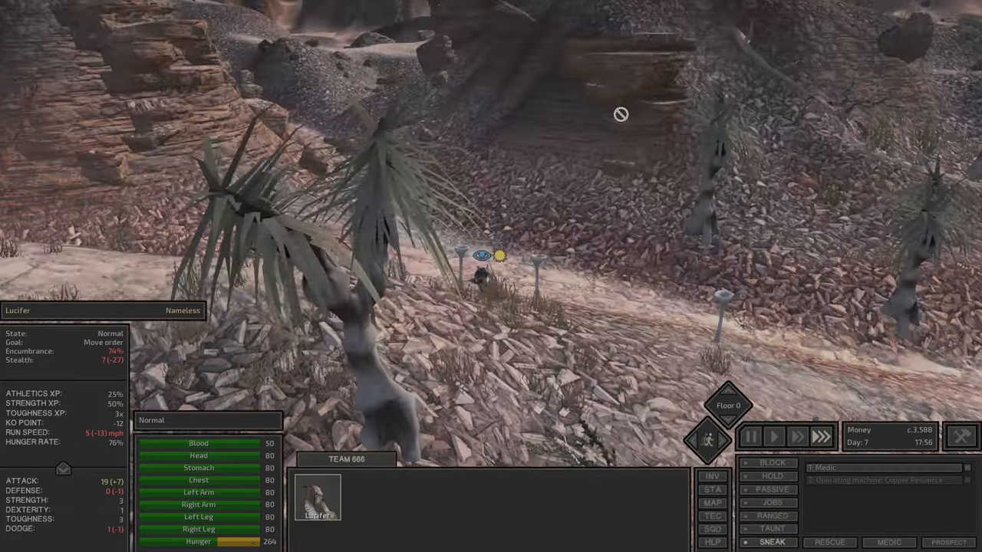
# Send Lucifer to the nearby town so he arrives inside its bar
pyautogui.click(712, 504)
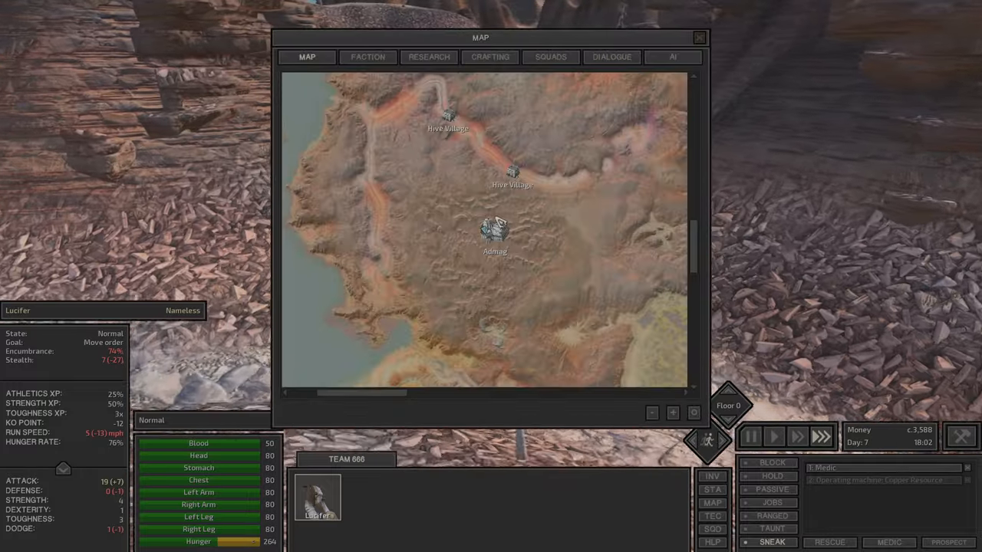
pyautogui.click(699, 37)
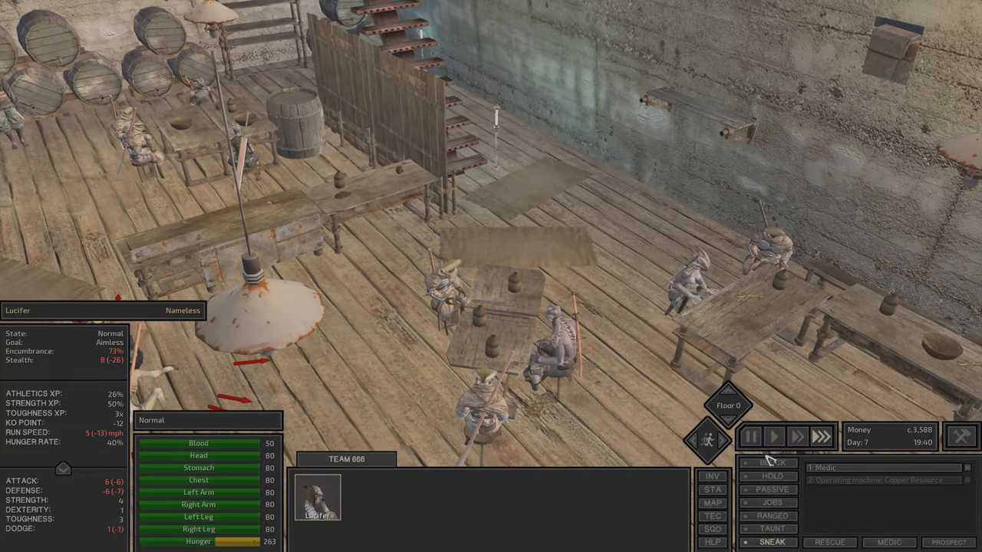
# Approach the bar patrons through their taunting dialogue, then send Lucifer outside the building
pyautogui.click(773, 435)
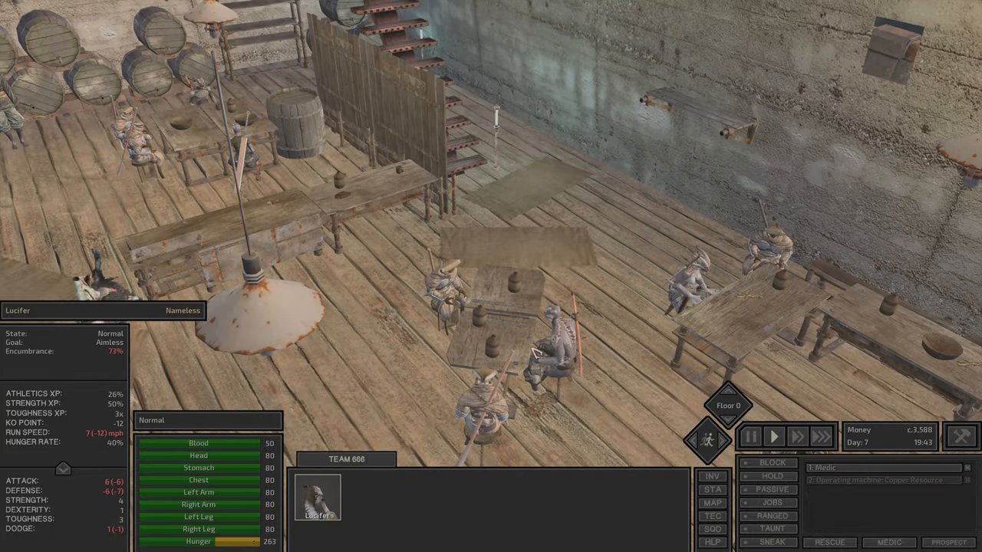
pyautogui.click(750, 436)
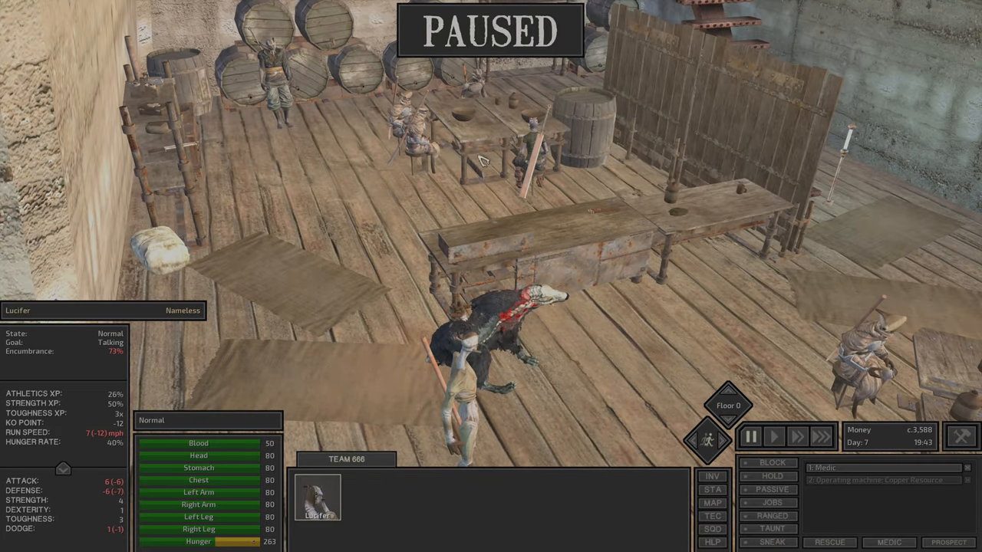
pyautogui.click(773, 435)
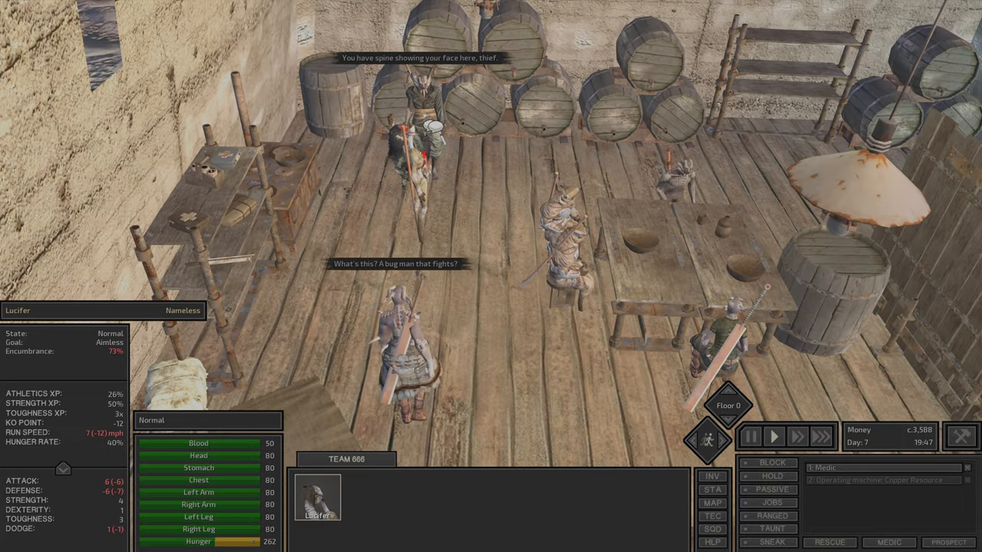
pyautogui.click(749, 436)
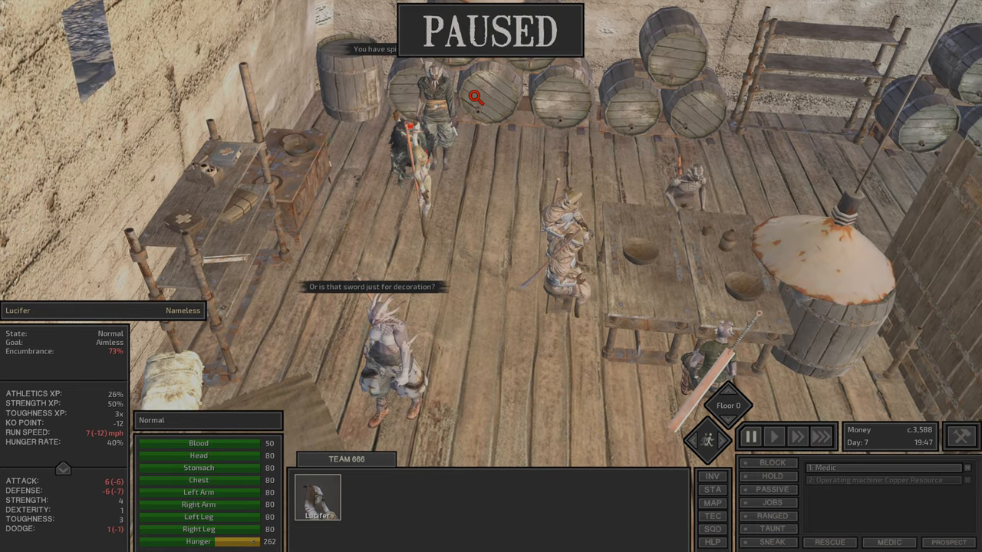
pyautogui.click(774, 436)
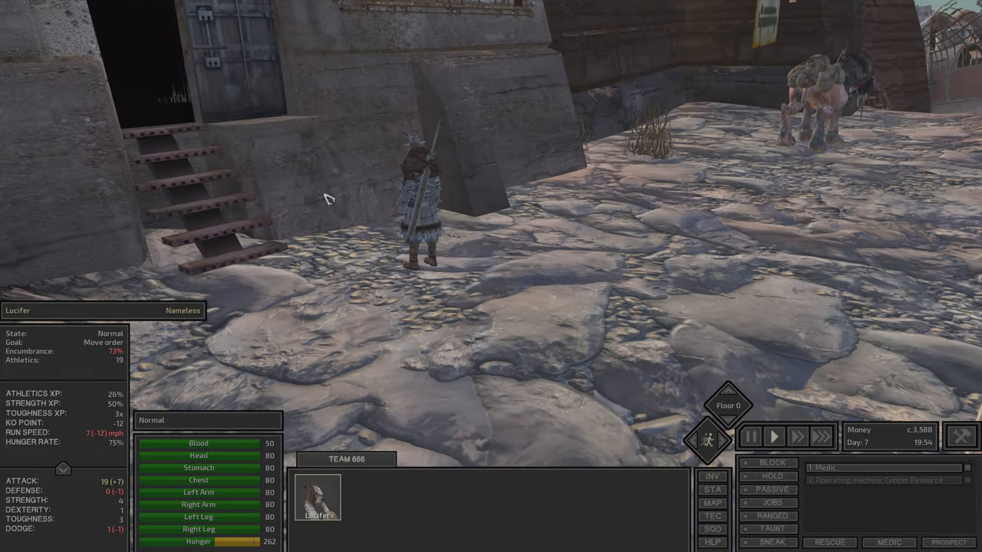
# Walk Lucifer into the shop building and start a conversation with the shopkeeper Spud
pyautogui.click(316, 497)
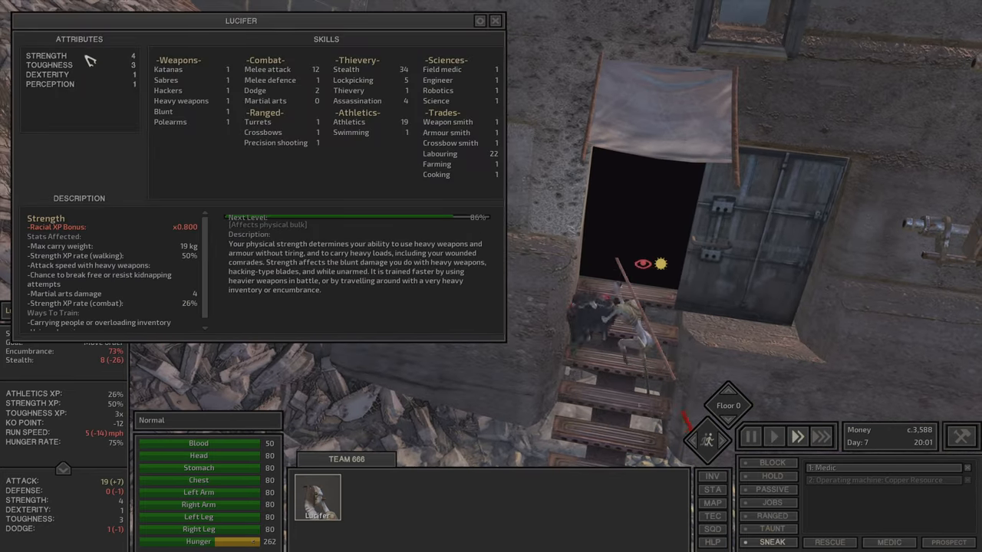
pyautogui.click(494, 22)
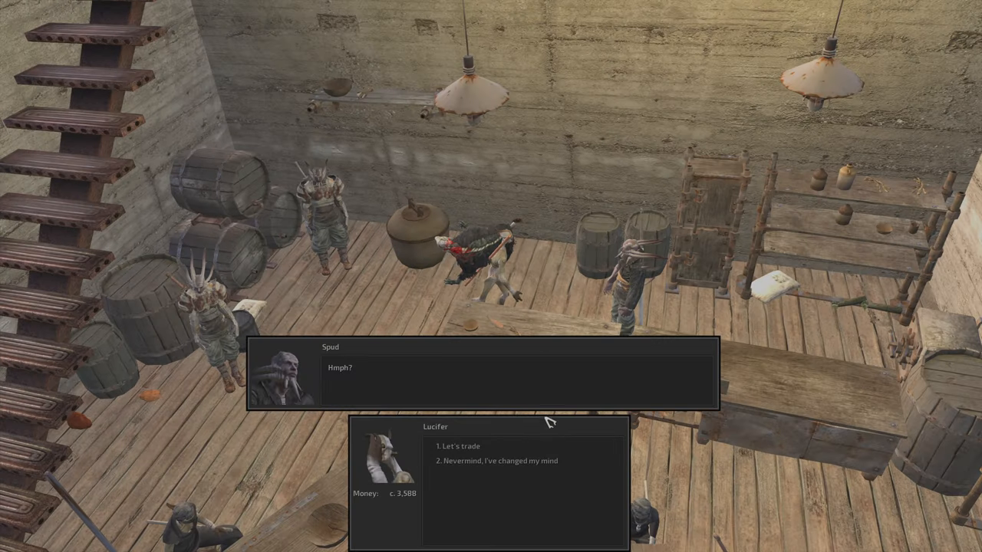
# Trade the copper ore to Spud, raising money to about 5,322, then head back to the copper deposit
pyautogui.click(460, 445)
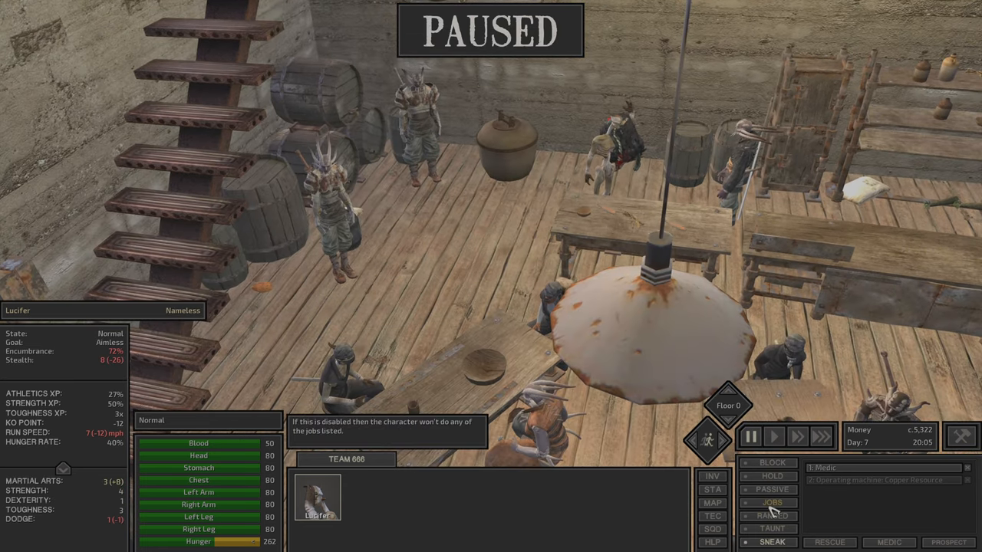
pyautogui.click(773, 436)
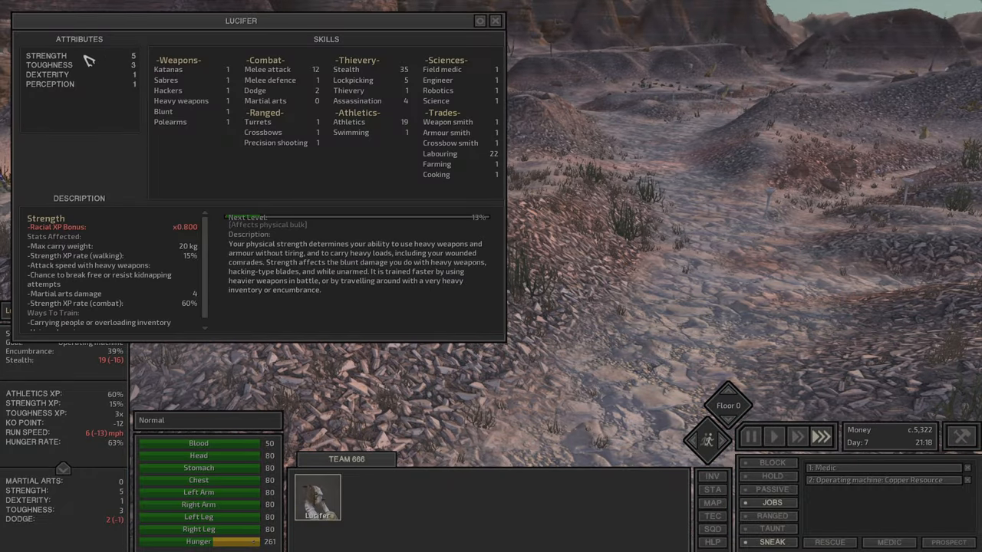
# Review Lucifer's Toughness and Strength attributes, then close the stats window to resume mining
pyautogui.click(496, 21)
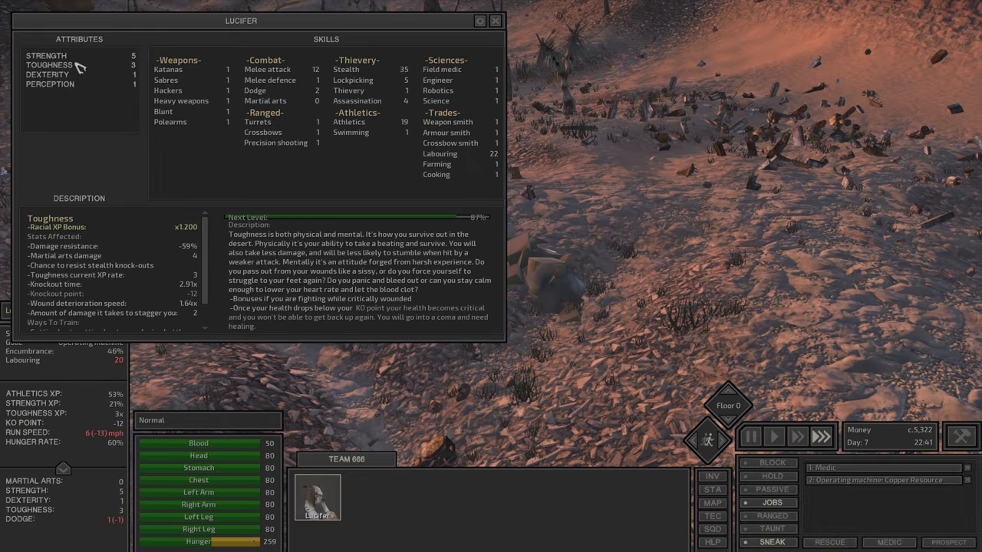
pyautogui.click(46, 55)
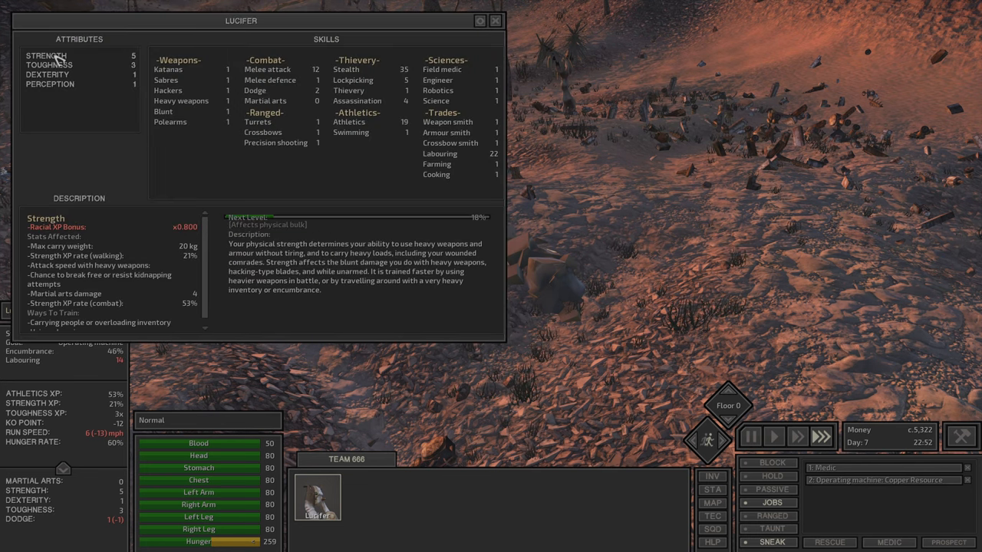
pyautogui.click(494, 21)
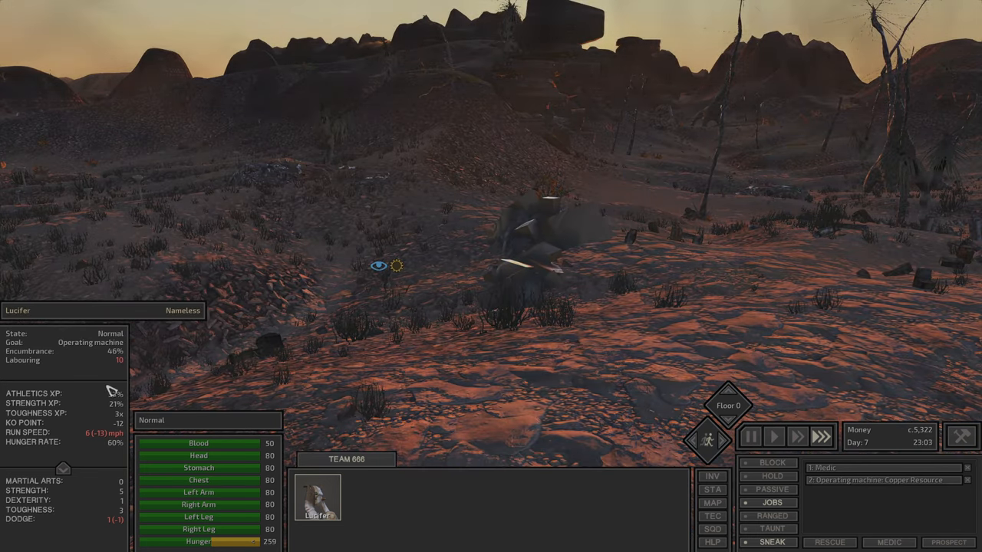
pyautogui.moveTo(120, 365)
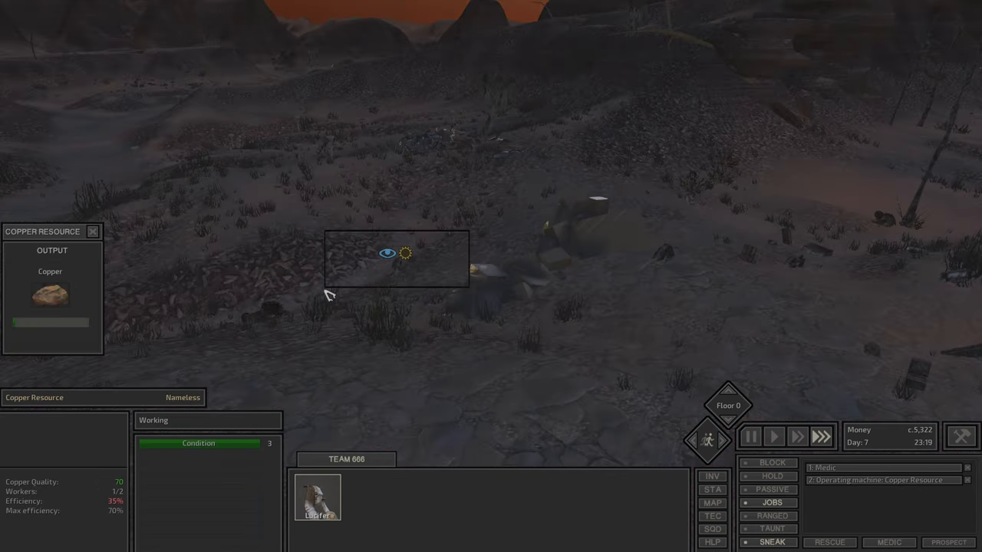
# Review Lucifer's Melee attack skill in the stats window while he keeps mining copper
pyautogui.click(318, 497)
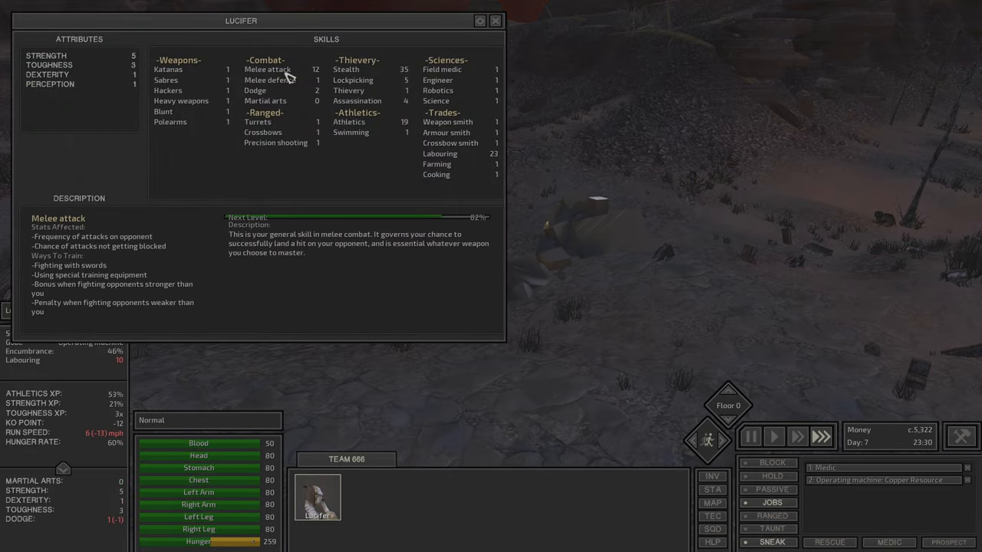
pyautogui.click(494, 22)
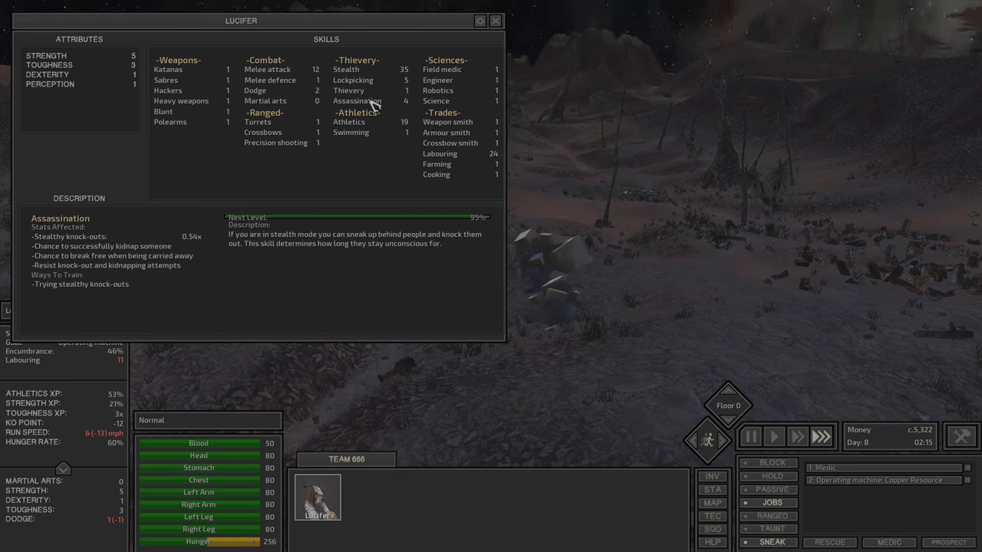
# Review the Athletics, Lockpicking and Stealth skills, then show the inventory with the new copper ore
pyautogui.click(350, 123)
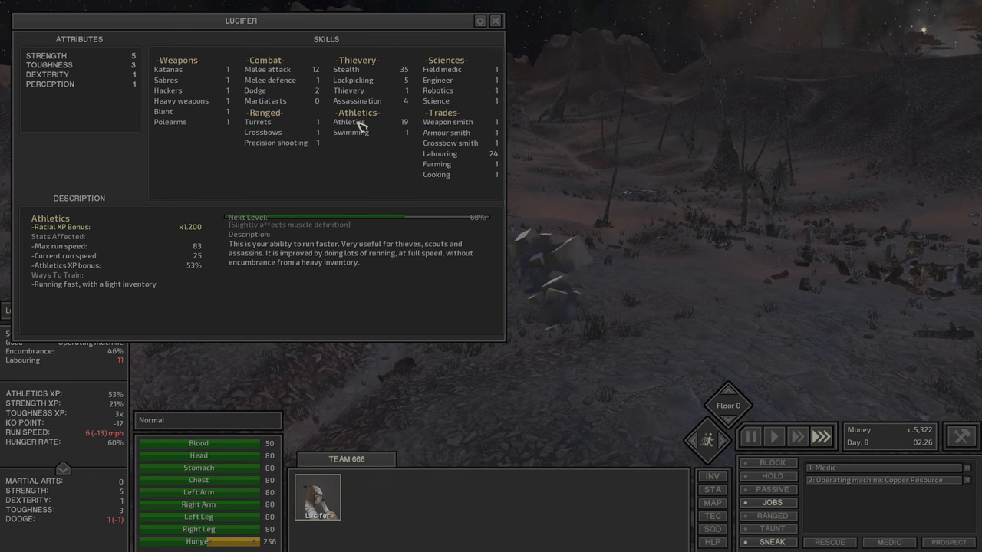
pyautogui.click(348, 91)
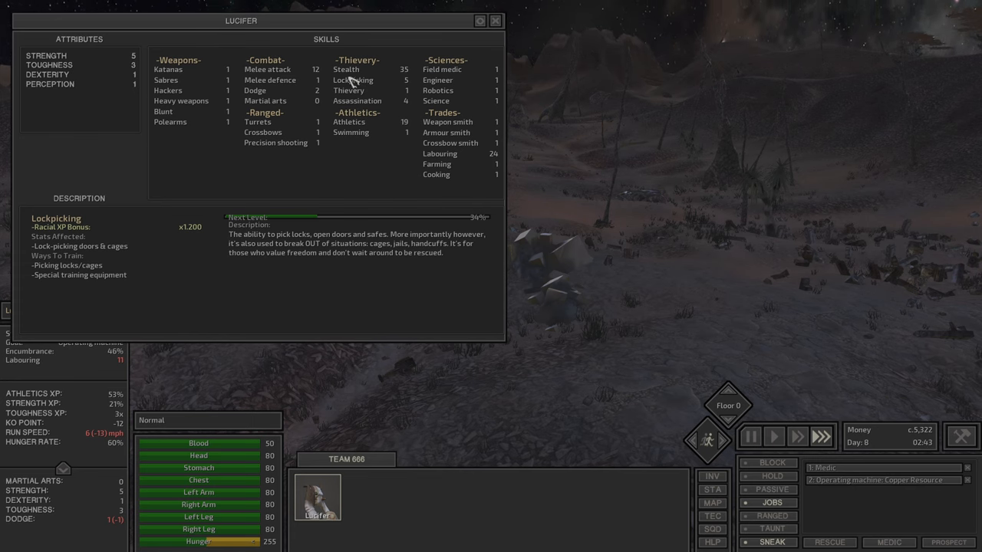
pyautogui.click(345, 69)
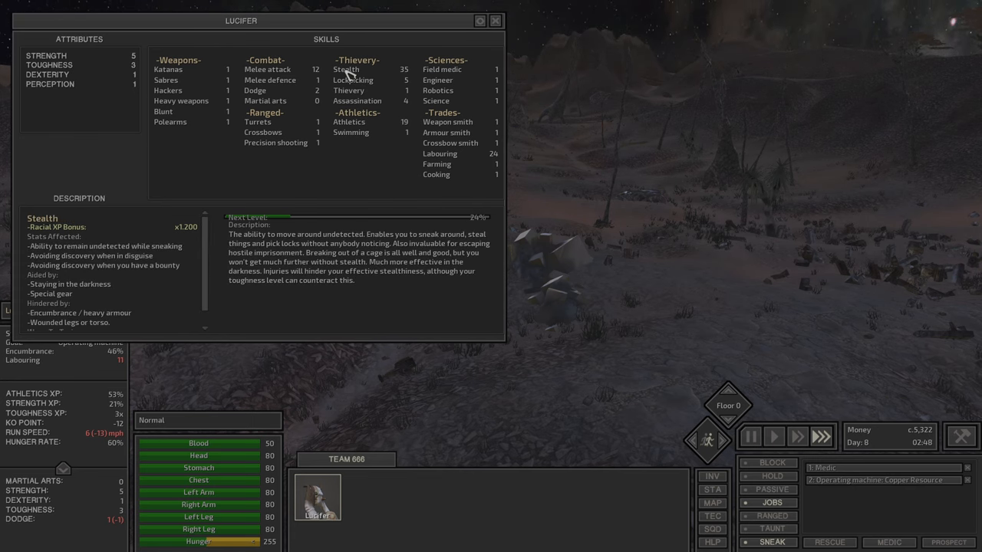
pyautogui.click(494, 22)
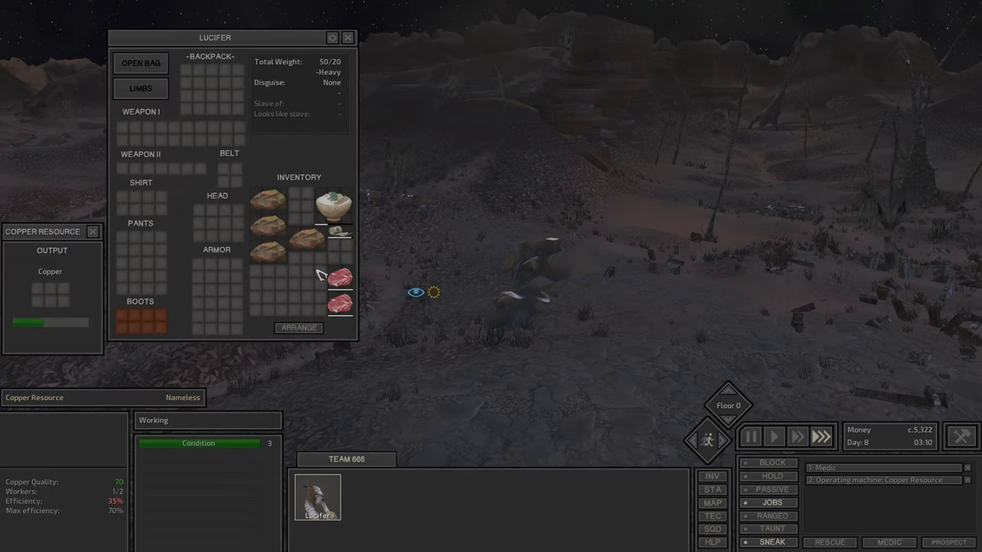
# Close Lucifer's skills window and inspect the patrolling Wolves bonedog while paused
pyautogui.click(346, 36)
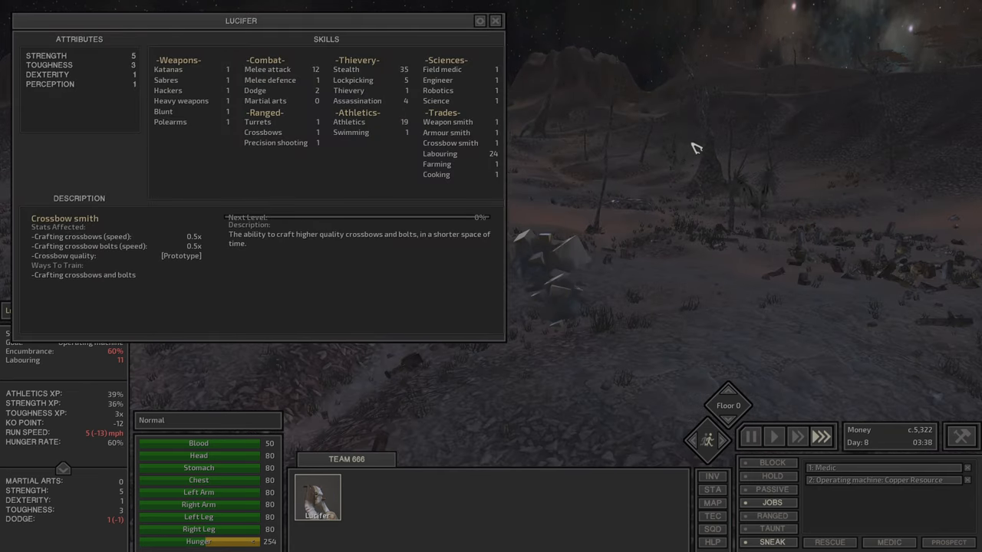
pyautogui.click(495, 21)
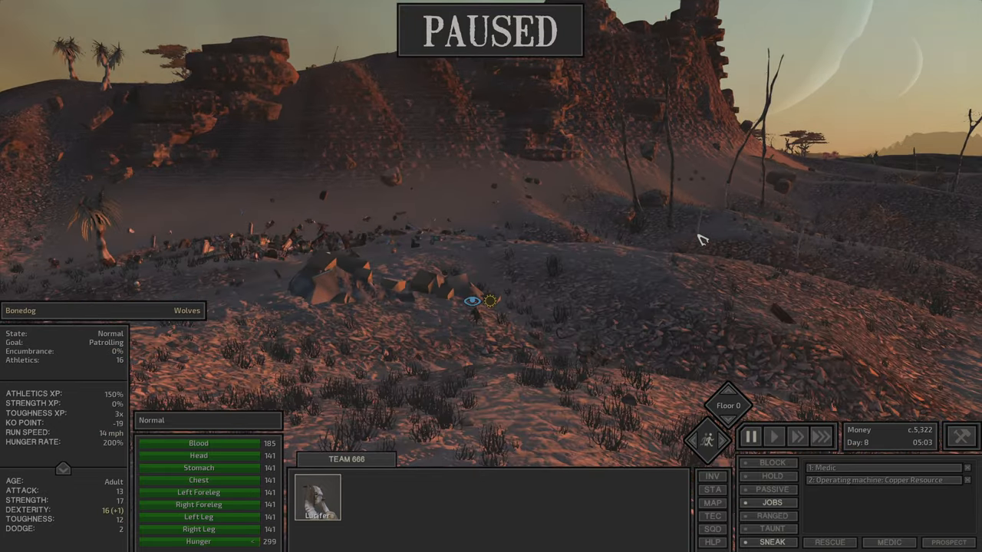
# Resume the game so Lucifer continues operating the Copper Resource
pyautogui.click(774, 436)
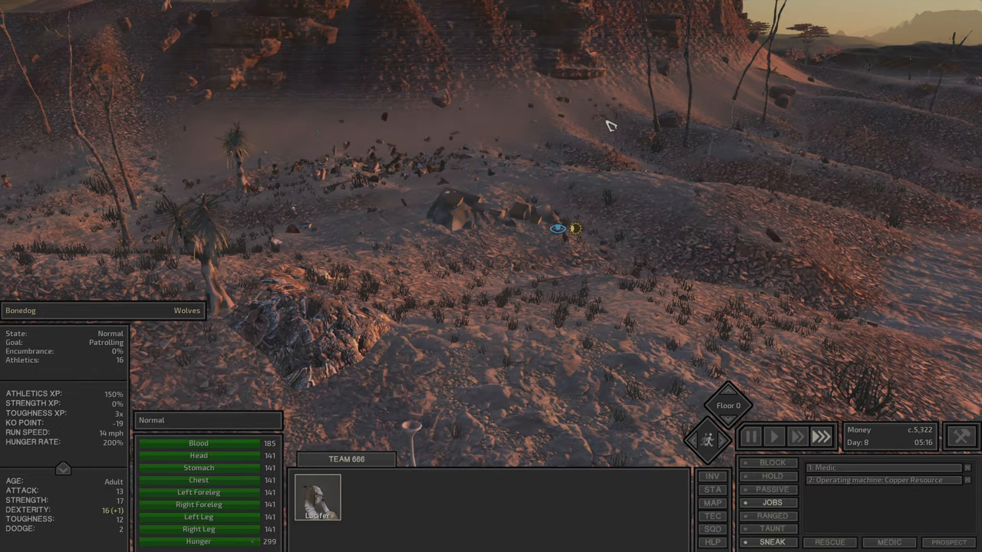
pyautogui.moveTo(913, 184)
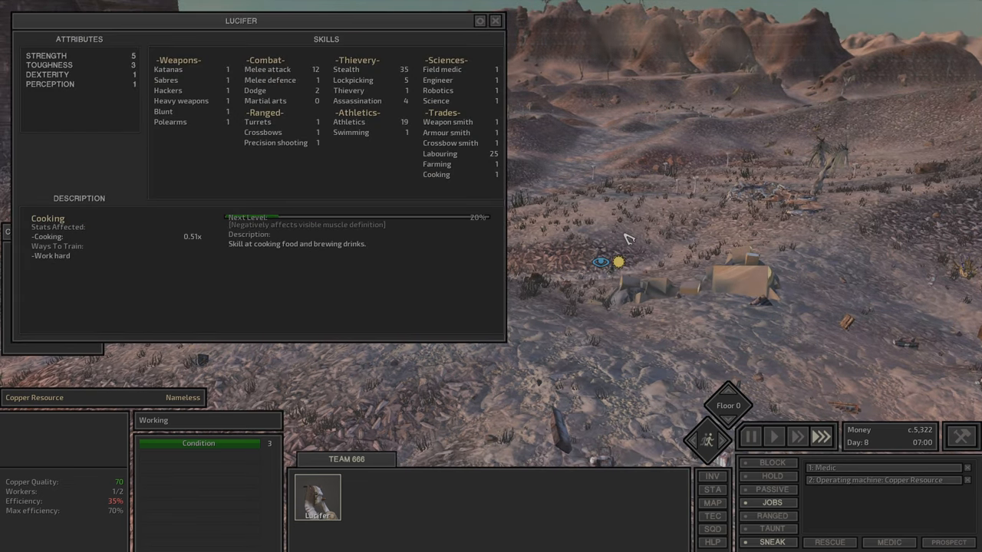
# Close the skills window and look over a wider area of the world map
pyautogui.click(494, 21)
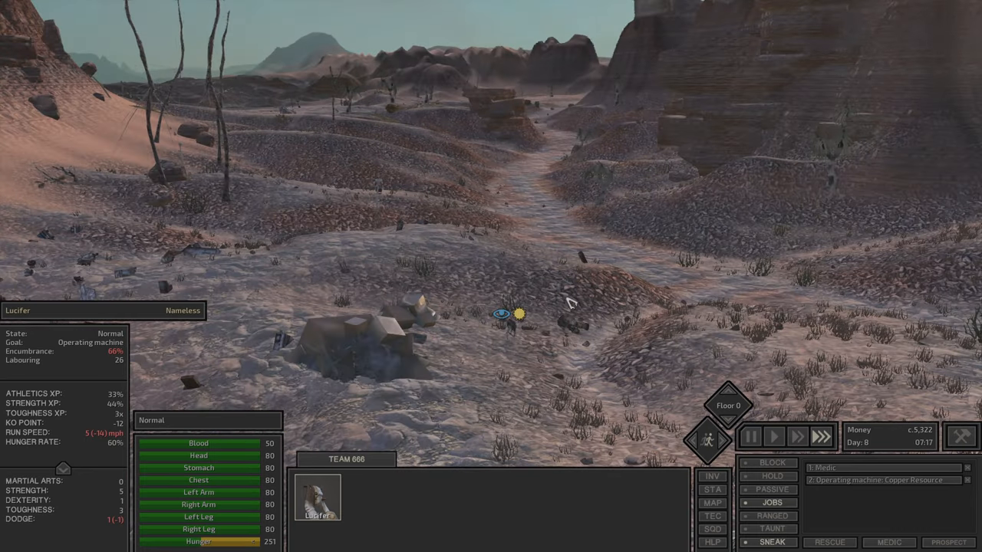
pyautogui.click(712, 503)
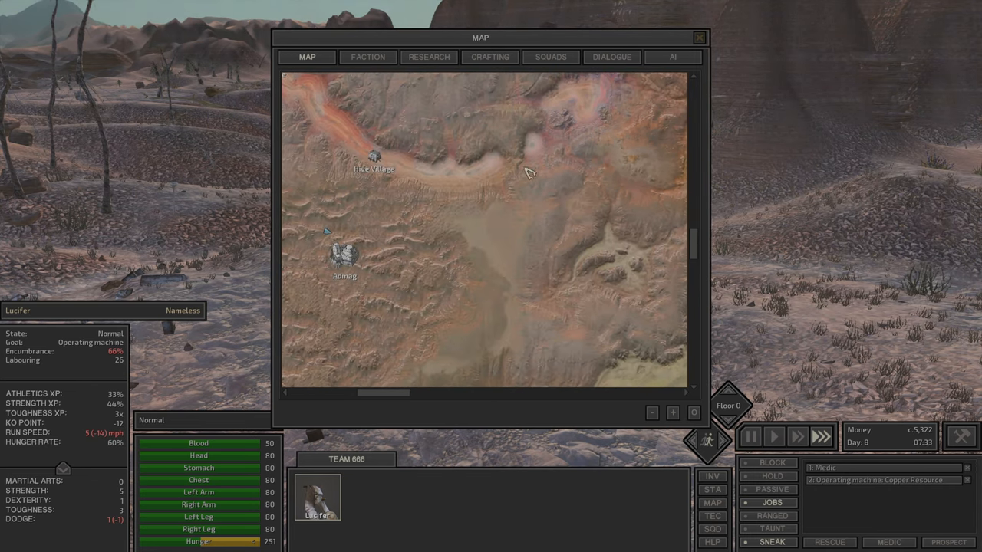
pyautogui.click(700, 37)
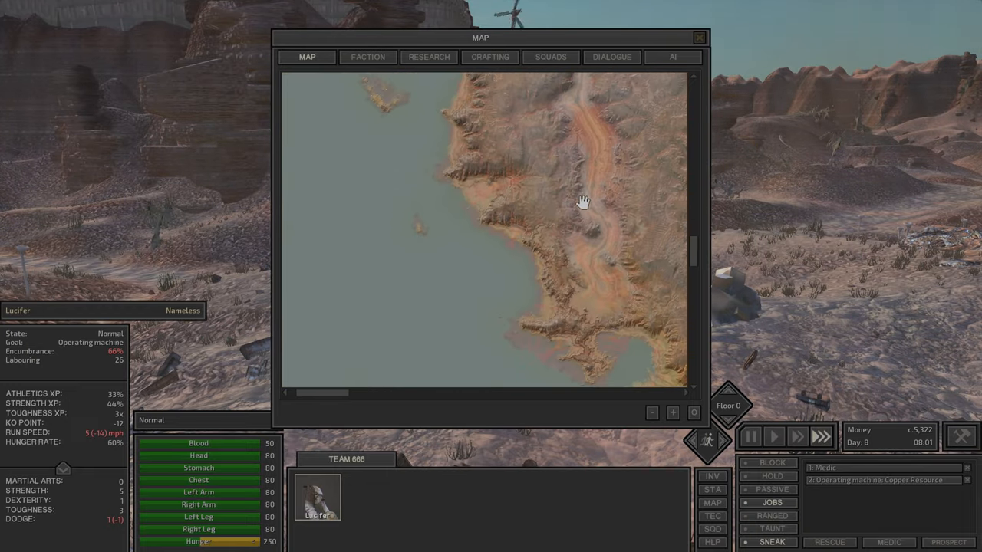
pyautogui.click(696, 37)
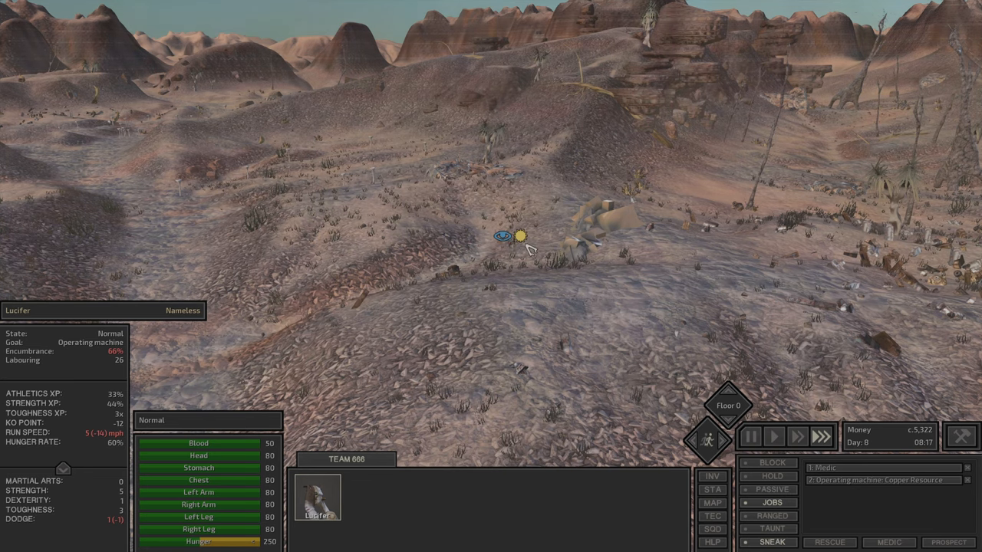
# Send Lucifer walking toward the town and check his progress on the map
pyautogui.click(712, 503)
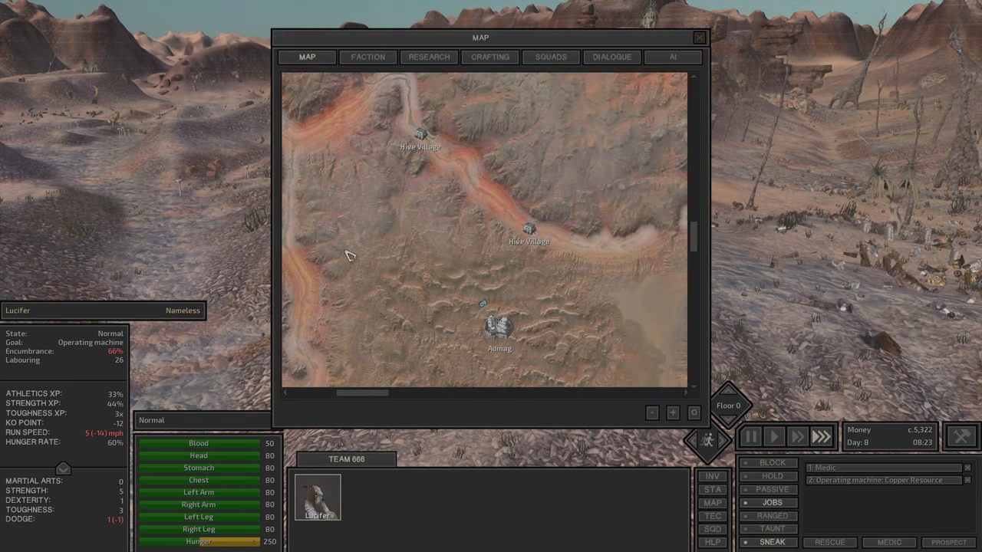
pyautogui.click(700, 37)
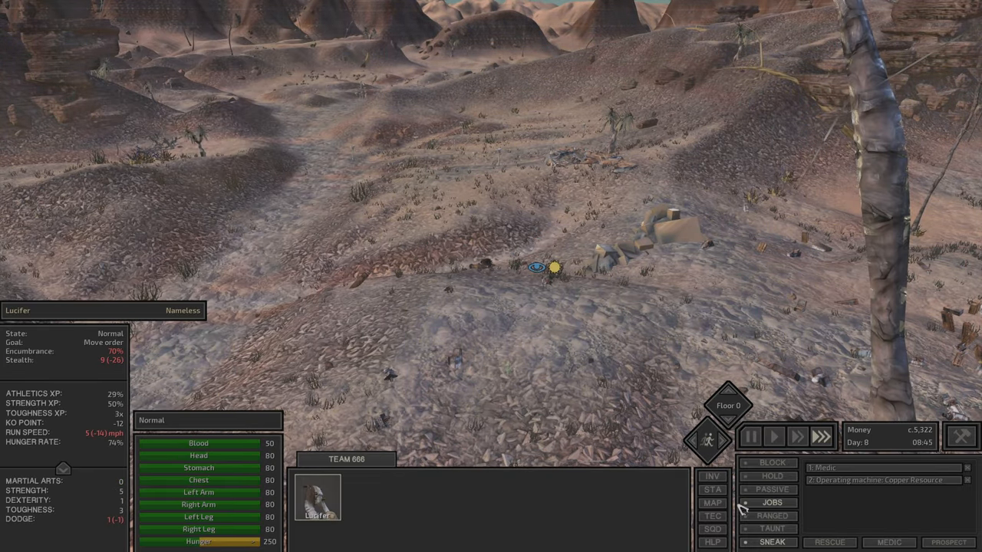
pyautogui.click(712, 503)
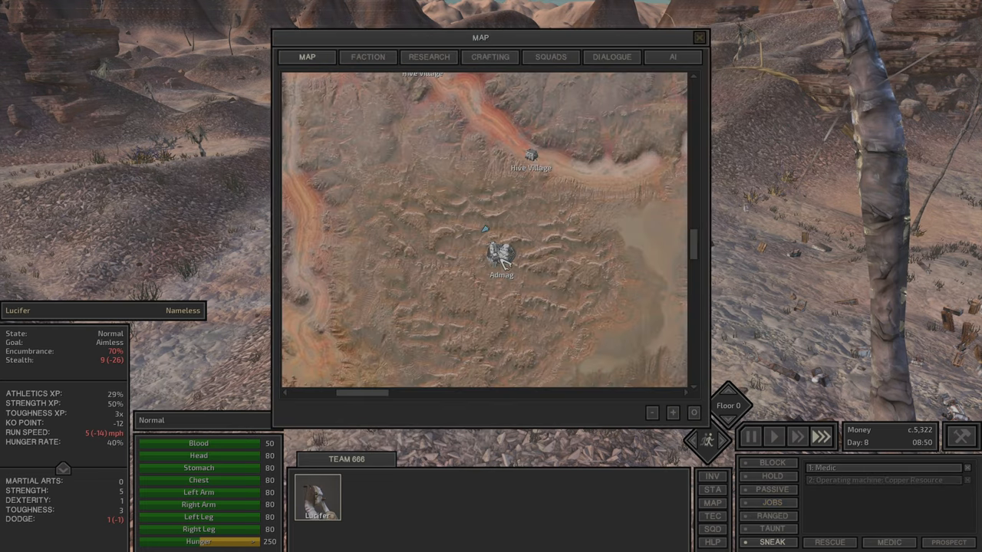
pyautogui.click(699, 37)
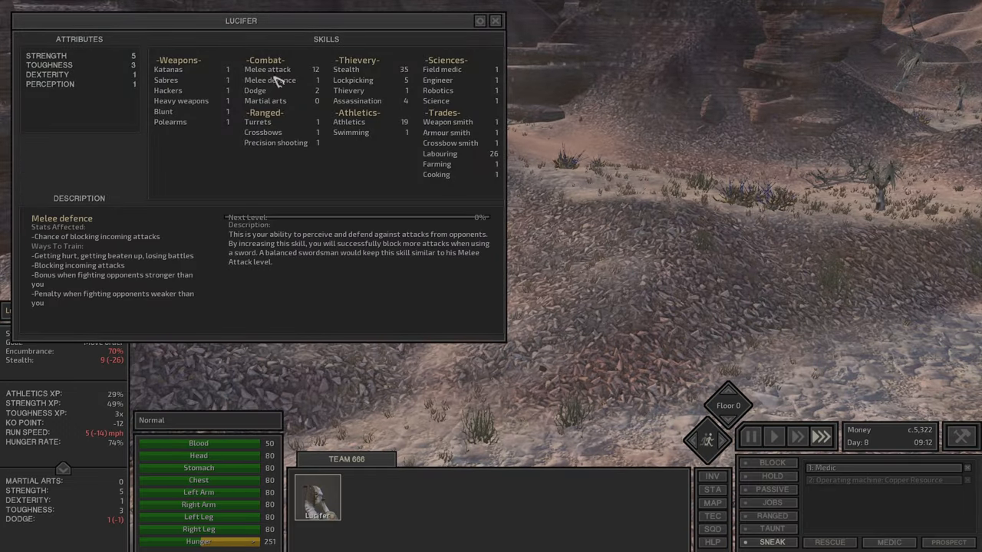
# Read Lucifer's melee defence skill, then let him walk into Admag until the Hundred Guardian stops him
pyautogui.click(494, 21)
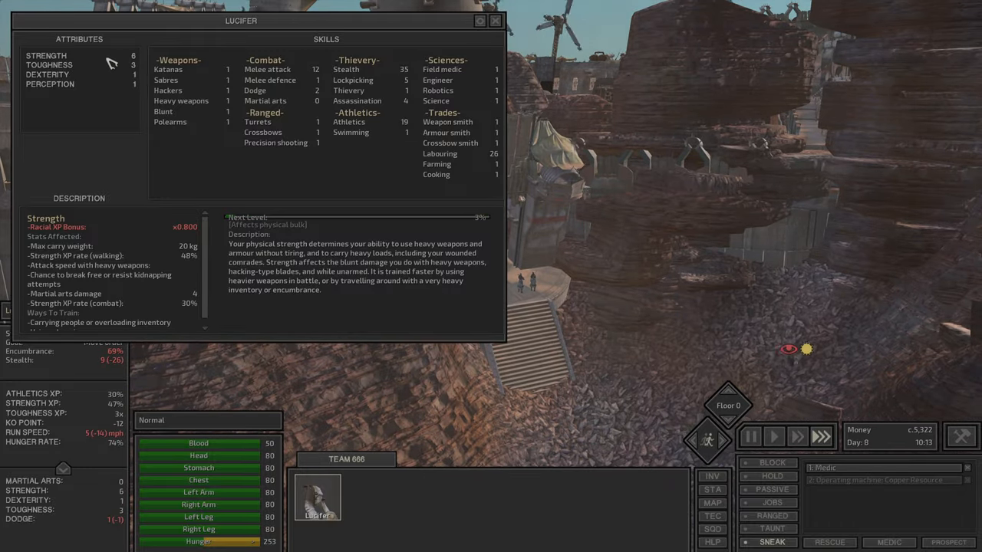
pyautogui.click(494, 21)
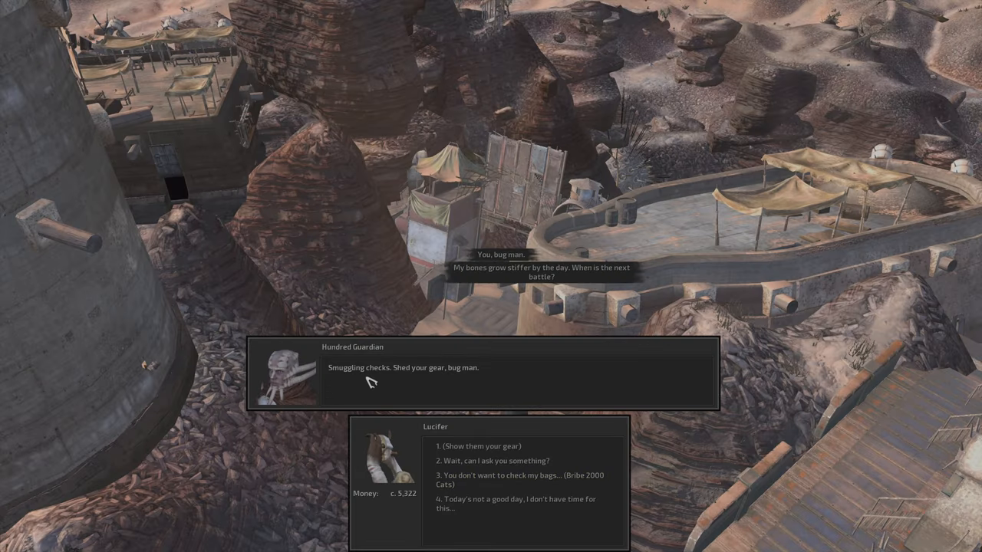
pyautogui.moveTo(479, 387)
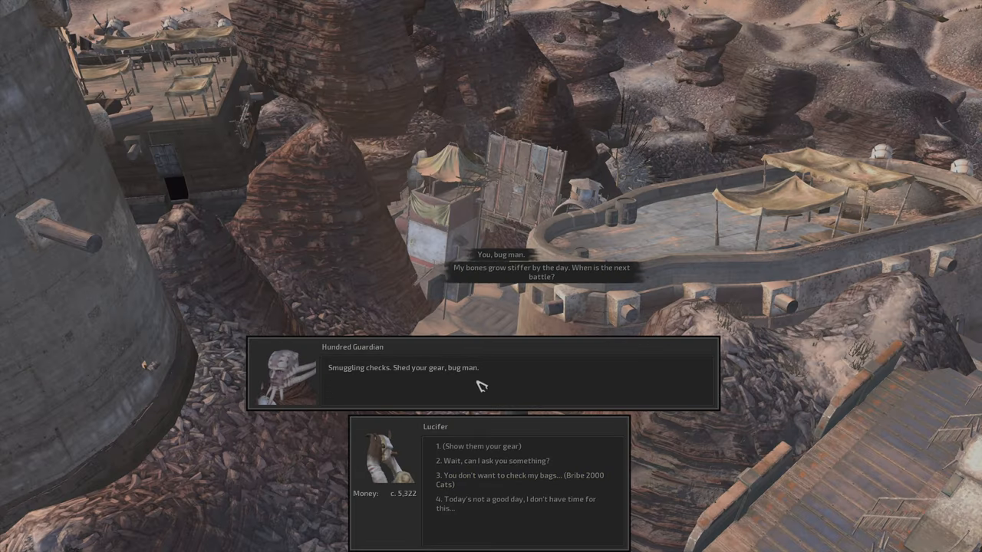
pyautogui.moveTo(494, 290)
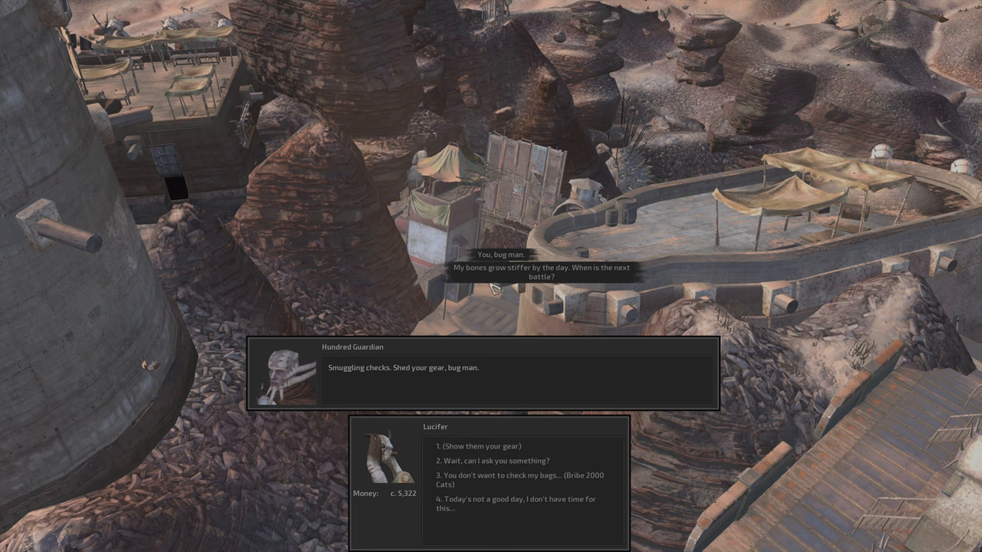
pyautogui.moveTo(514, 290)
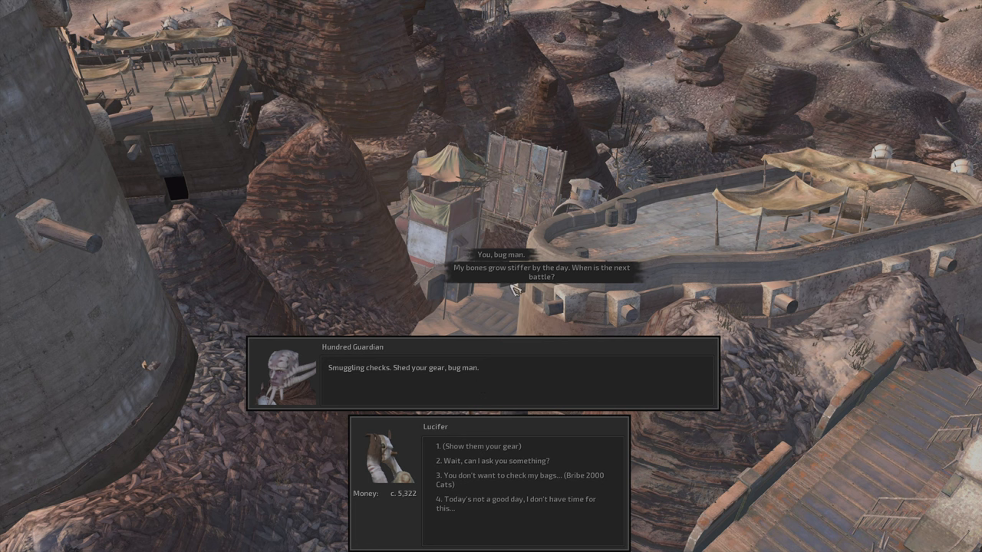
pyautogui.moveTo(591, 284)
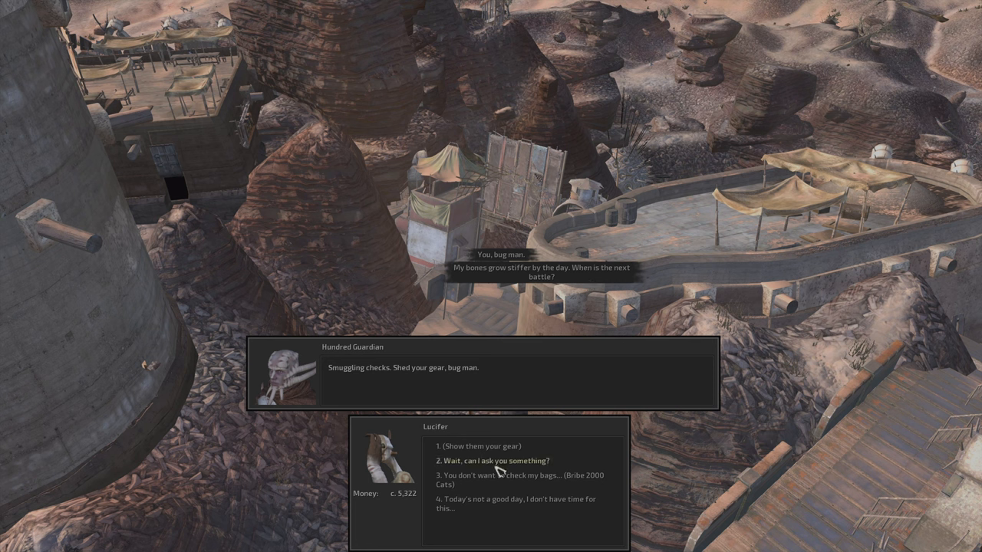
# Answer the guard's smuggling check with 'Wait, can I ask you something?' to end it
pyautogui.click(482, 460)
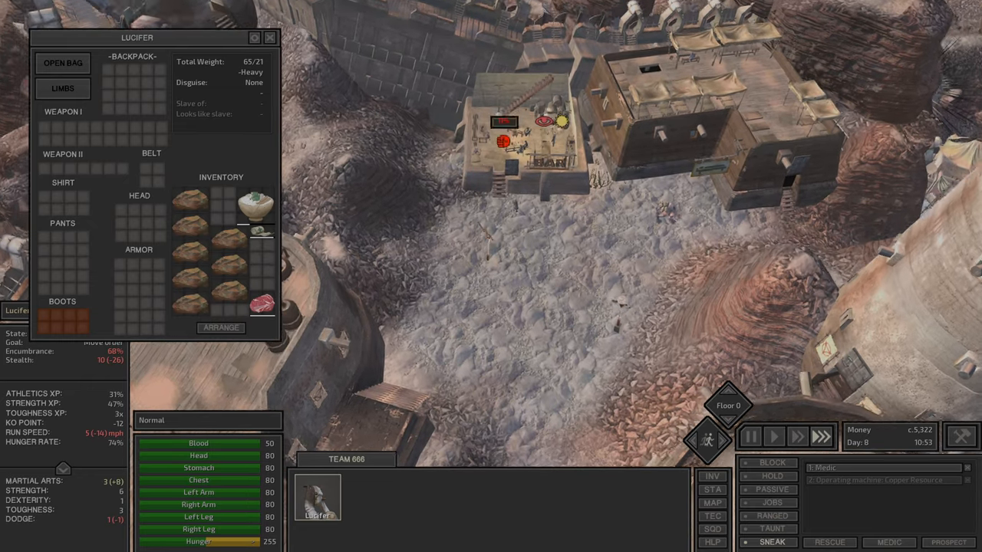
# Close Lucifer's inventory so he can talk with the Thief Fence
pyautogui.click(749, 436)
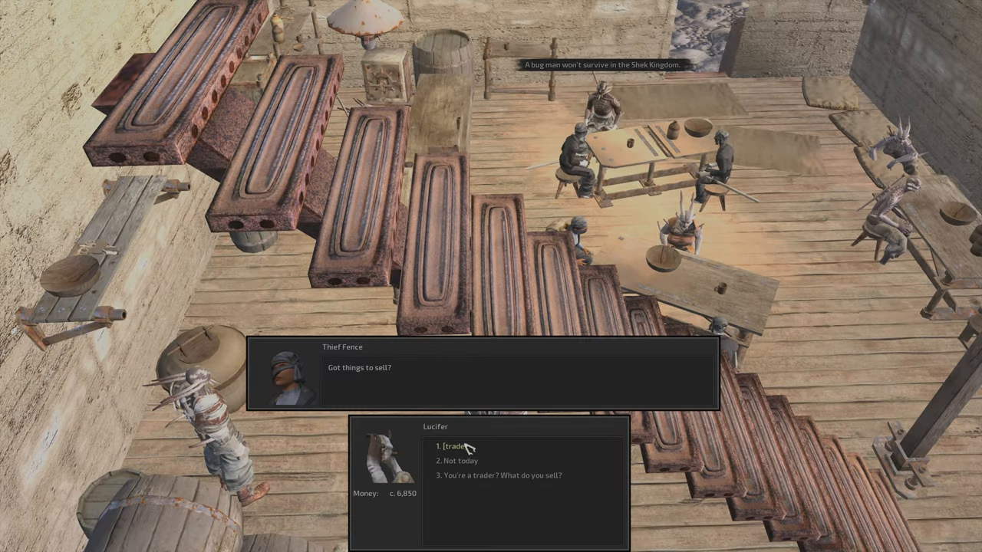
# Start trading with the Thief Fence to sell Lucifer's ore
pyautogui.click(454, 445)
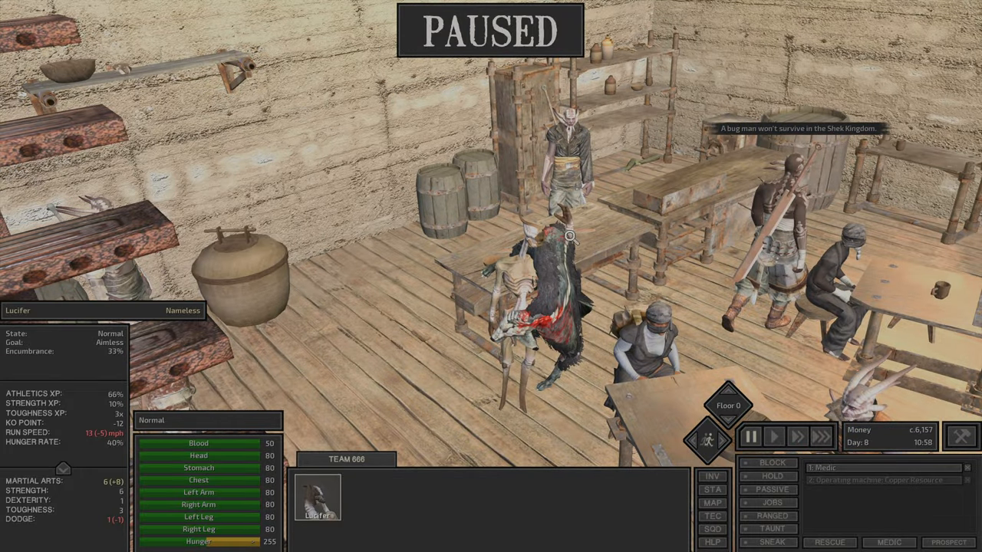
# Move Lucifer through the bar while paused and bring up the world map
pyautogui.click(773, 435)
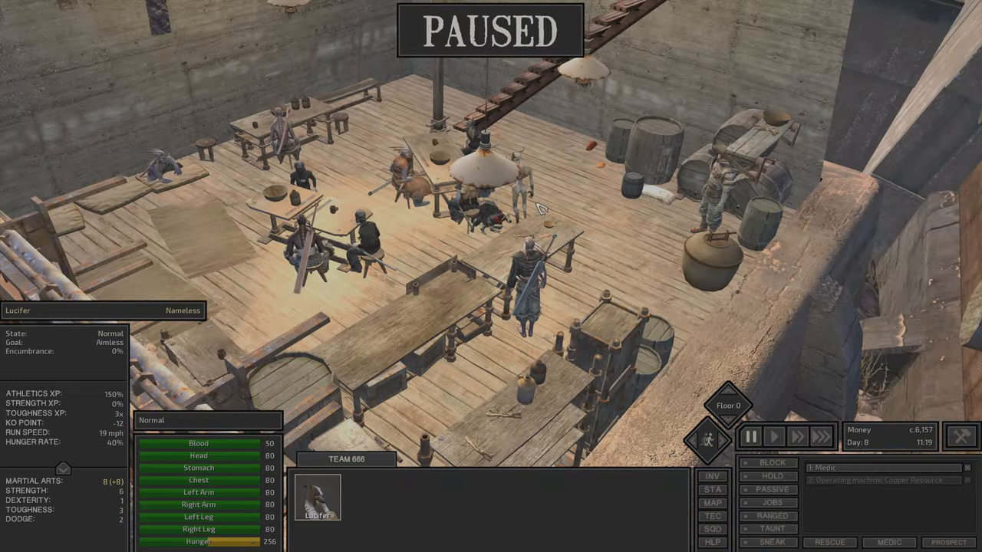
pyautogui.click(712, 503)
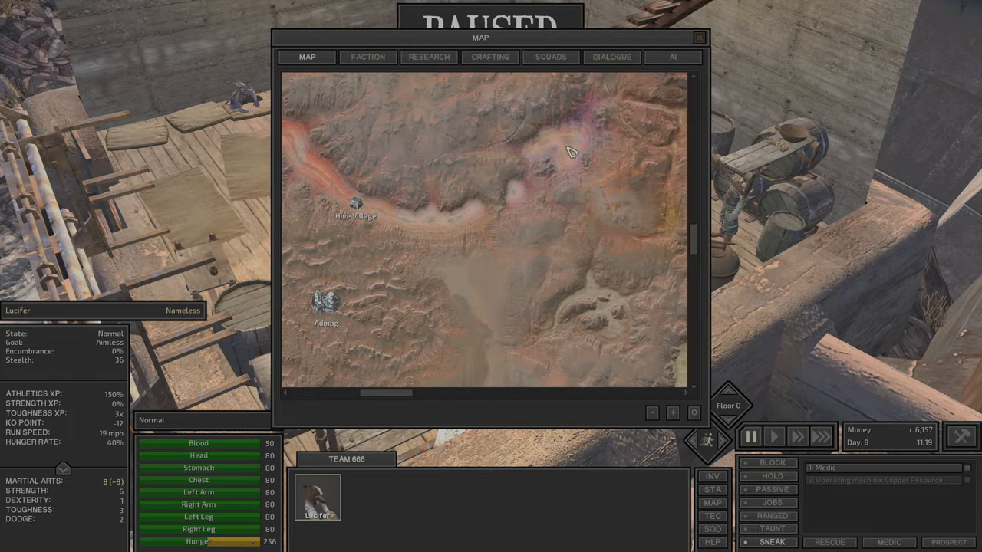
# Send Lucifer north toward the copper area, resetting his map destination as he walks
pyautogui.click(700, 37)
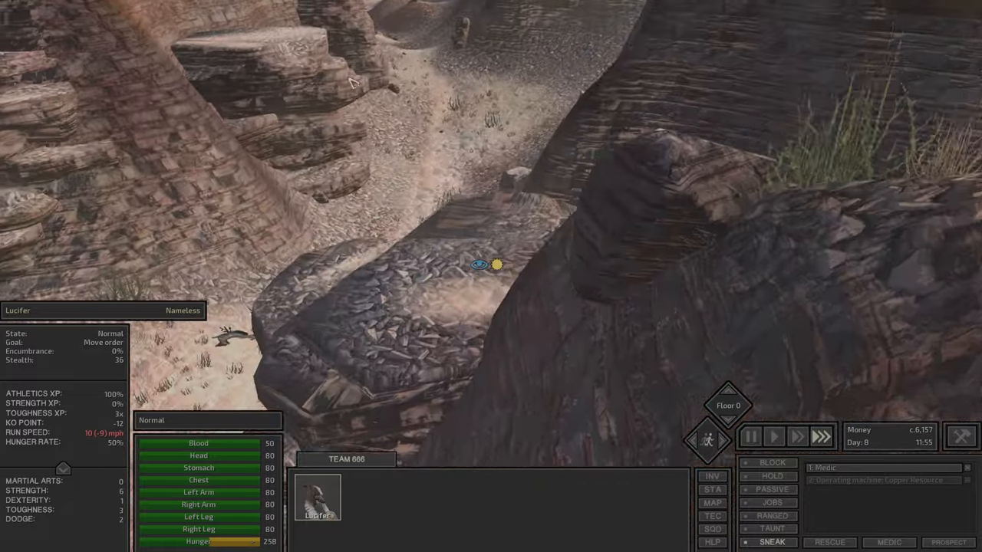
pyautogui.click(711, 504)
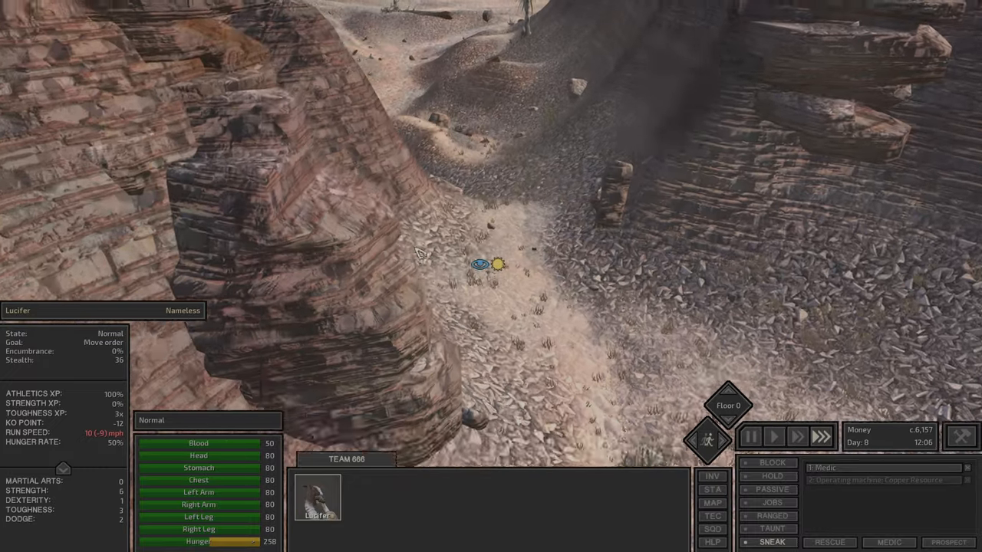
pyautogui.click(712, 503)
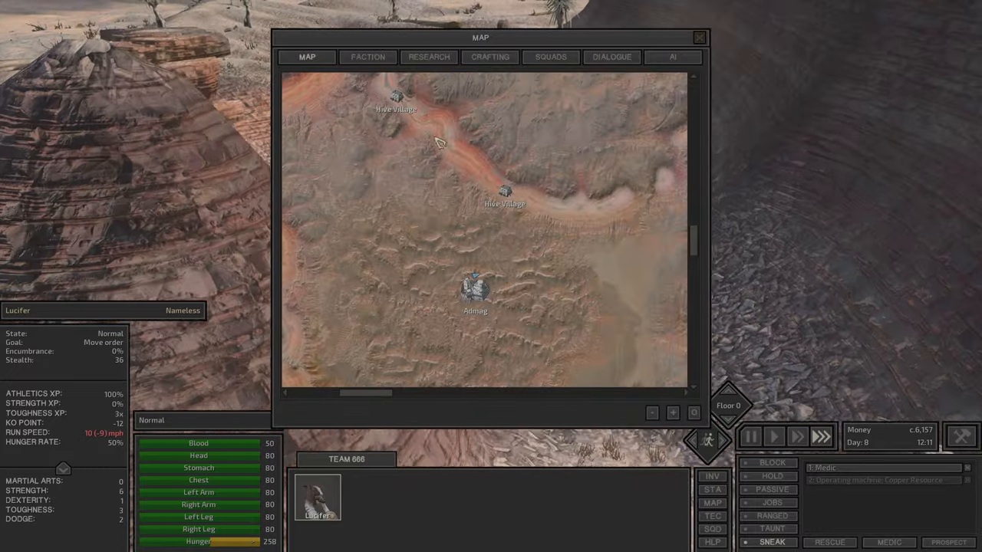
pyautogui.click(700, 37)
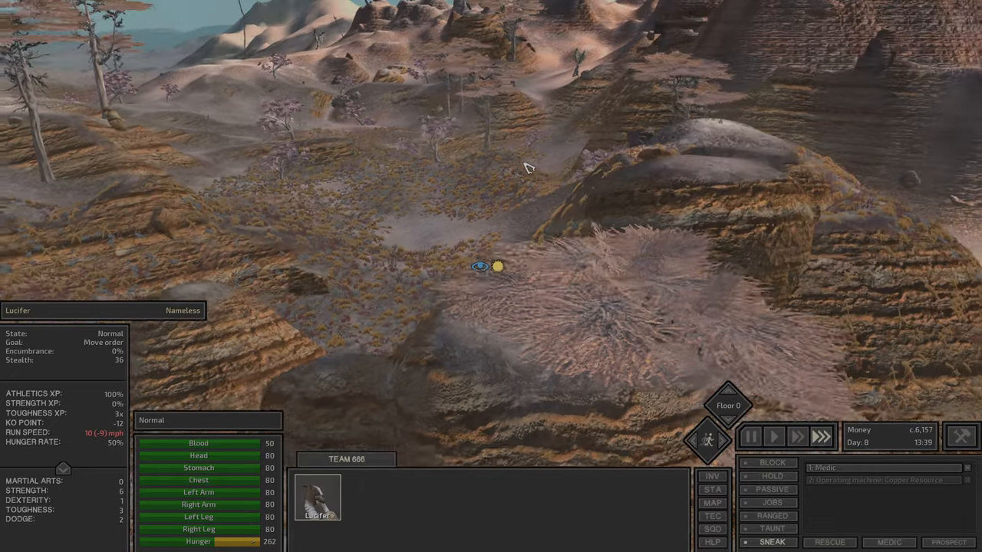
pyautogui.click(712, 504)
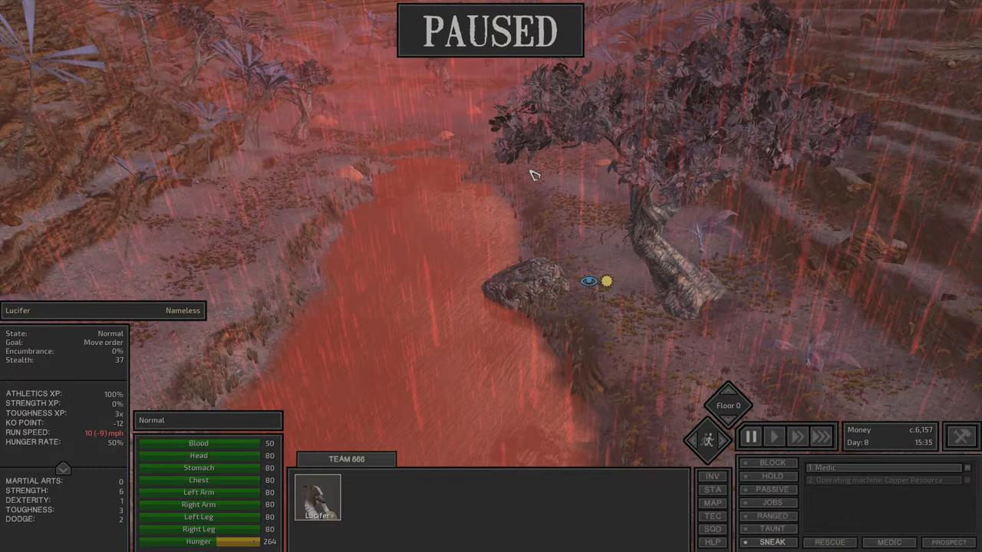
# Keep picking further map destinations until Lucifer reaches the copper and discovers Hive Village
pyautogui.click(712, 503)
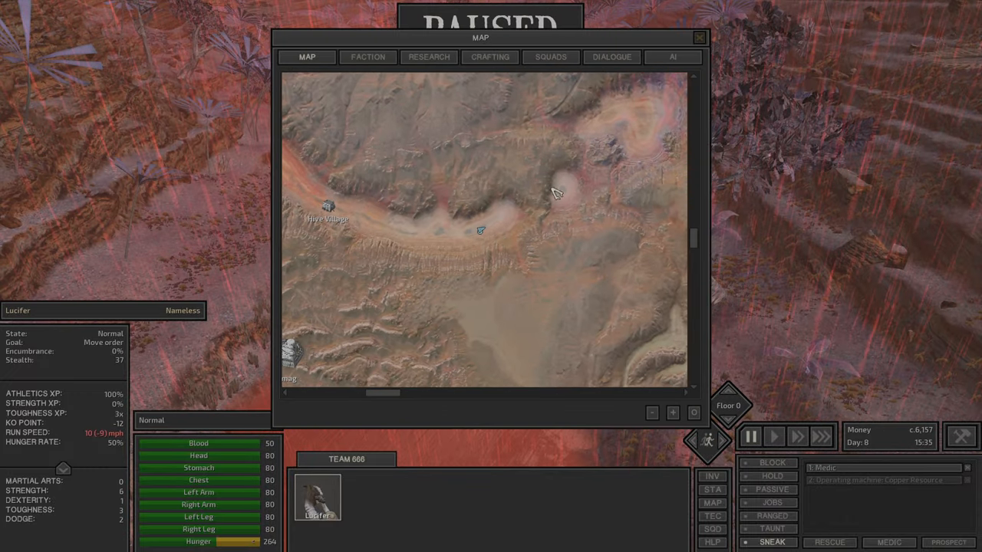
pyautogui.click(700, 37)
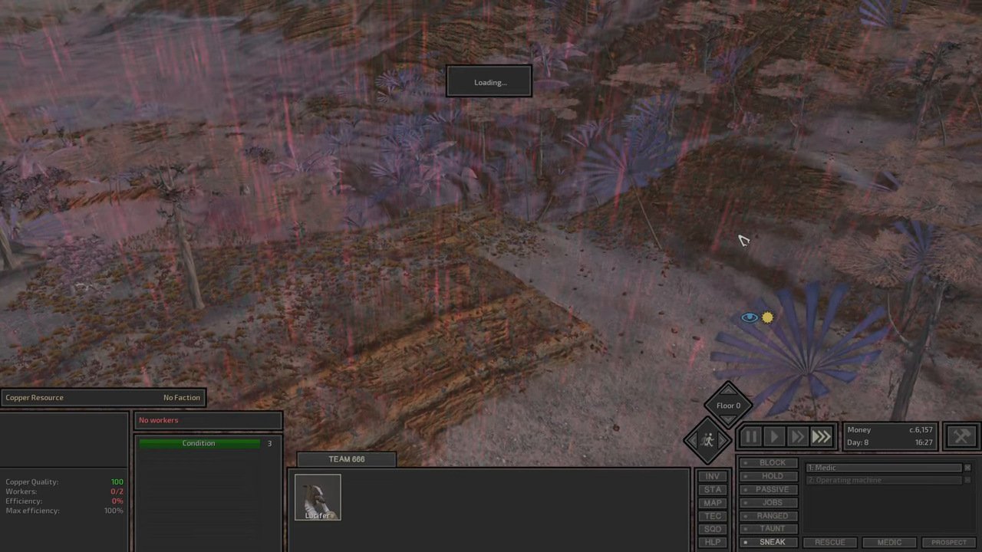
pyautogui.click(750, 436)
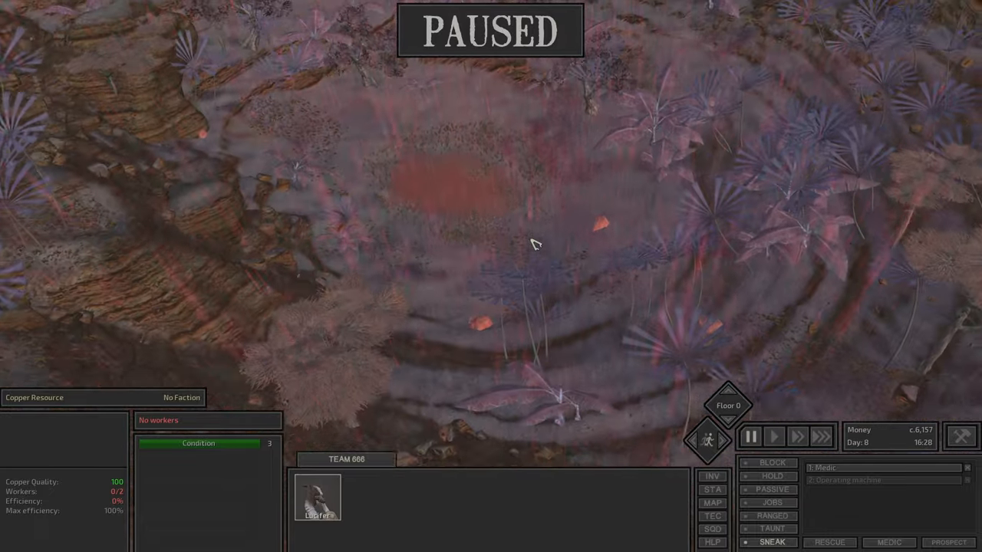
pyautogui.click(712, 503)
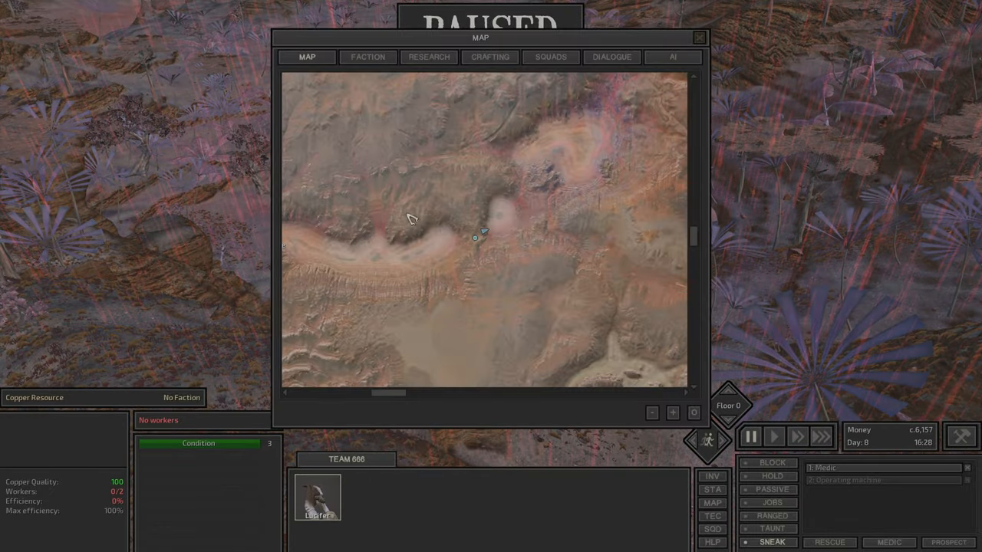
pyautogui.click(699, 37)
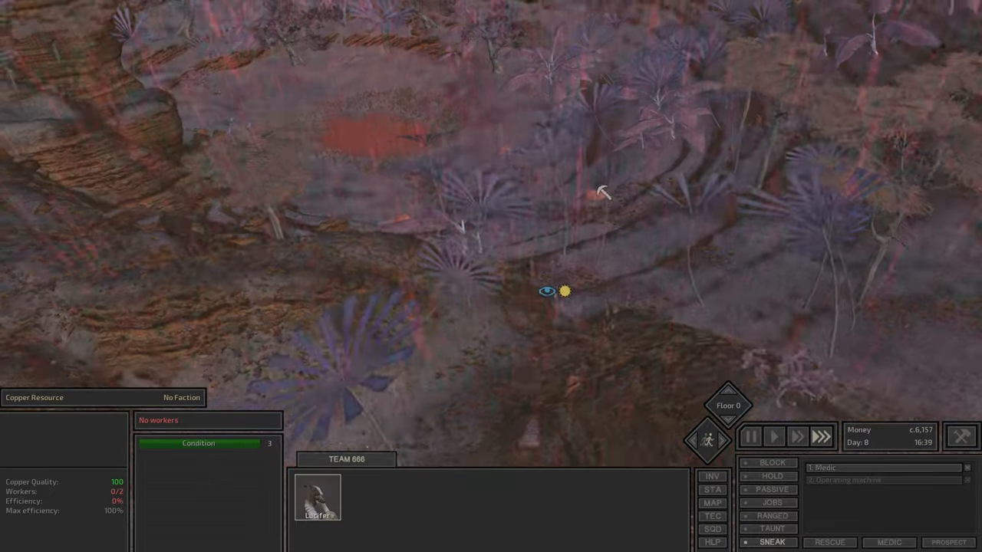
pyautogui.click(749, 435)
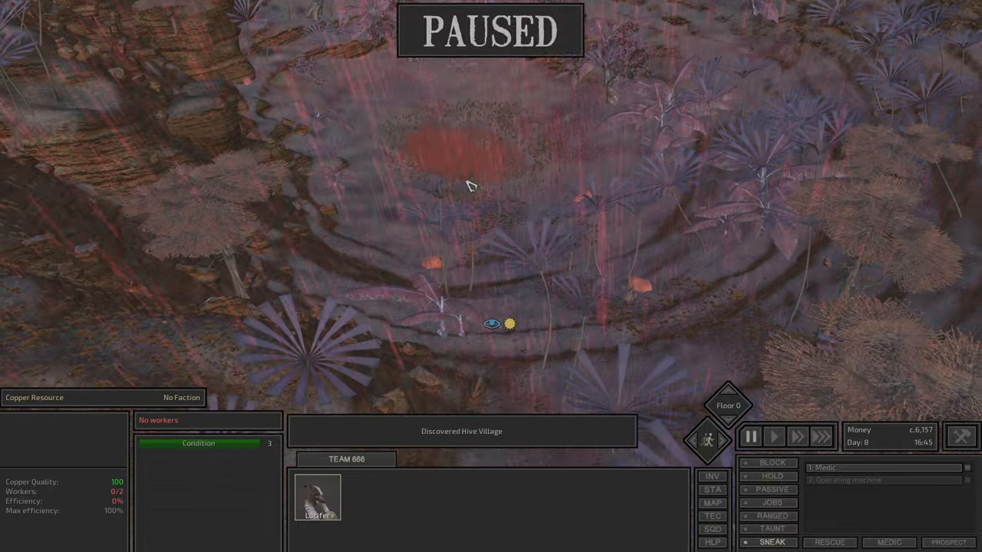
# Set a destination beyond Hive Village, inspect the Gorillo and rotate the camera toward the rock hive
pyautogui.click(712, 488)
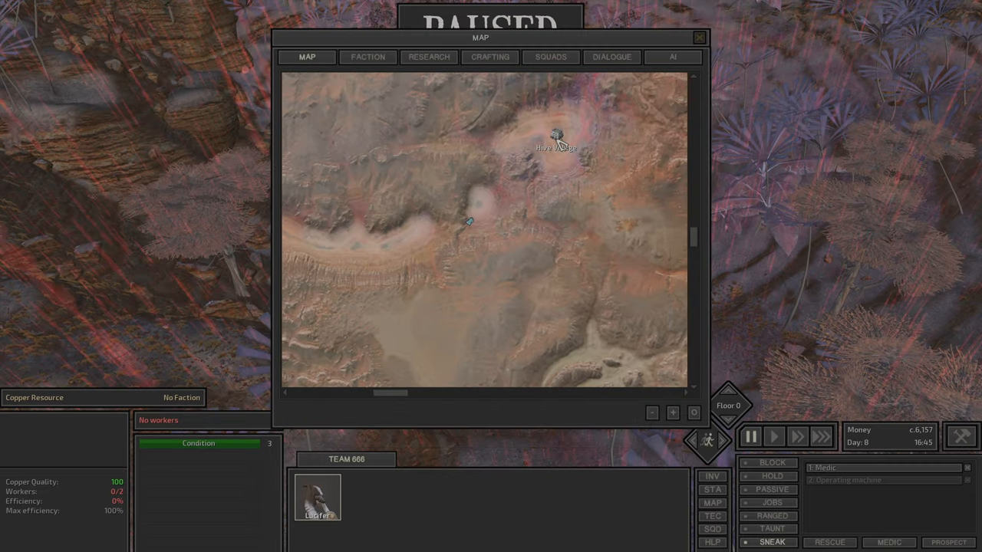
pyautogui.click(700, 37)
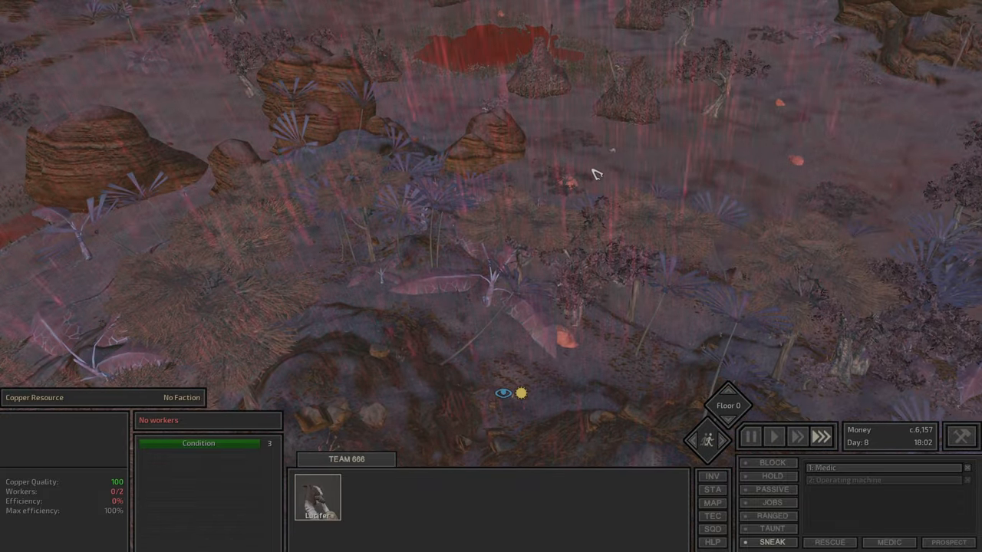
pyautogui.click(773, 436)
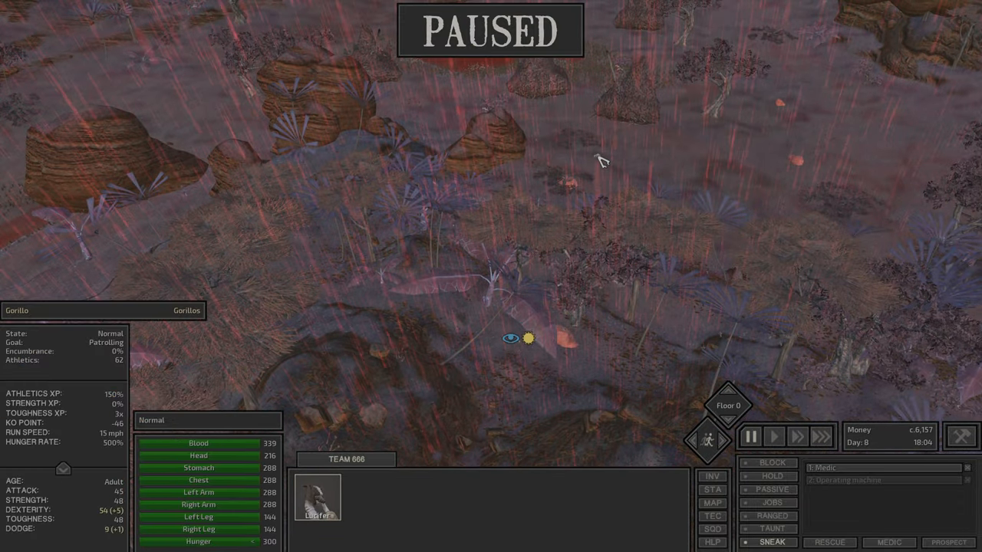
pyautogui.moveTo(601, 161); pyautogui.dragTo(399, 399)
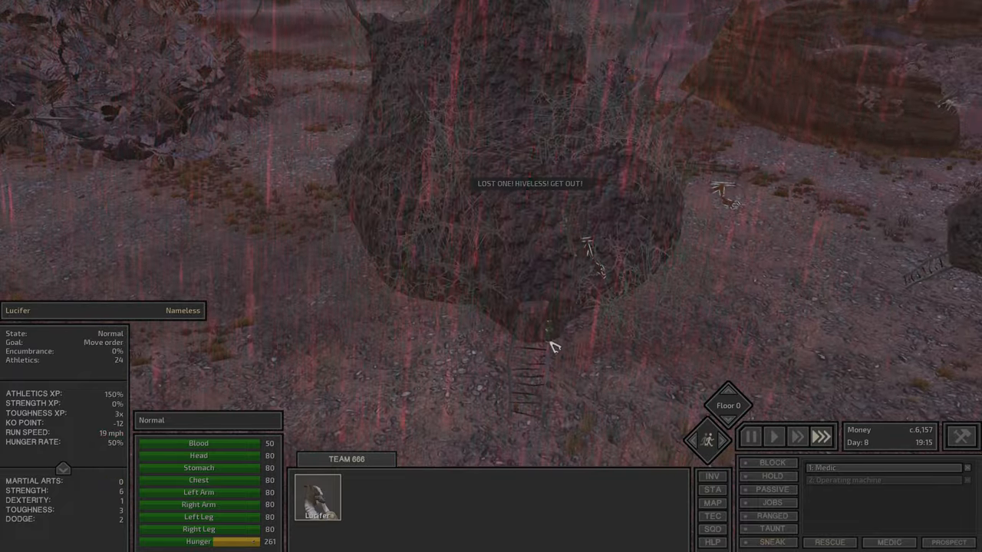
# Pan the map to the southern region and send Lucifer to a destination there
pyautogui.click(712, 503)
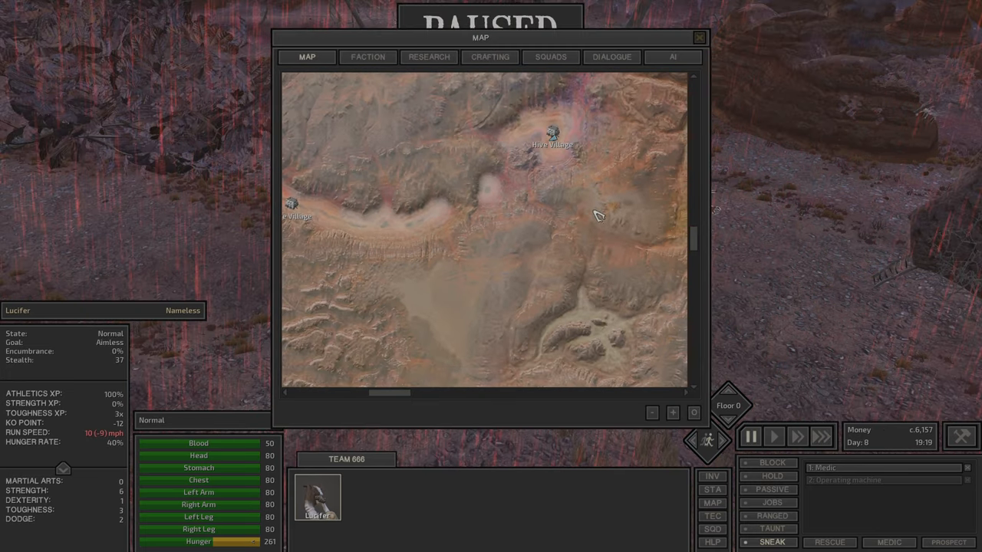
pyautogui.moveTo(599, 214); pyautogui.dragTo(595, 231)
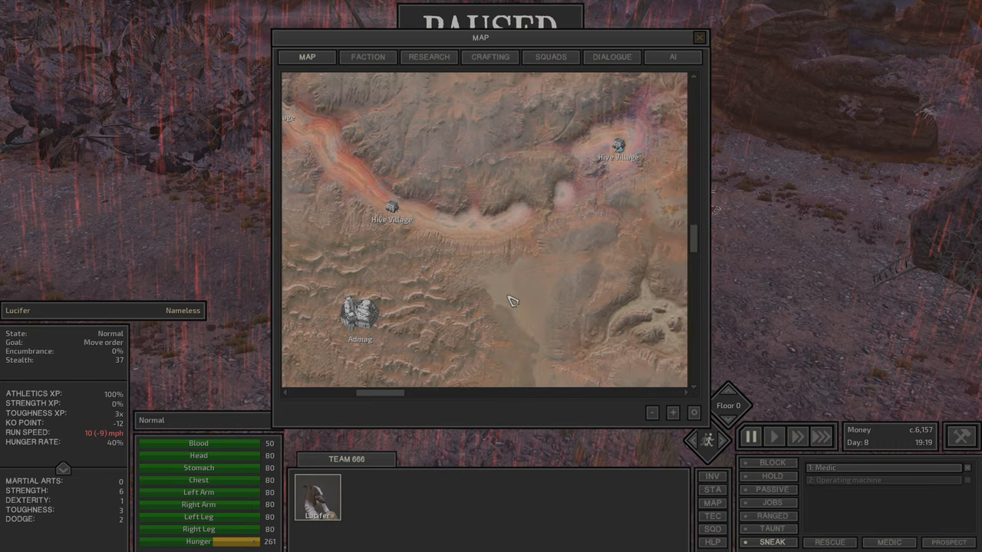
pyautogui.click(700, 37)
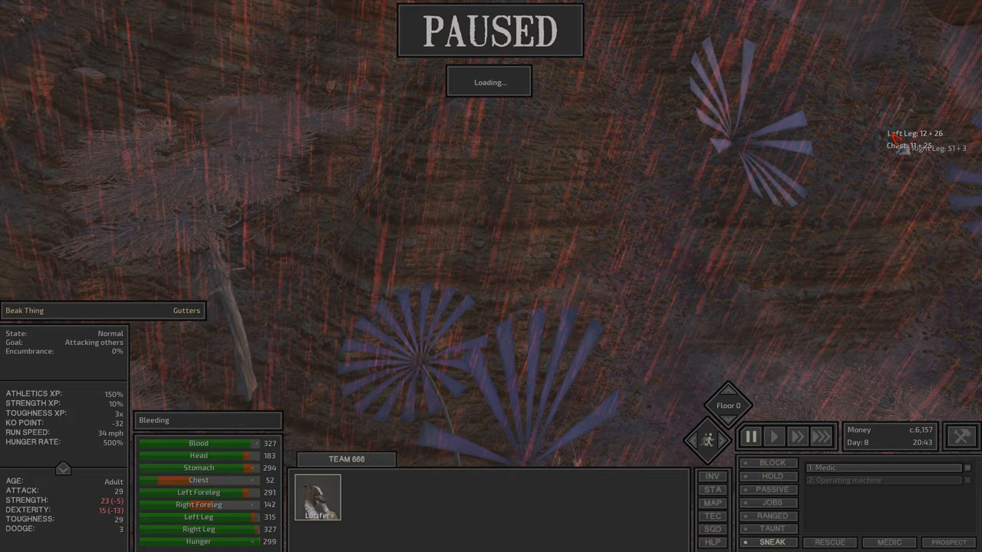
# Keep Lucifer walking south and set a map destination taking him into the Border Zone
pyautogui.click(773, 435)
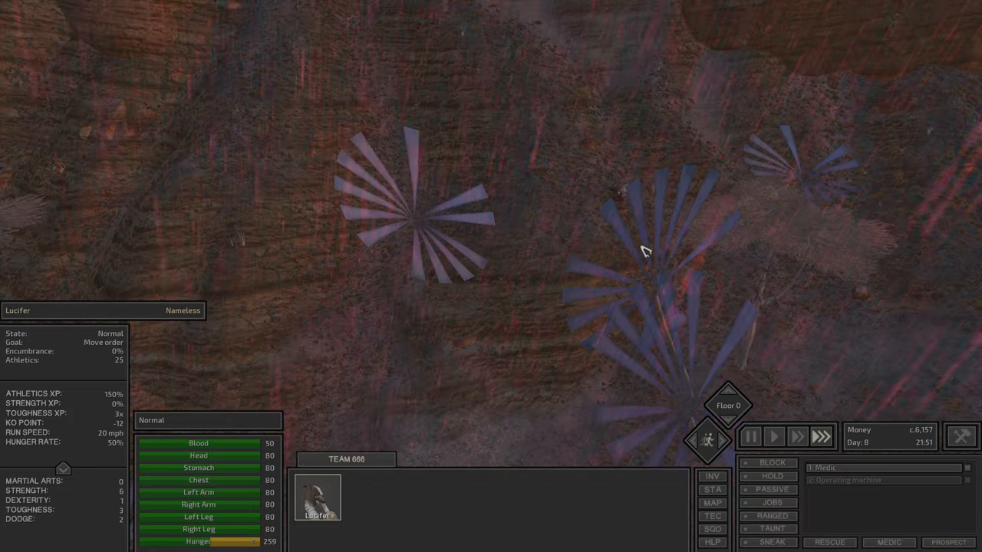
pyautogui.click(772, 543)
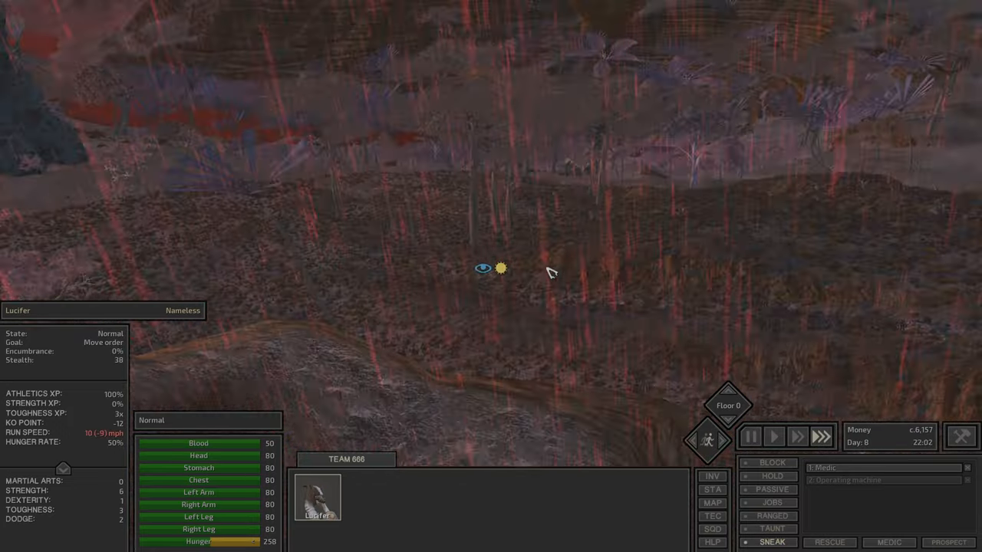
pyautogui.click(712, 504)
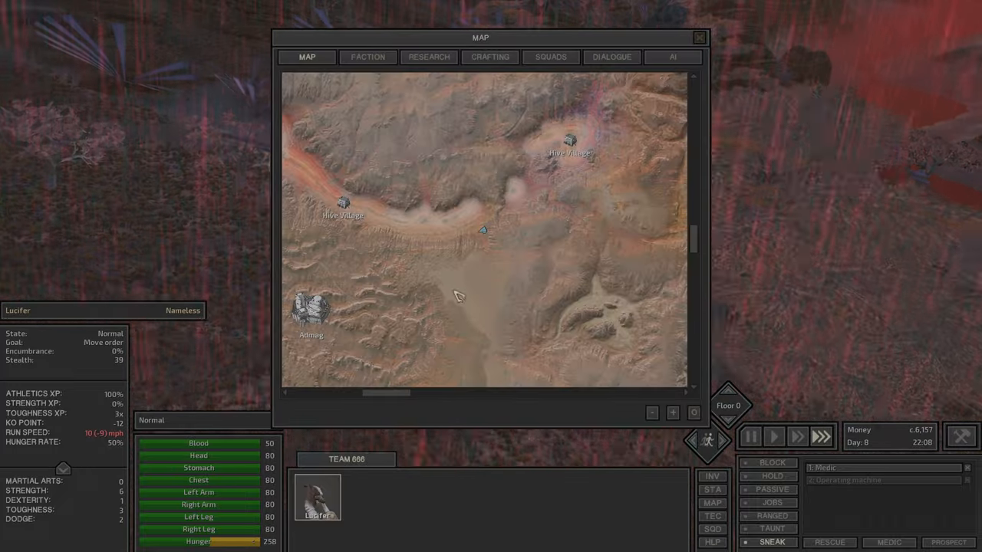
pyautogui.click(699, 36)
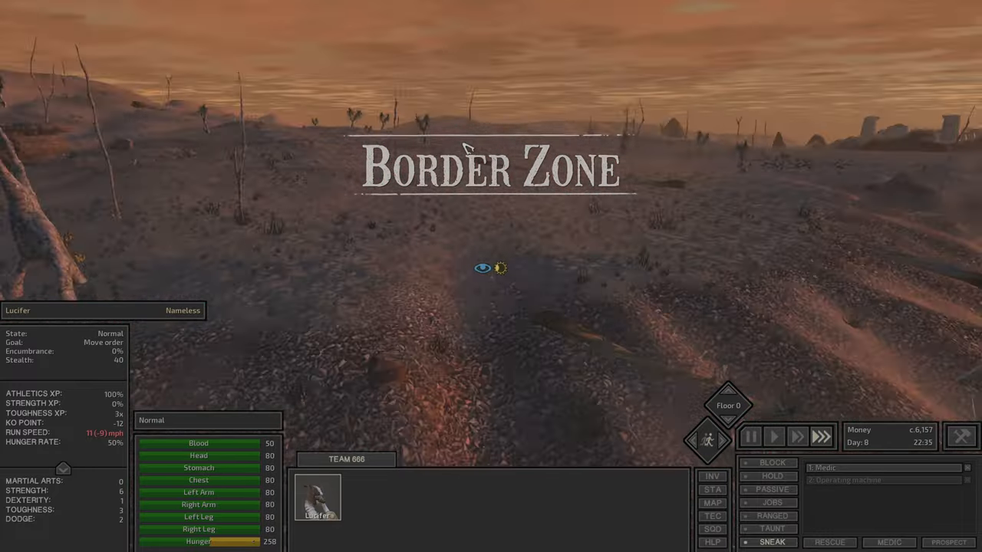
# Set a destination further south and travel on through the Border Zone at night
pyautogui.click(712, 503)
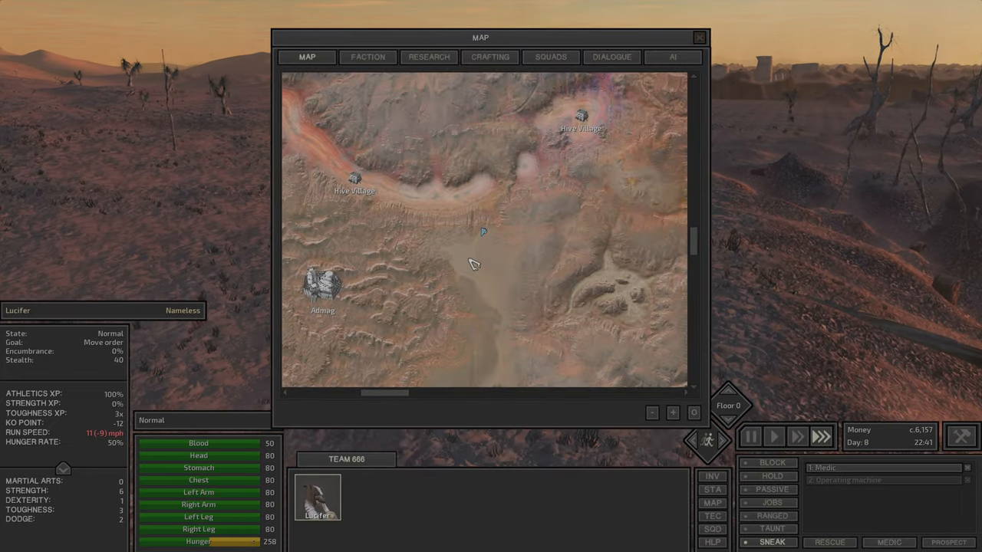
pyautogui.click(700, 37)
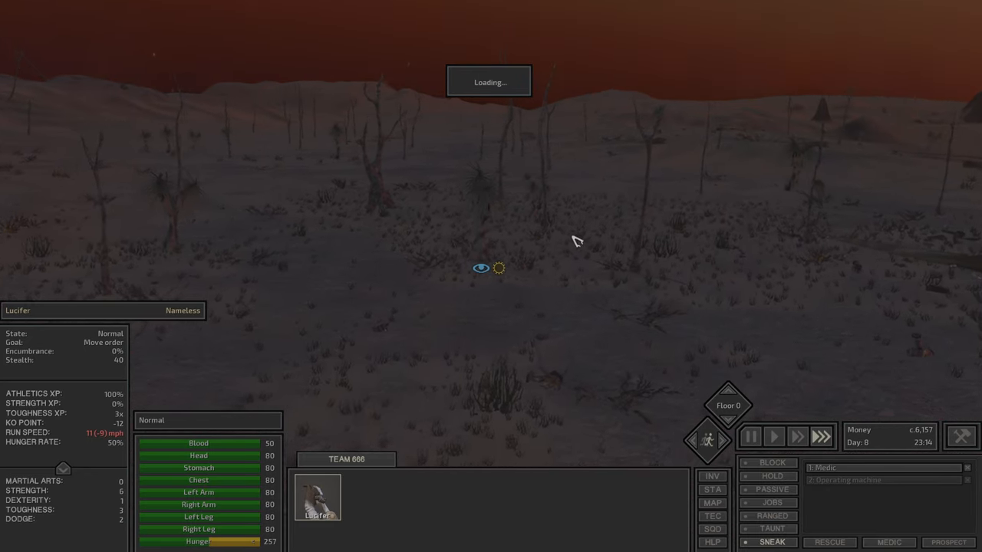
pyautogui.click(712, 503)
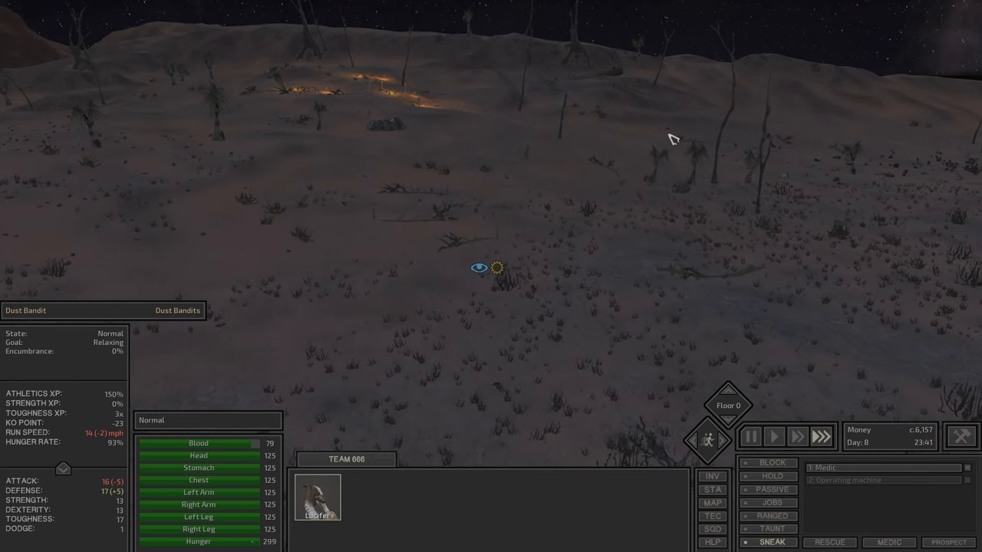
# Set a nearby destination and resume the game so Lucifer slips past the Dust Bandits
pyautogui.click(712, 503)
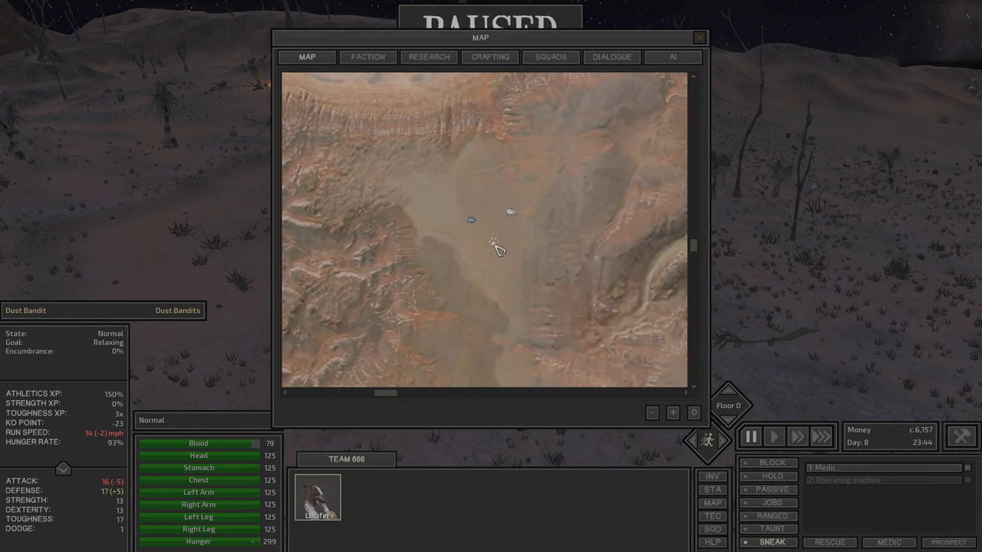
pyautogui.moveTo(519, 217)
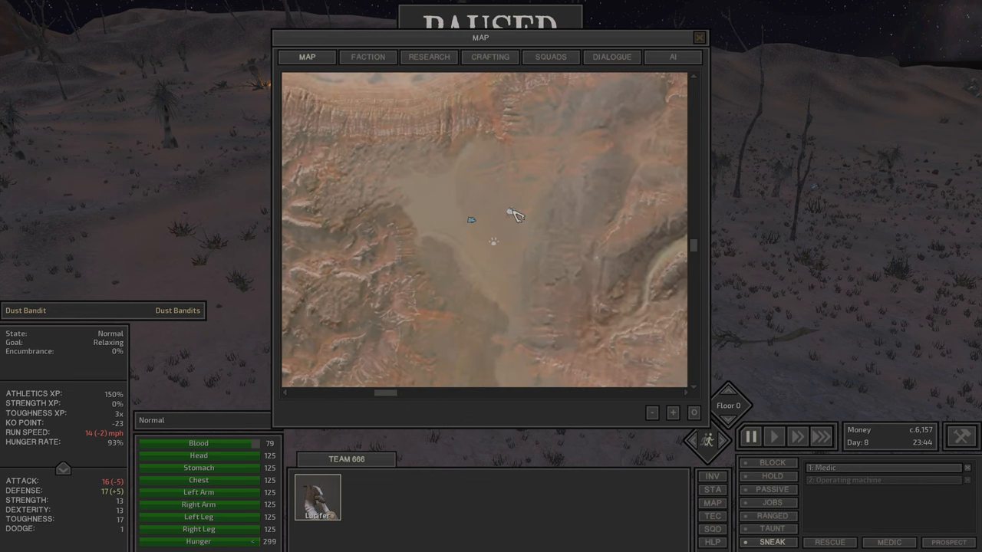
pyautogui.click(700, 37)
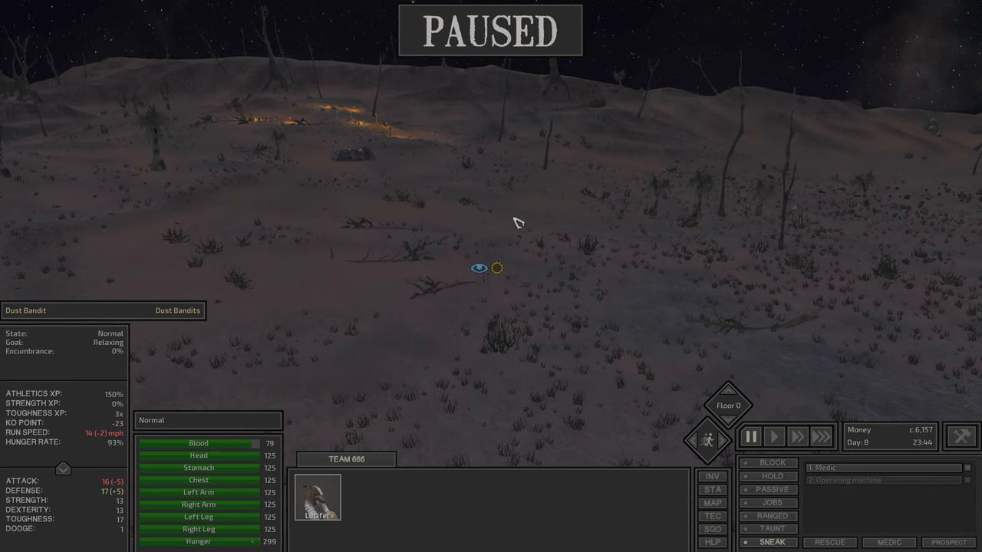
pyautogui.click(773, 436)
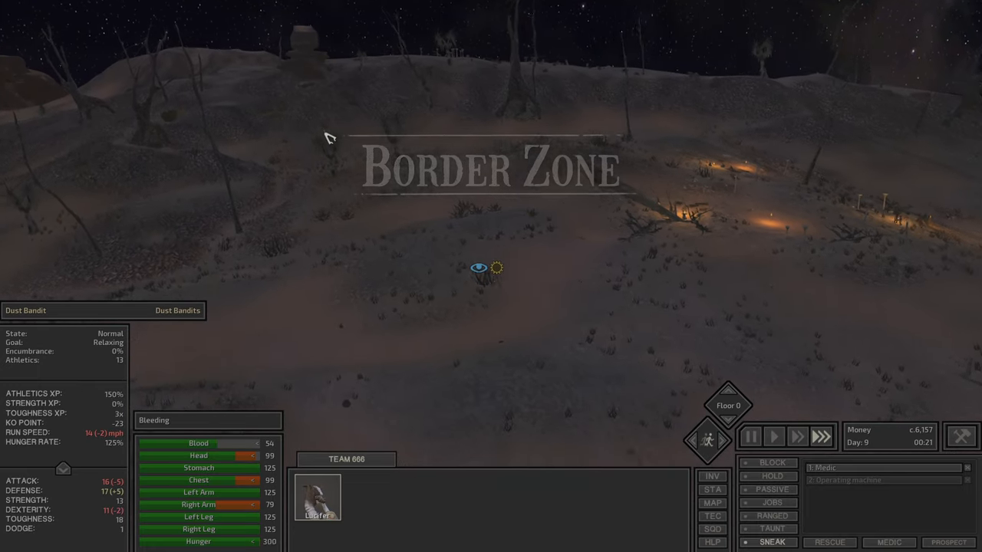
pyautogui.click(711, 503)
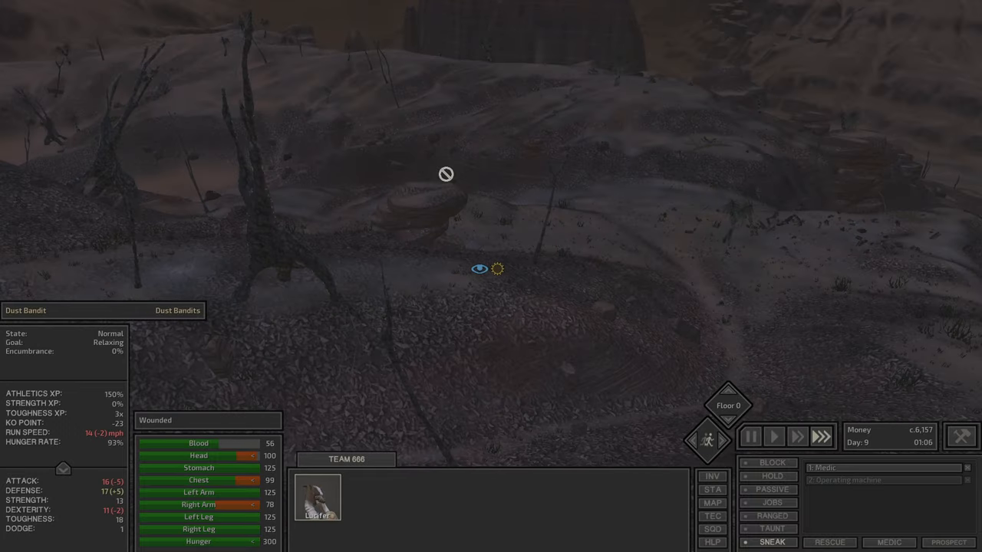
# Pick the next destination, check the animal skins in Lucifer's inventory and walk him into the canyon
pyautogui.click(712, 503)
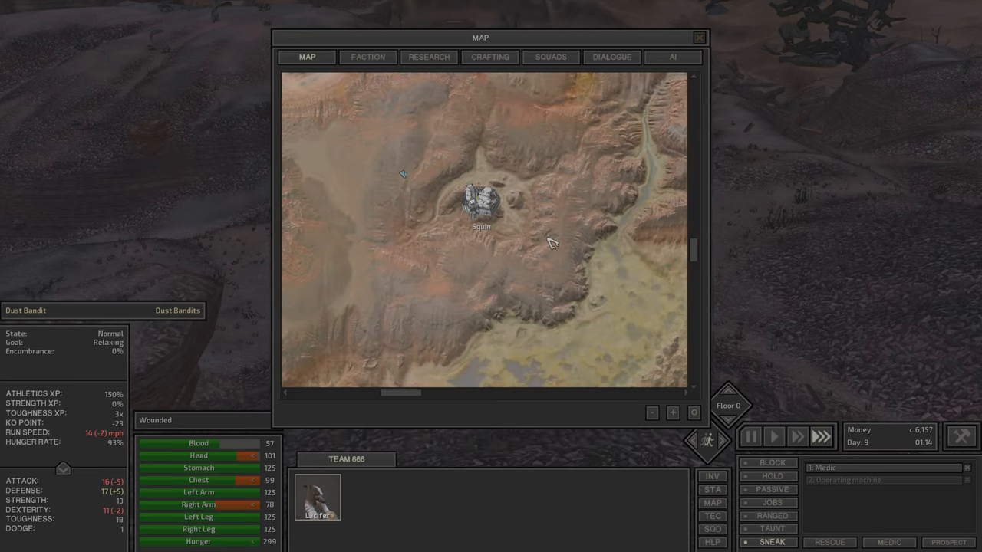
pyautogui.click(700, 36)
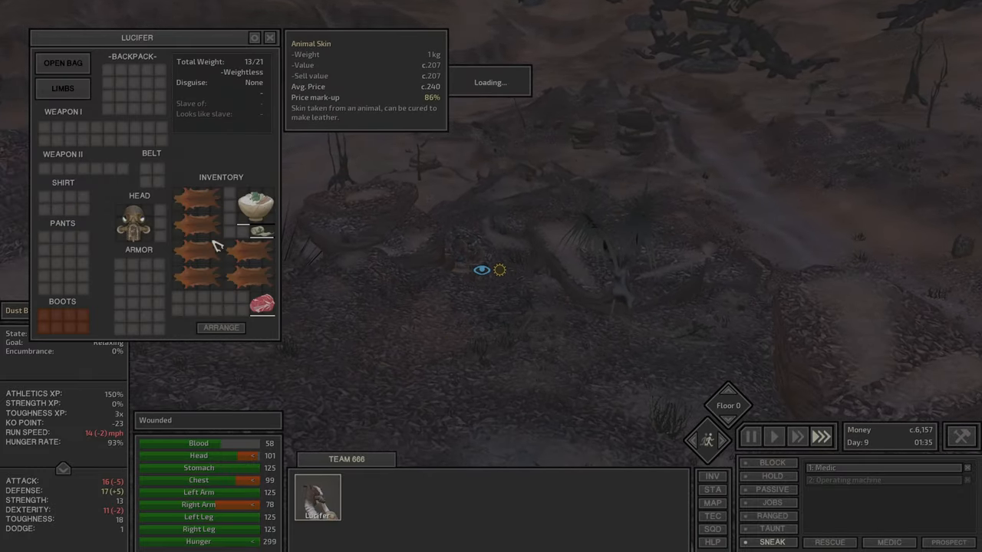
pyautogui.click(270, 37)
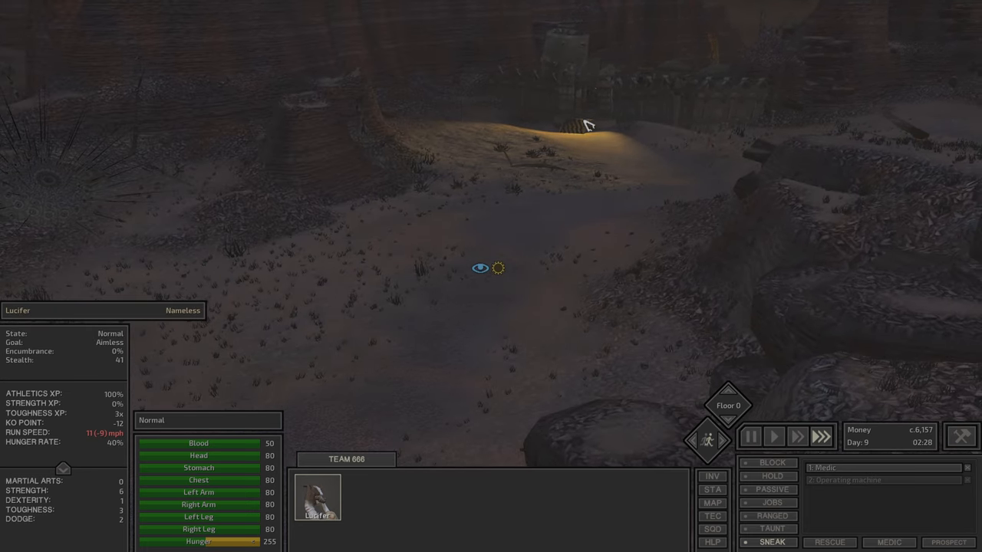
pyautogui.click(749, 436)
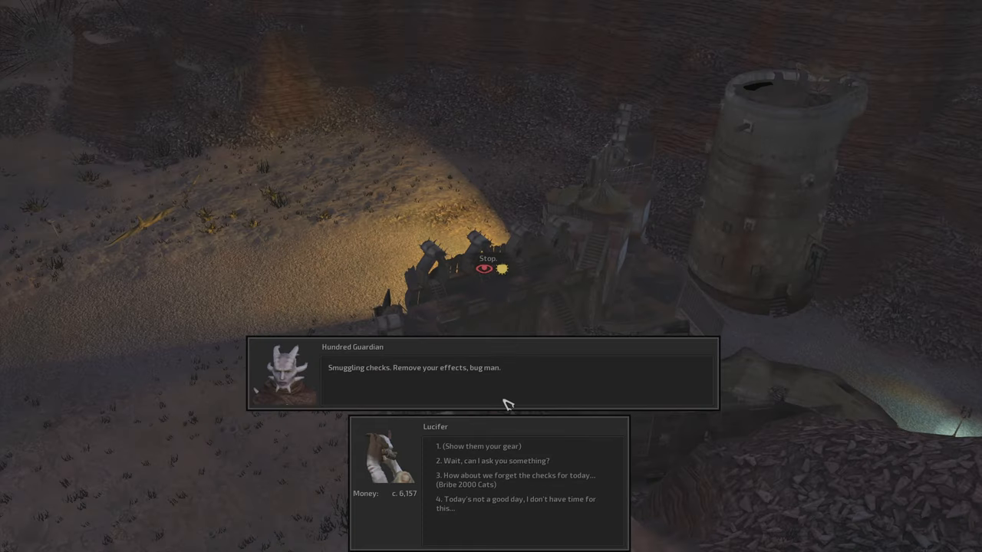
pyautogui.moveTo(485, 370)
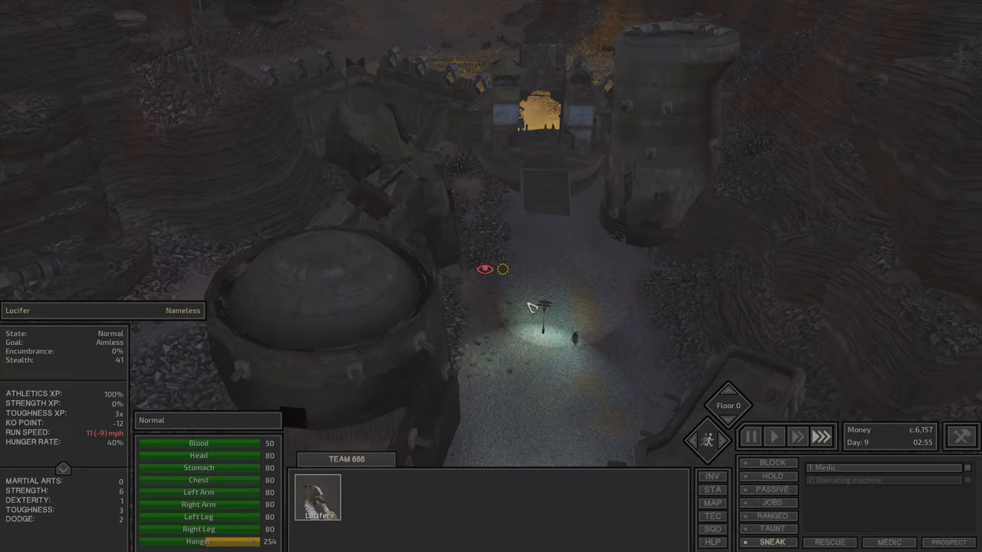
# Finish with the Hundred Guardian and send Lucifer walking toward the town bar
pyautogui.click(750, 436)
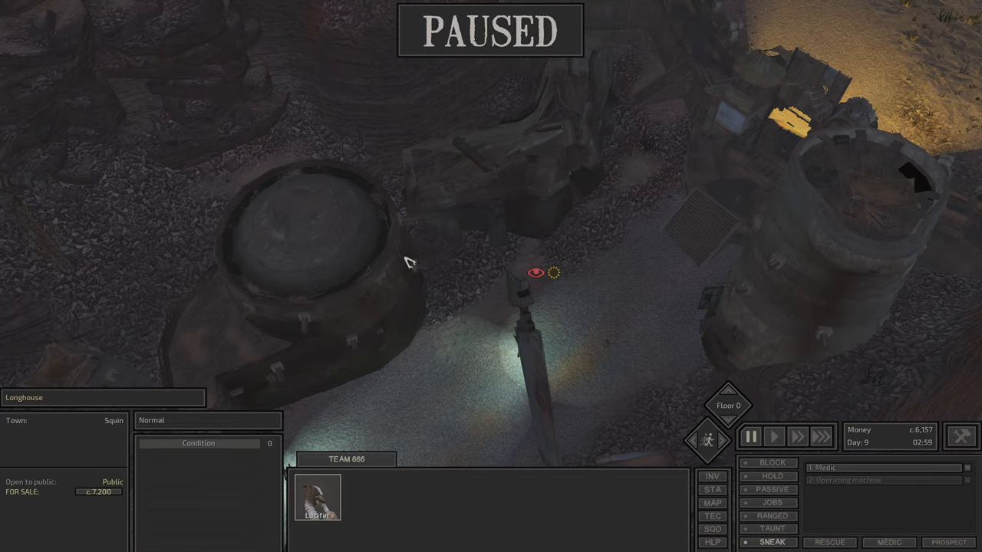
pyautogui.moveTo(98, 494)
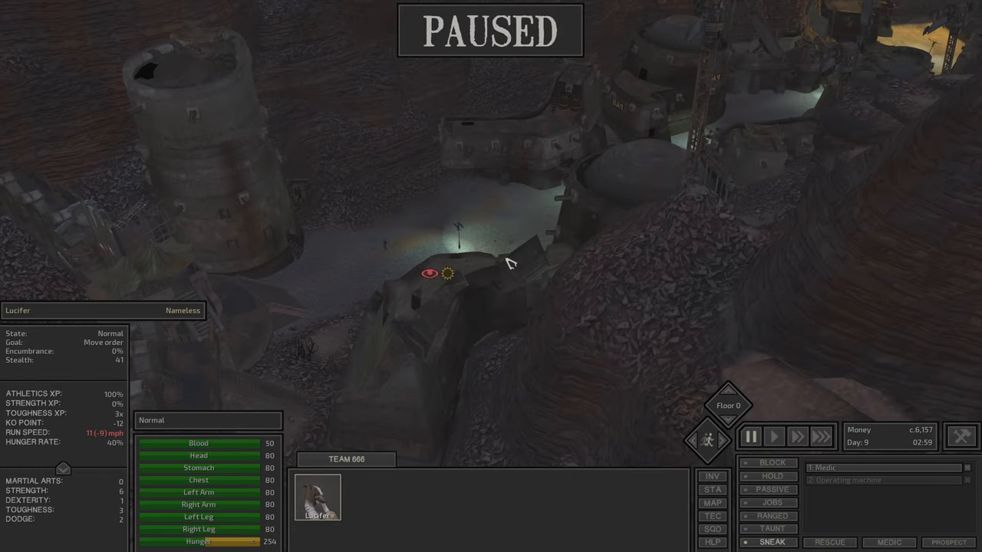
pyautogui.click(774, 436)
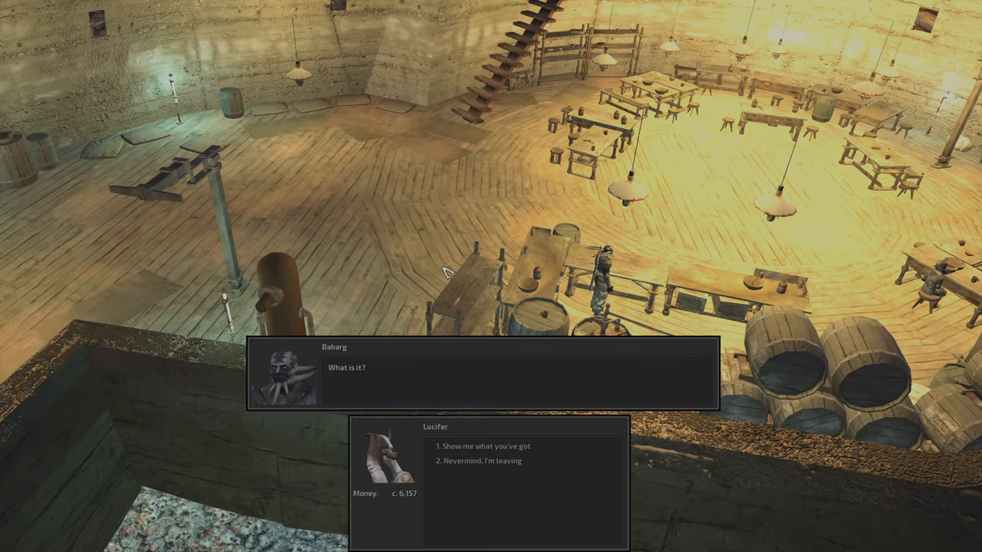
# Ask the barman Babarg to show his goods for trading the copper ore
pyautogui.click(483, 447)
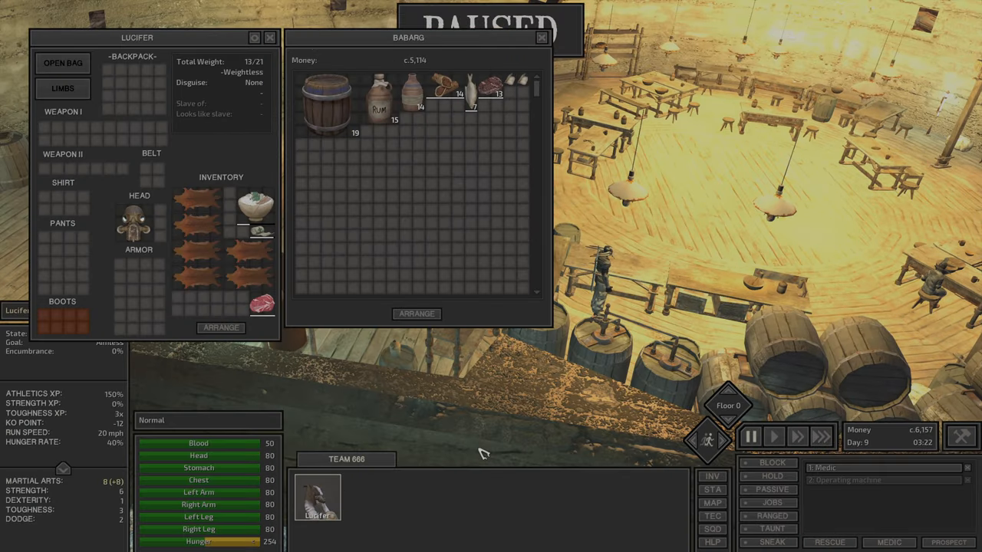
pyautogui.moveTo(499, 94)
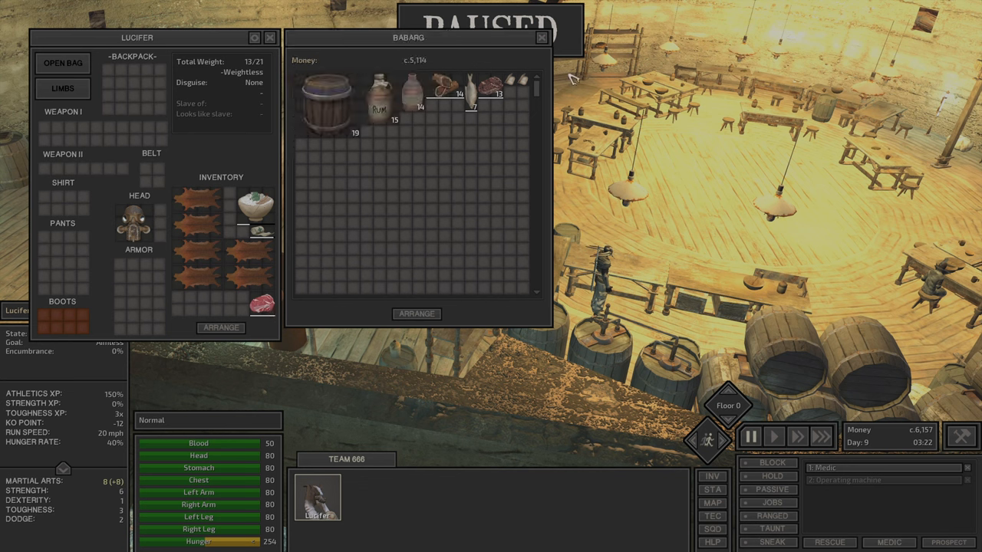
pyautogui.moveTo(497, 94)
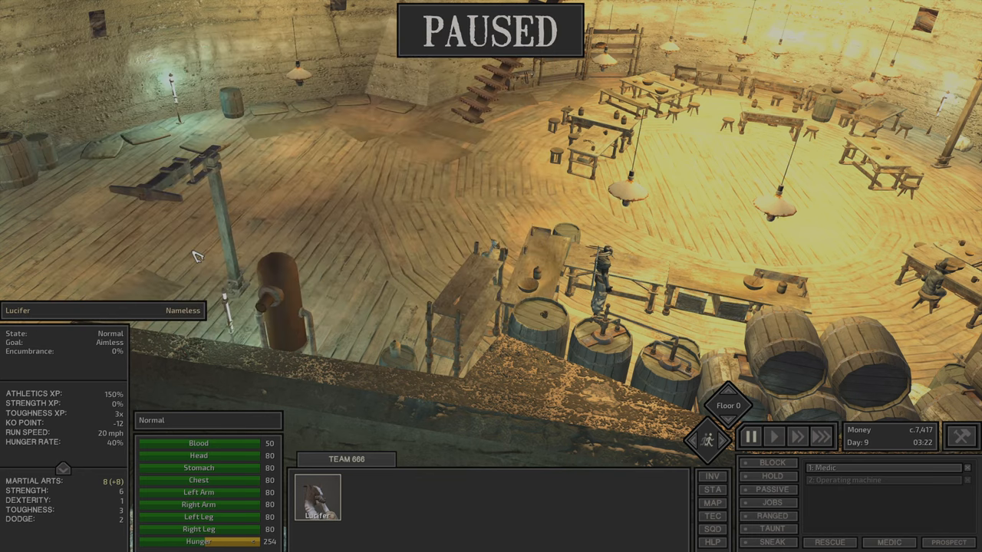
# Leave Babarg's bar, check the world map, and walk Lucifer across the nighttime town
pyautogui.click(771, 544)
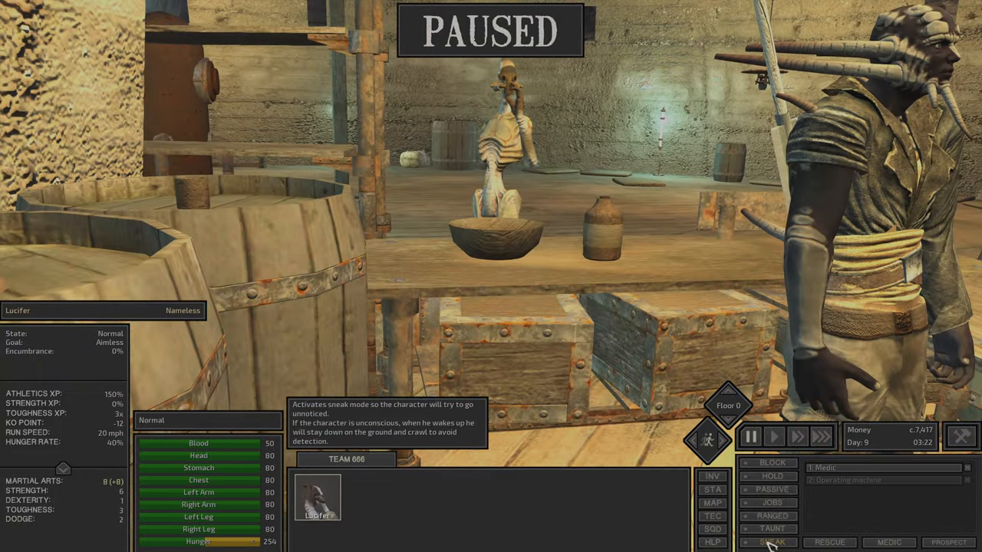
pyautogui.click(712, 503)
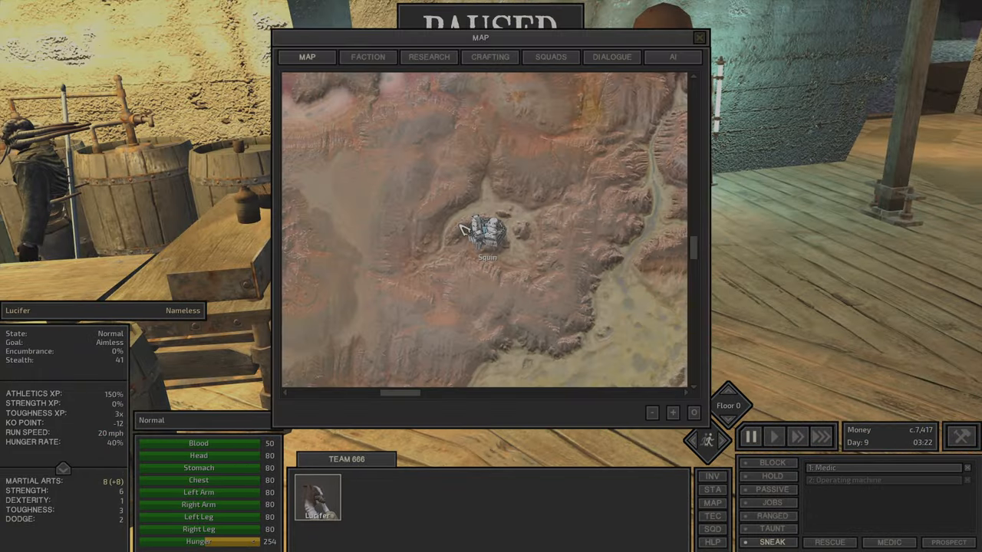
pyautogui.click(699, 37)
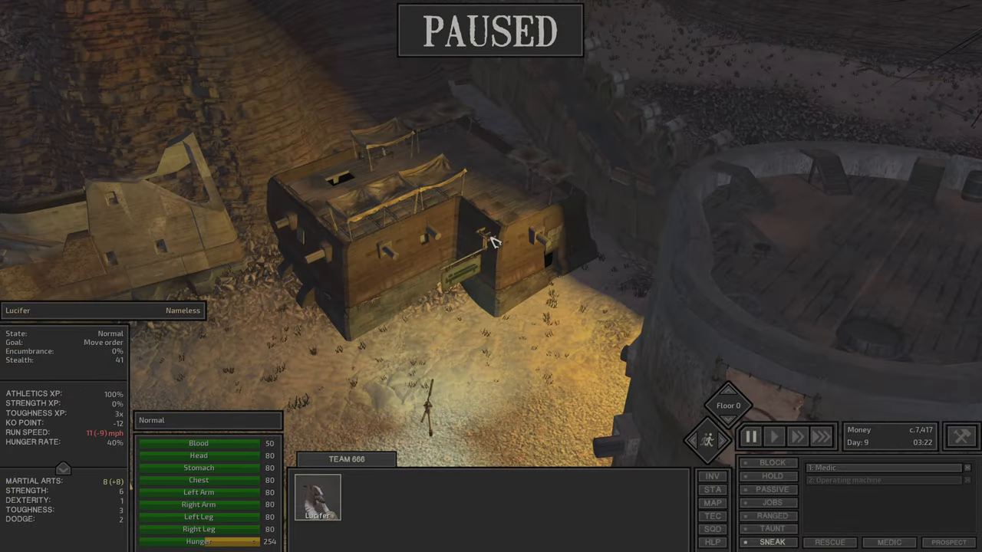
pyautogui.moveTo(553, 249)
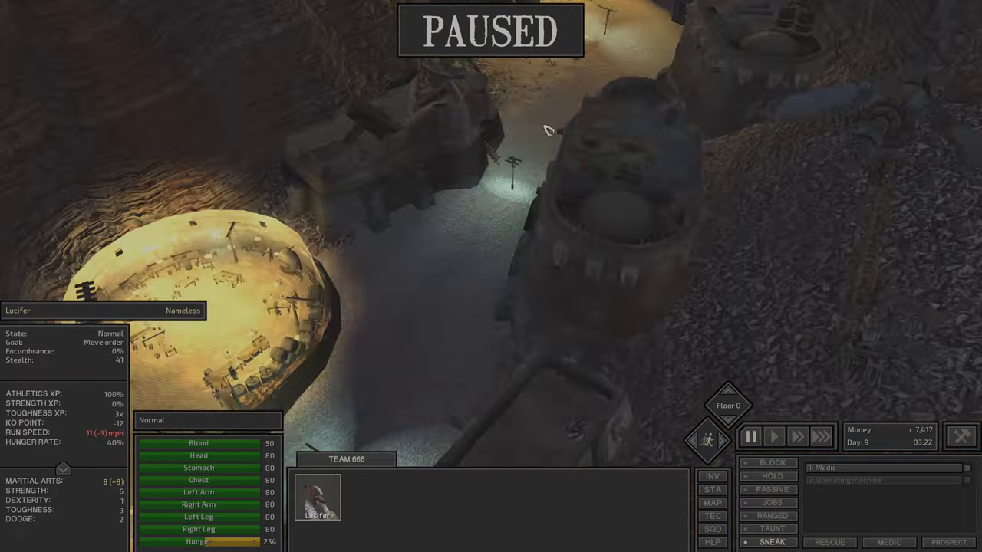
pyautogui.click(773, 435)
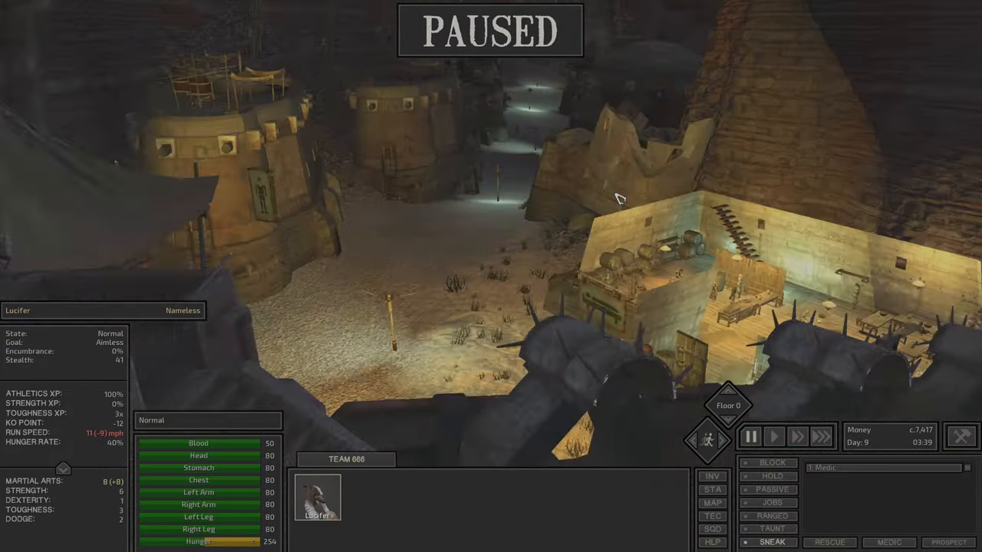
# Resume the game and send Lucifer out to mine the desert copper deposit
pyautogui.click(773, 436)
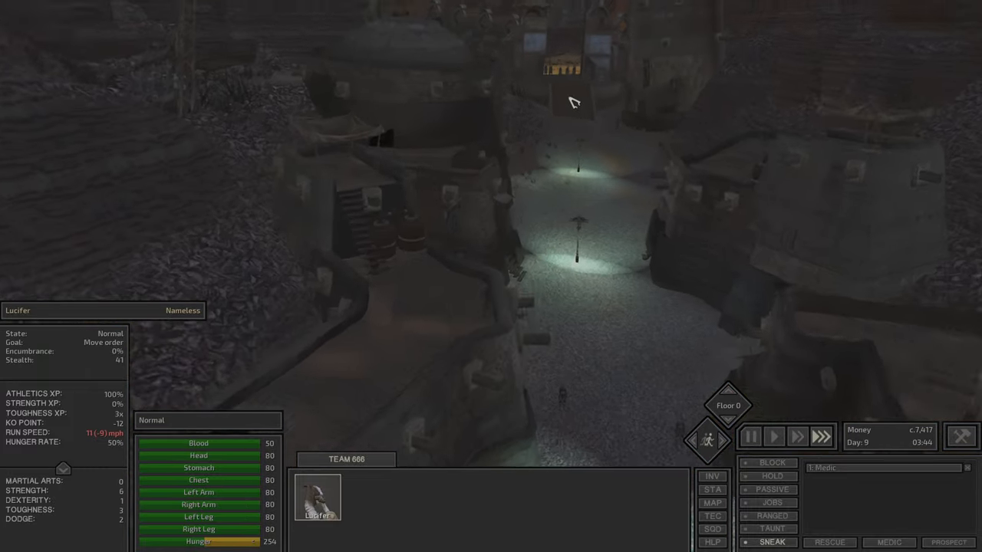
pyautogui.click(750, 436)
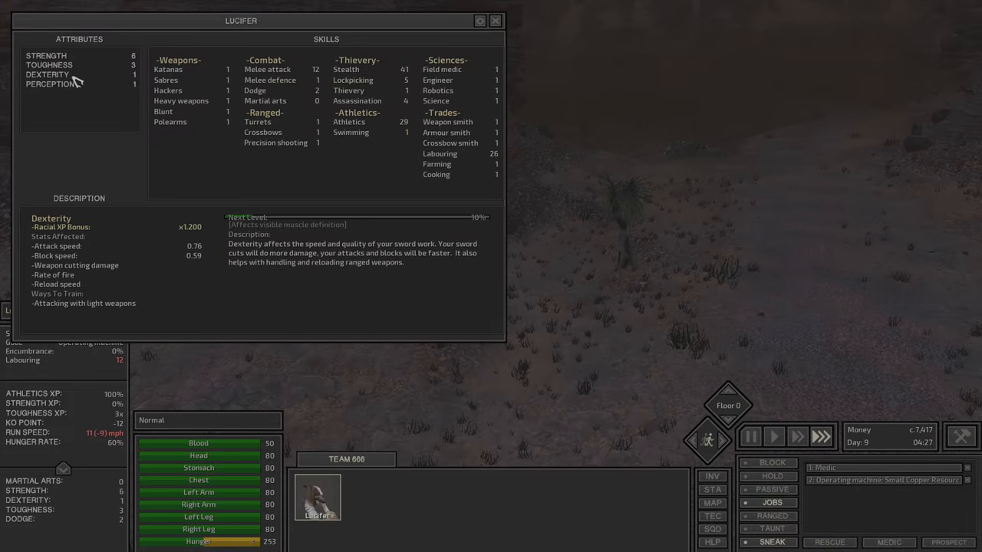
# Review Strength, Weapon smith, Melee attack, Stealth, Assassination and Athletics, then dismiss the skills sheet
pyautogui.click(46, 56)
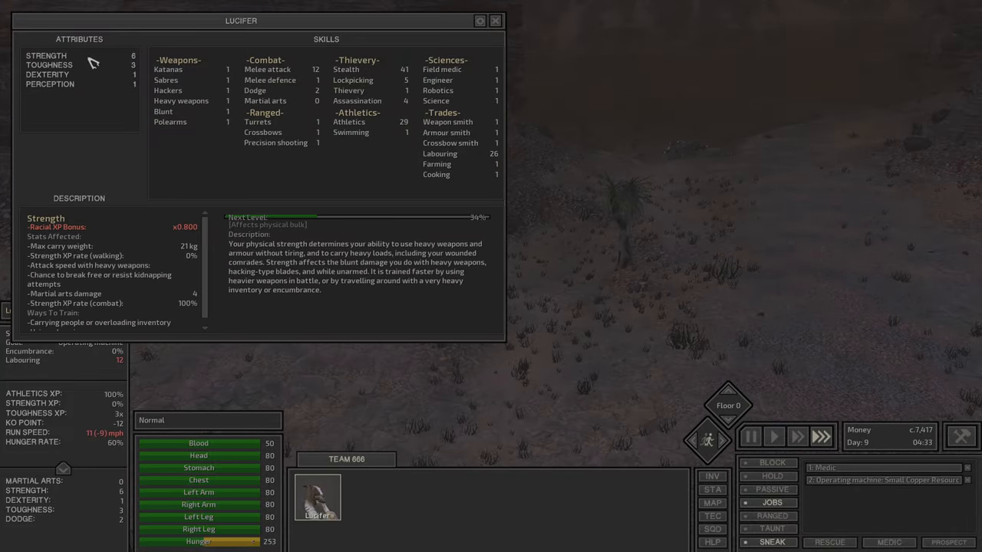
pyautogui.click(49, 64)
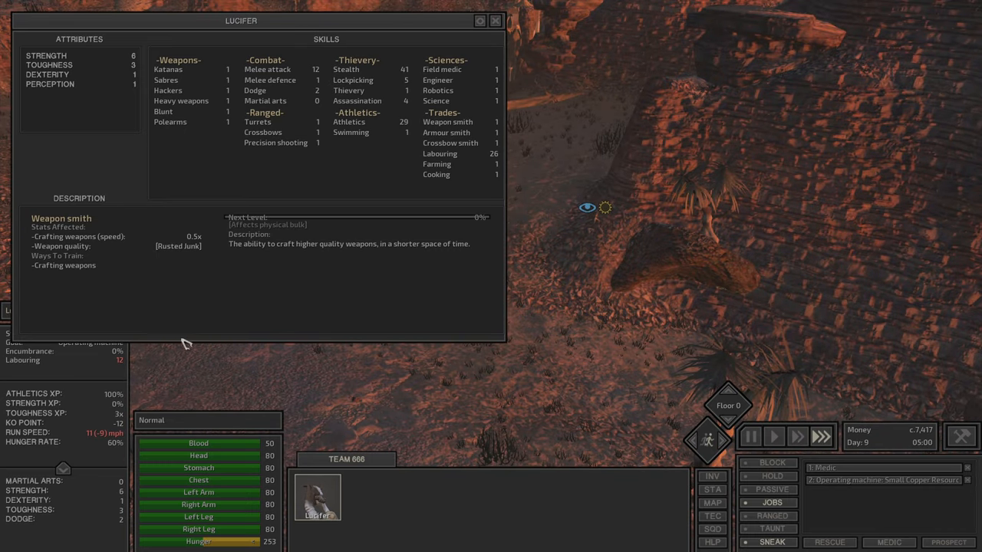
pyautogui.moveTo(119, 360)
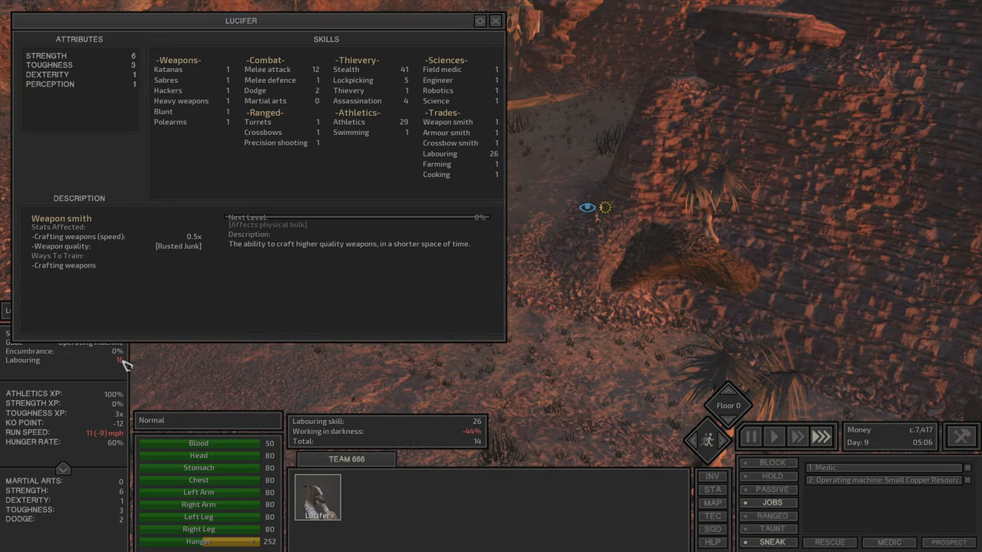
pyautogui.click(267, 70)
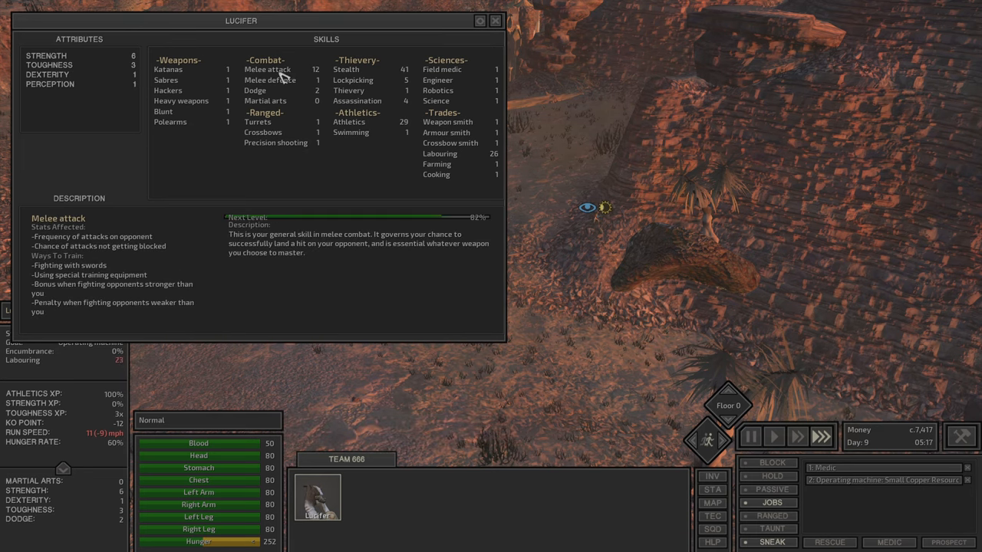
pyautogui.click(255, 90)
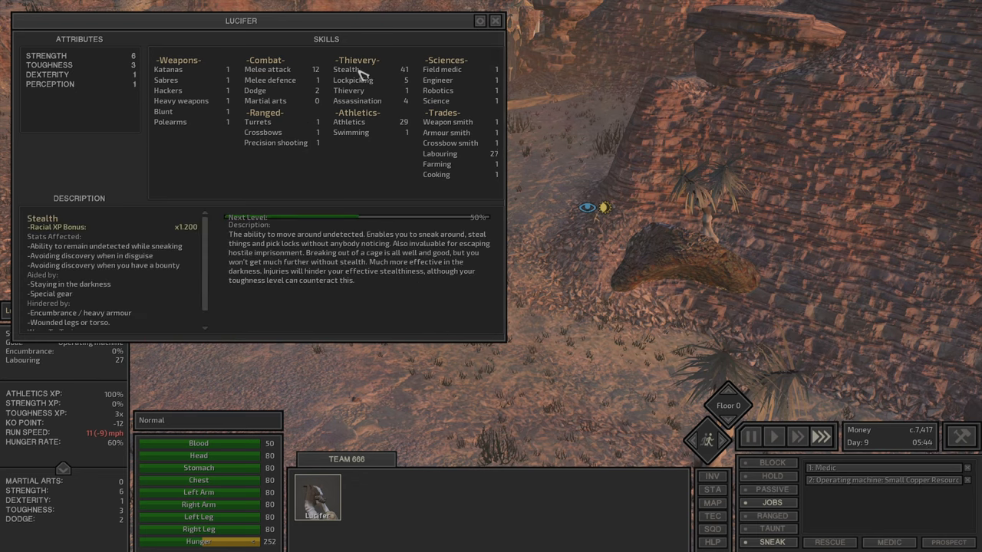
pyautogui.click(353, 80)
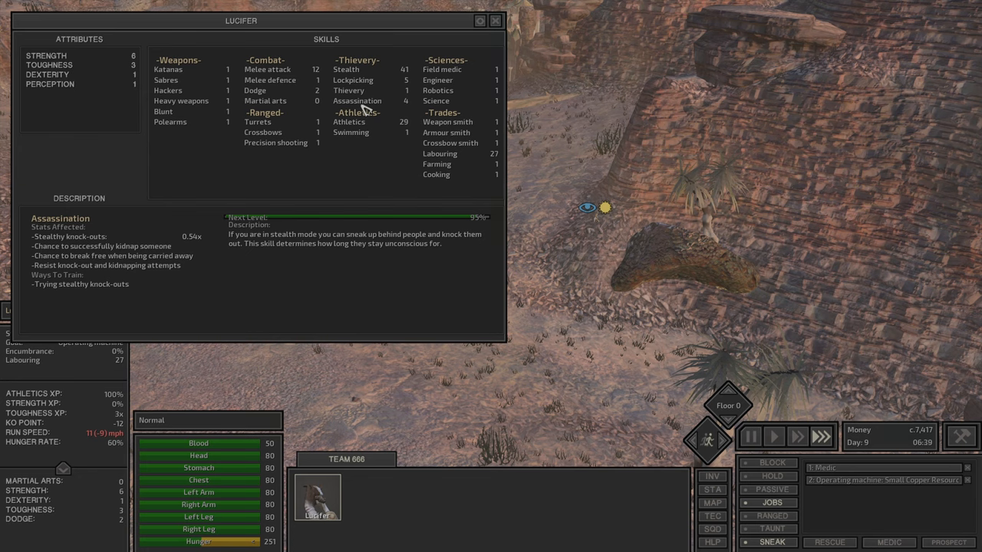
pyautogui.click(348, 123)
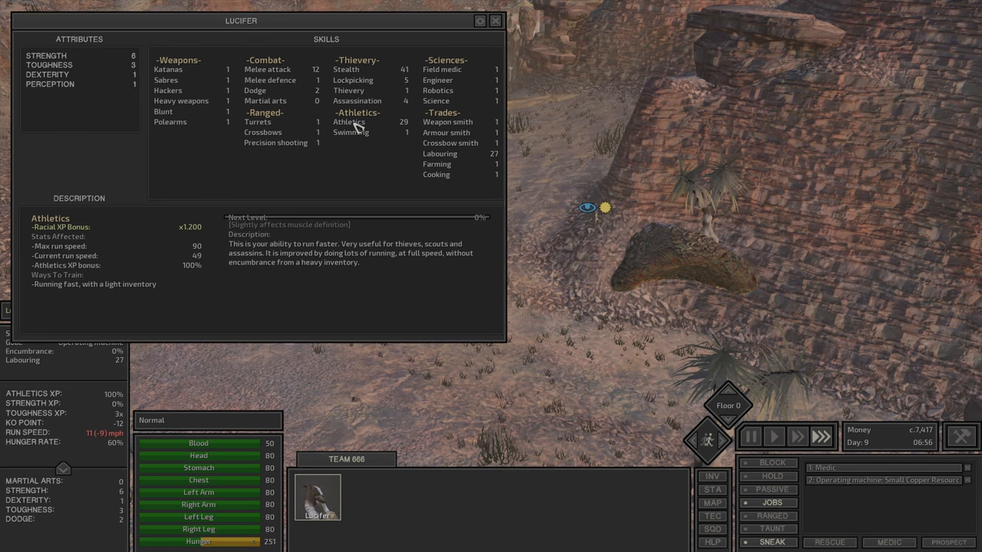
pyautogui.click(494, 21)
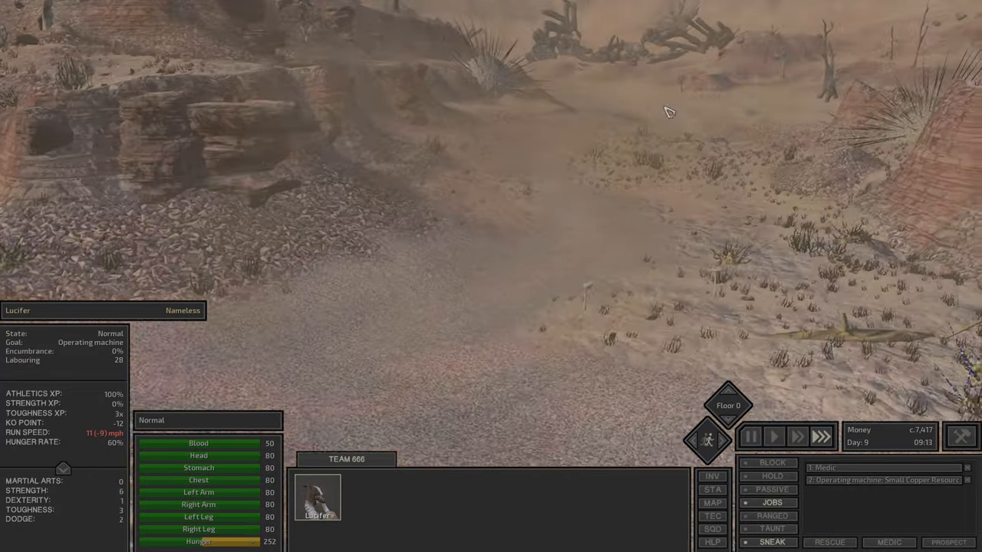
# Check the world map briefly while Lucifer keeps mining copper
pyautogui.click(750, 435)
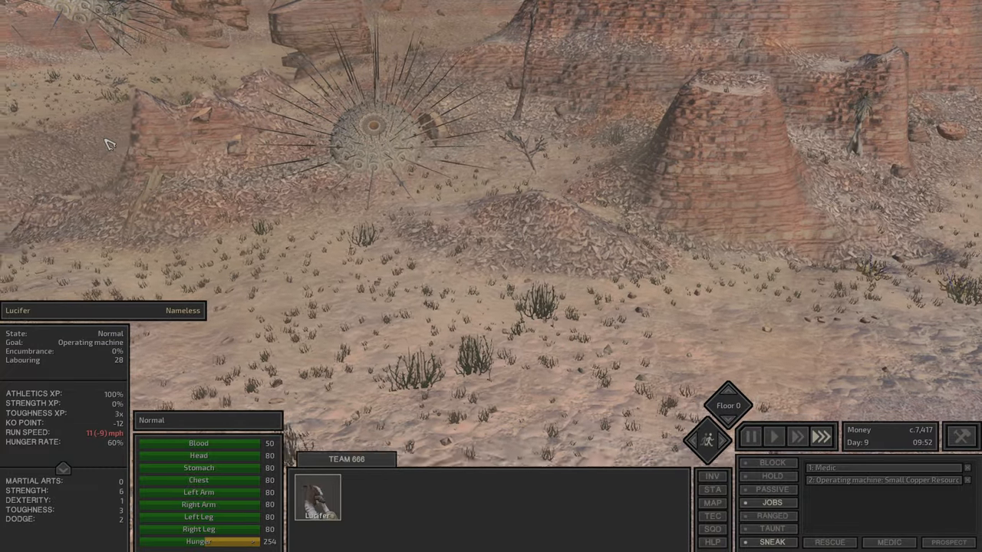
pyautogui.click(712, 503)
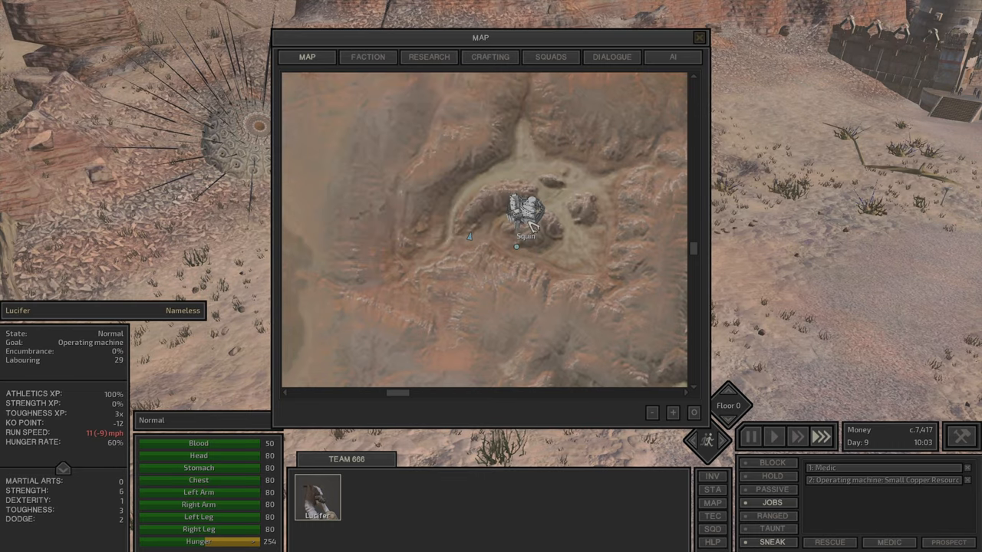
pyautogui.click(700, 37)
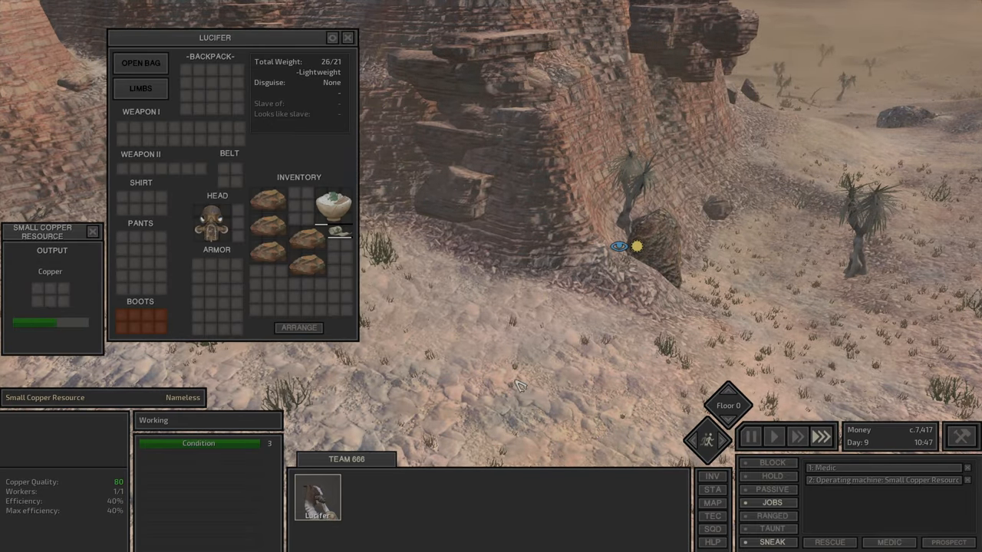
pyautogui.moveTo(334, 205)
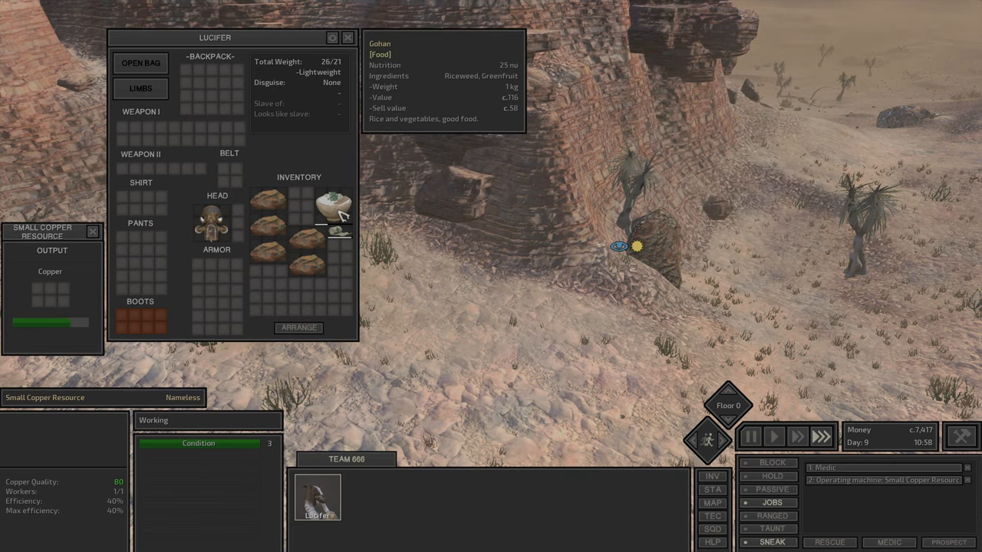
pyautogui.moveTo(269, 239)
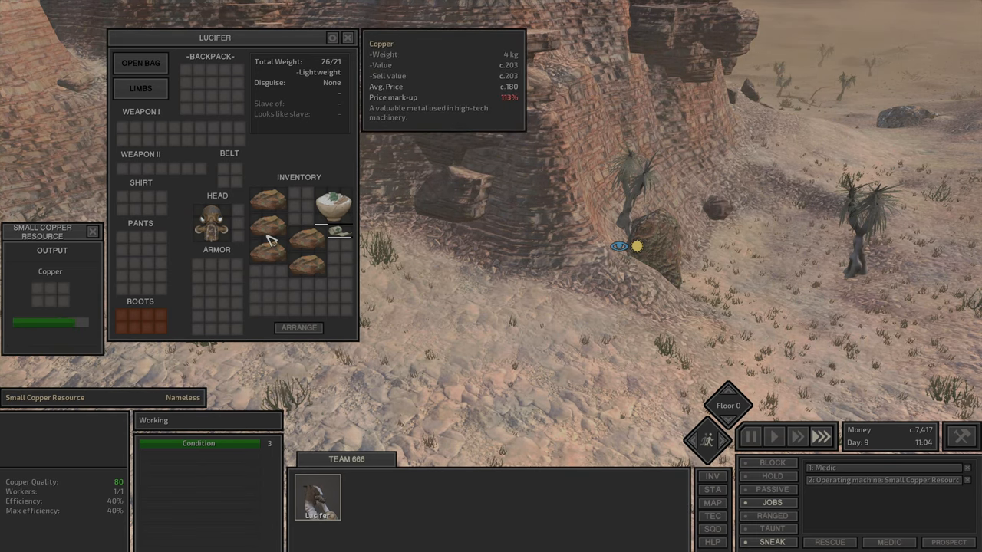
# Inspect the copper ore's weight and value, then check on a nearby Wolves bonedog
pyautogui.click(347, 37)
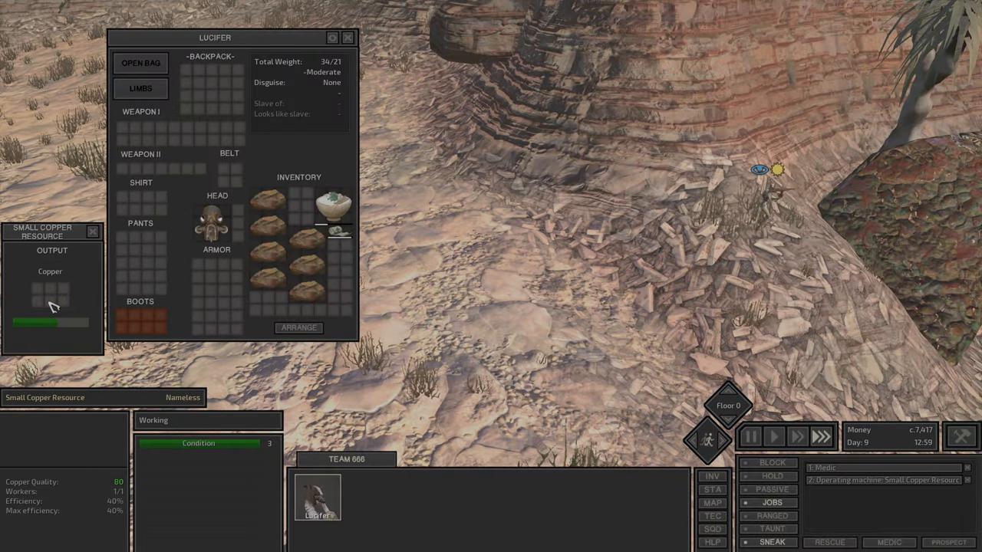
pyautogui.moveTo(269, 306)
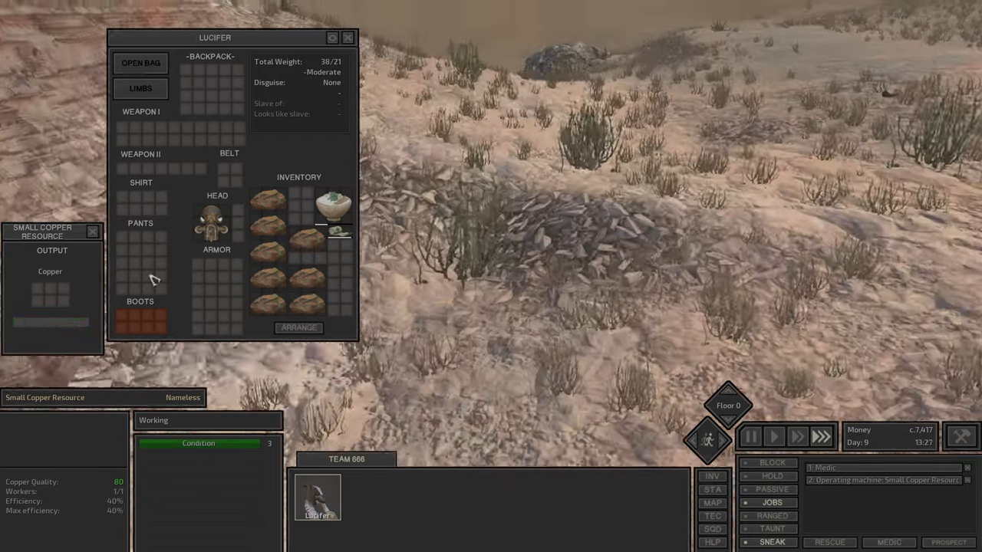
pyautogui.click(347, 37)
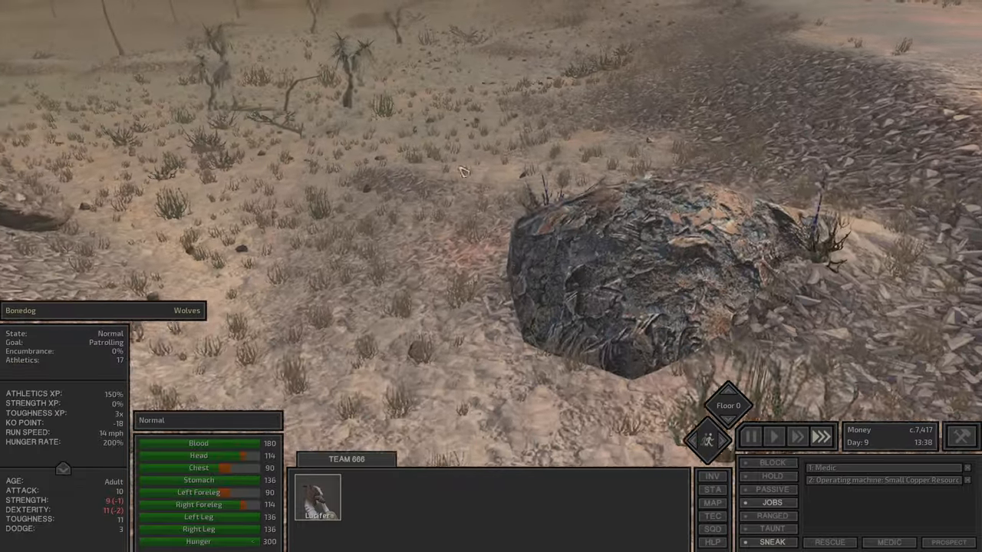
# Save the game, resume, and order Lucifer to fight the bonedog only if attacked
pyautogui.click(752, 436)
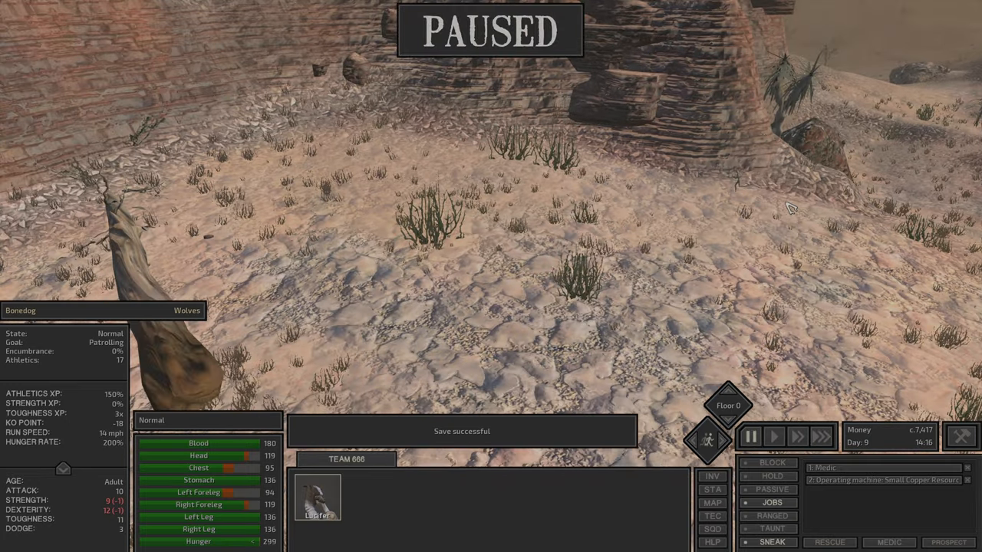
pyautogui.click(773, 436)
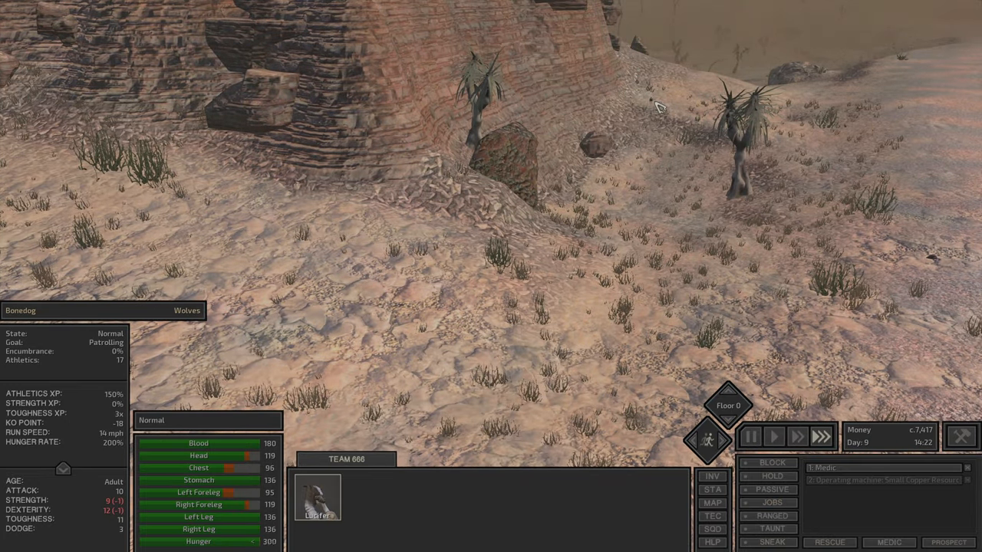
pyautogui.click(752, 436)
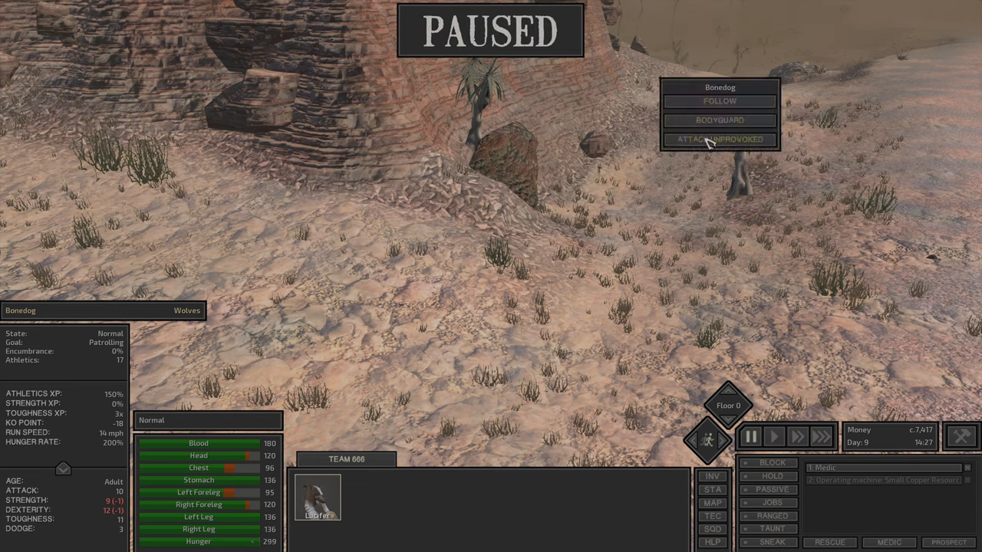
pyautogui.click(719, 138)
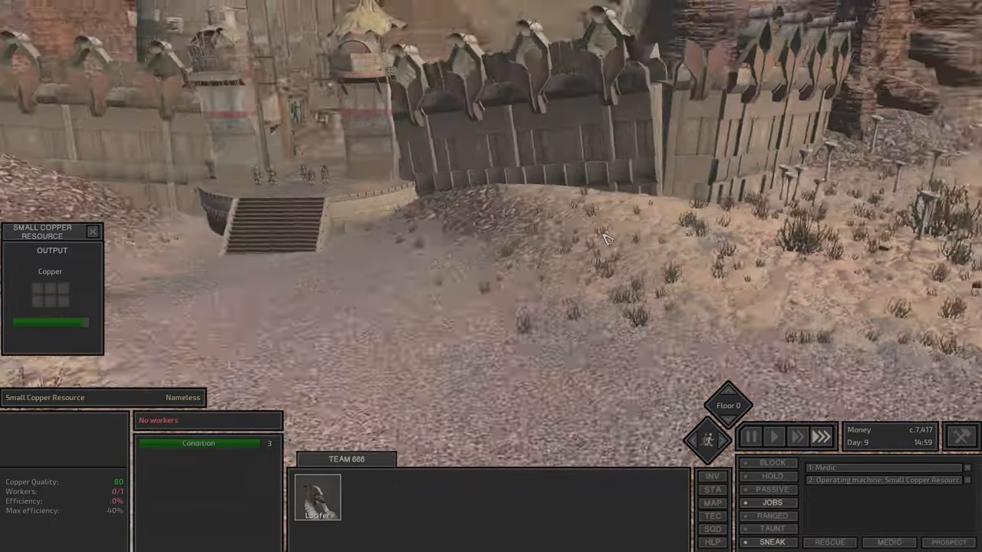
pyautogui.moveTo(772, 490)
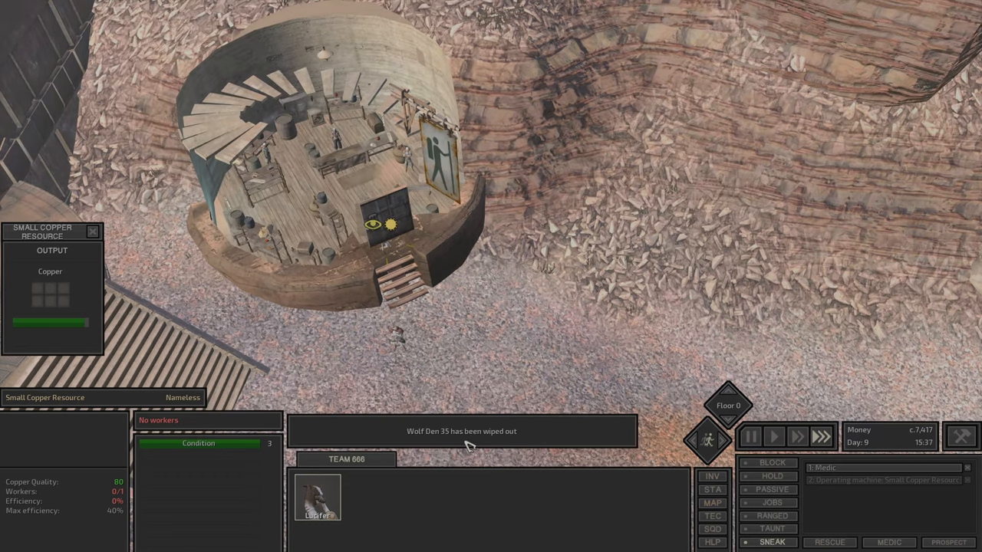
pyautogui.moveTo(772, 543)
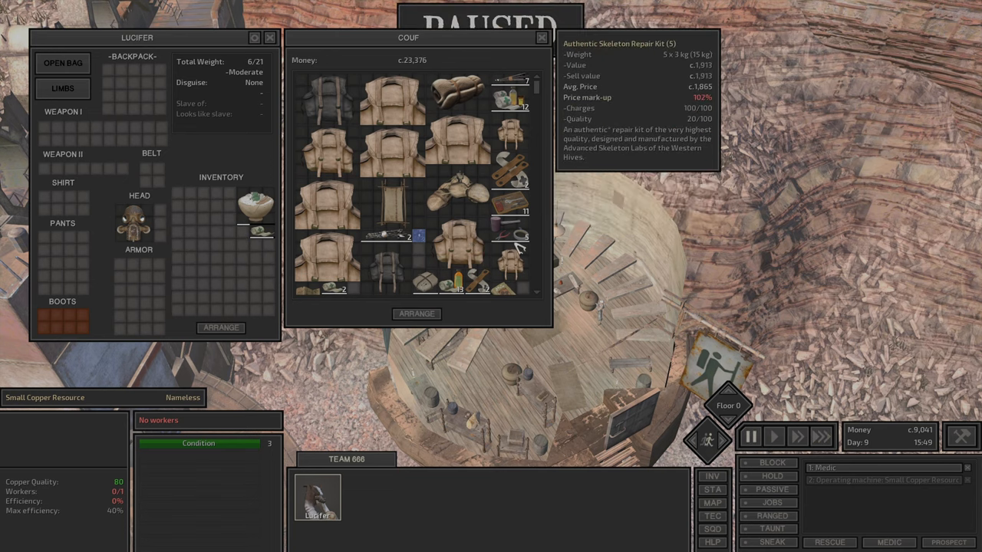
pyautogui.moveTo(405, 108)
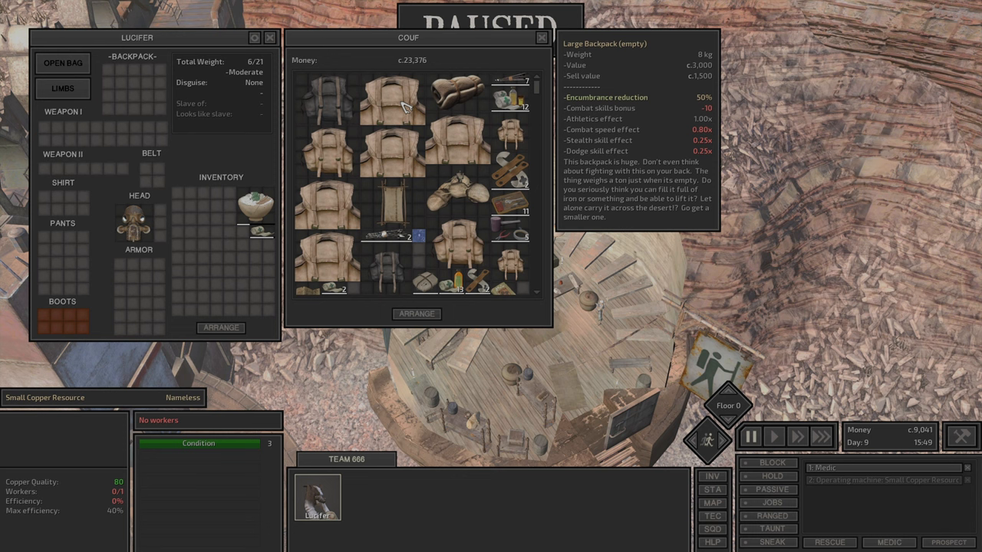
pyautogui.moveTo(328, 165)
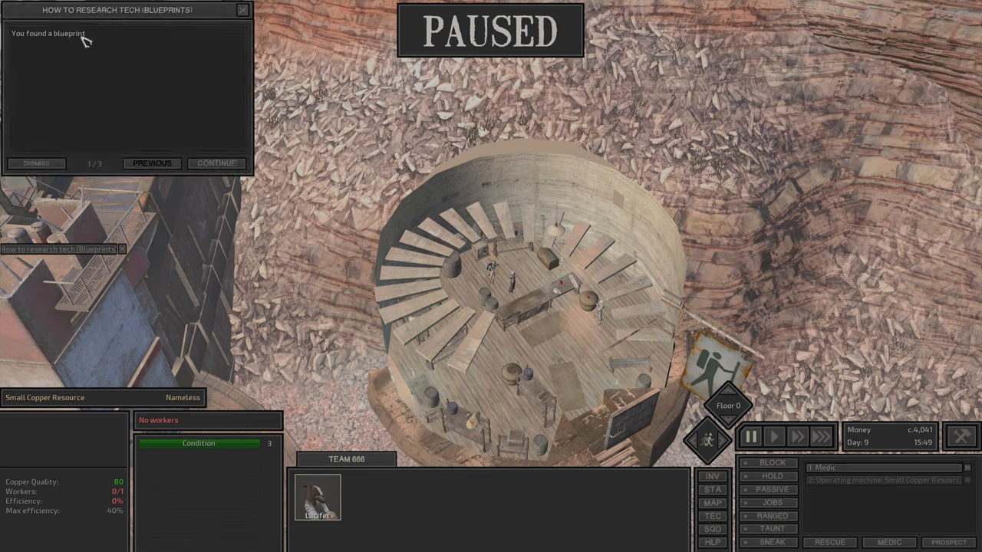
# Continue through the blueprint research tutorial to its final page
pyautogui.click(218, 162)
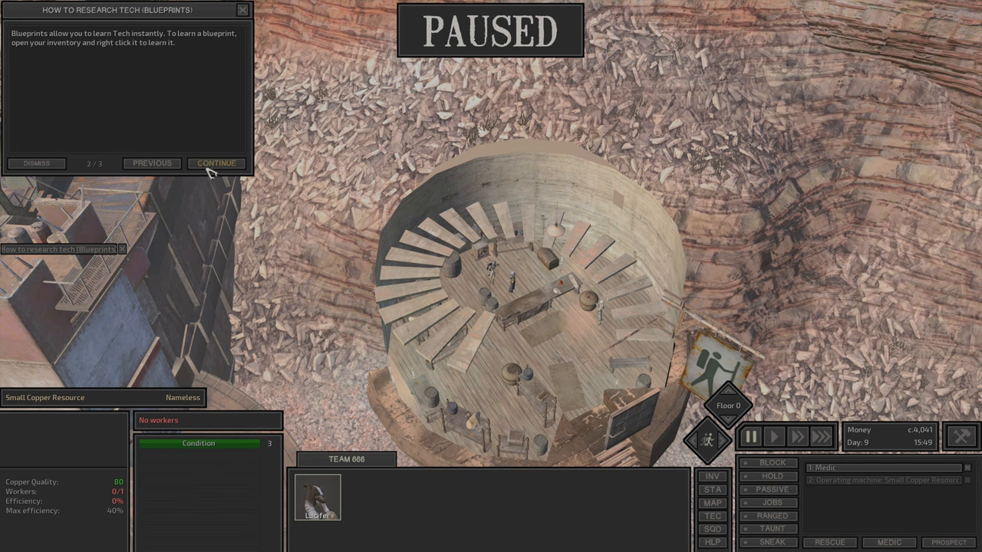
pyautogui.click(218, 163)
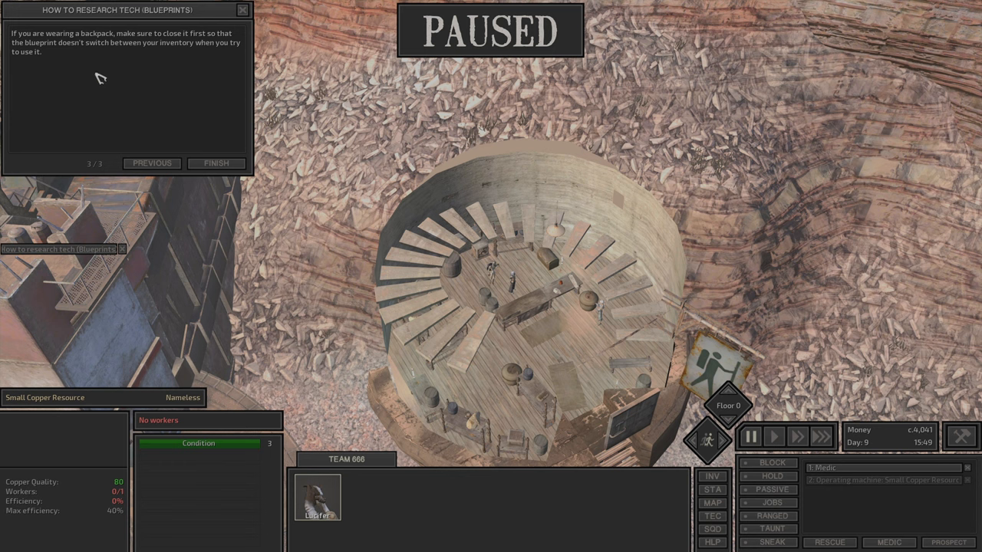
pyautogui.moveTo(145, 61)
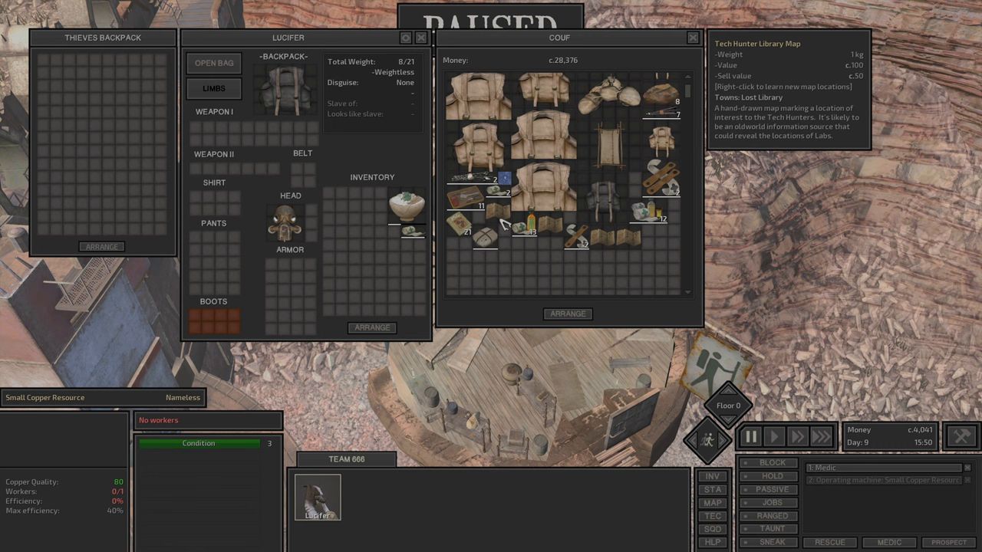
pyautogui.moveTo(552, 233)
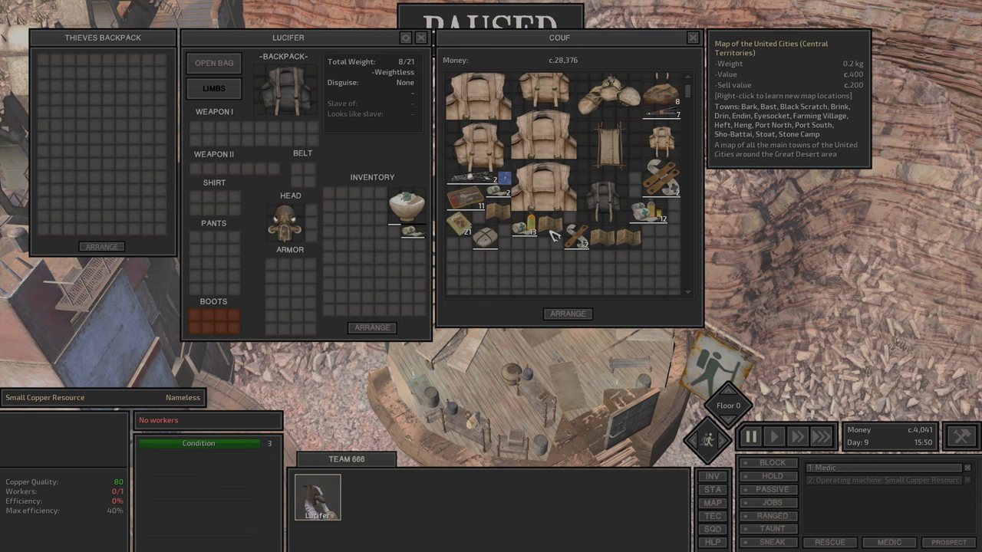
# Buy the Map of the United Cities from the trader into Lucifer's inventory
pyautogui.moveTo(549, 224); pyautogui.dragTo(49, 66)
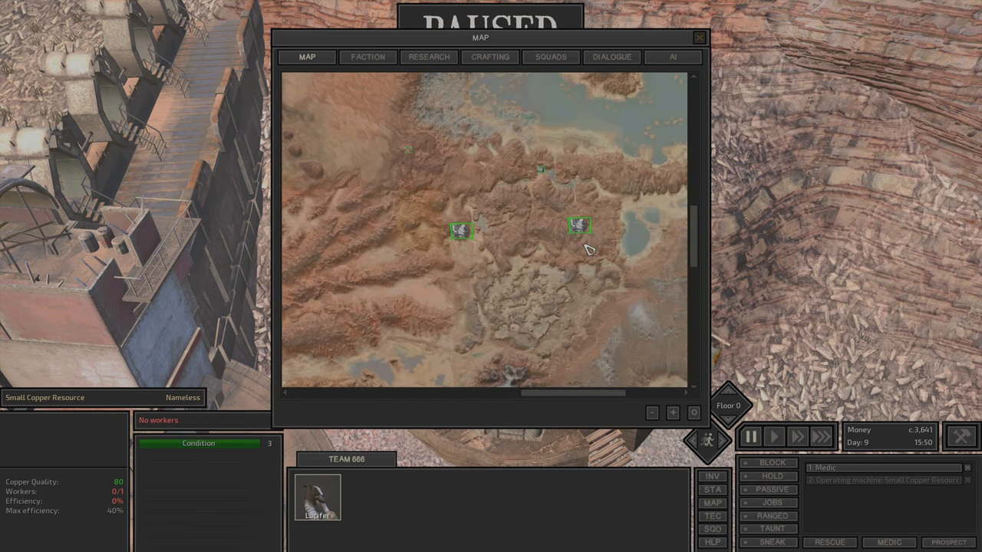
# Pan the world map across the desert to view more town markers
pyautogui.moveTo(590, 249); pyautogui.dragTo(487, 217)
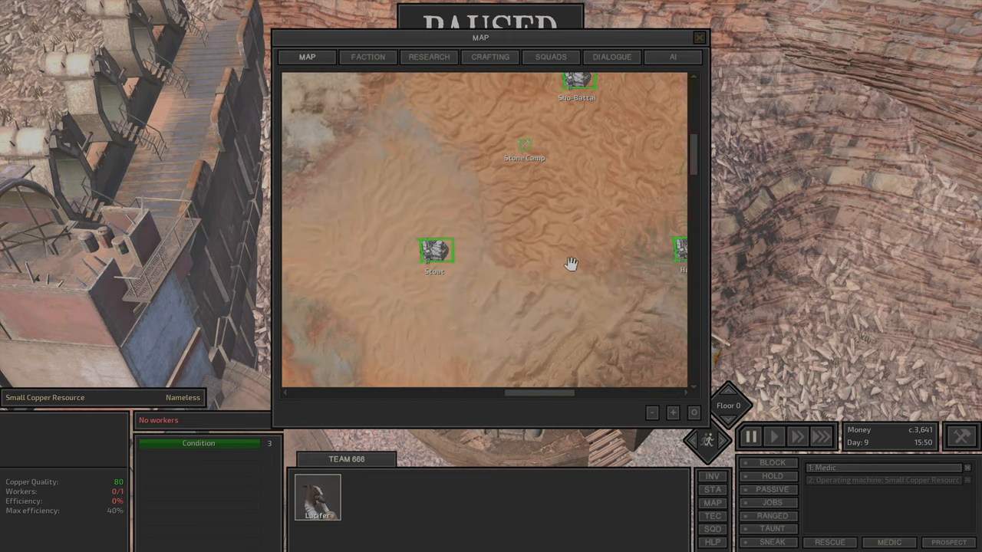
pyautogui.moveTo(571, 264); pyautogui.dragTo(478, 181)
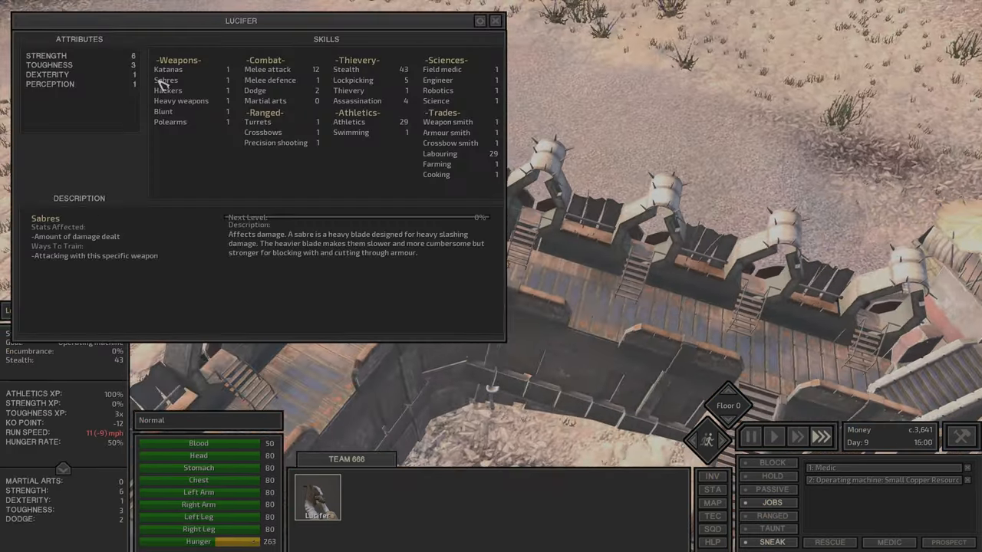
# Close the skills overview and send Lucifer back to operate the copper node
pyautogui.click(494, 21)
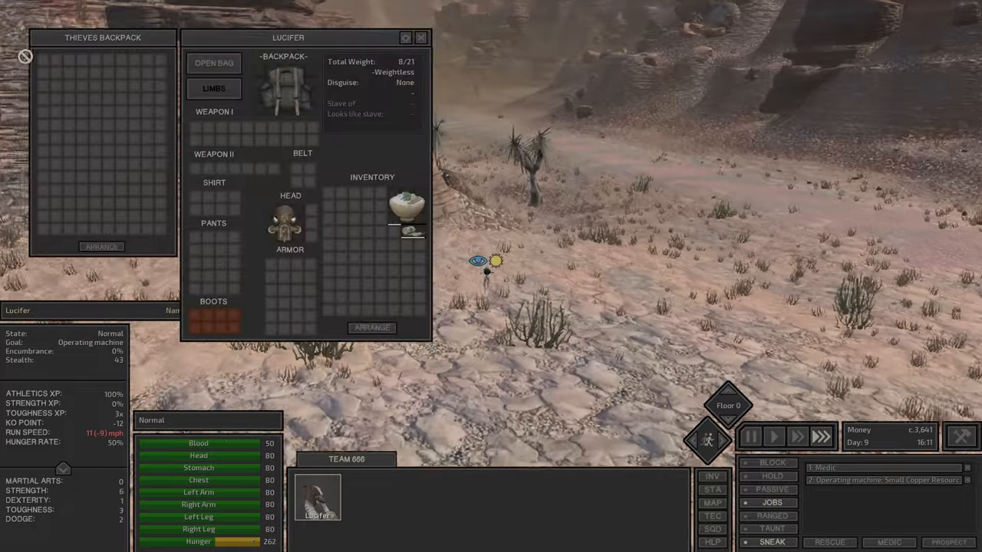
pyautogui.click(420, 37)
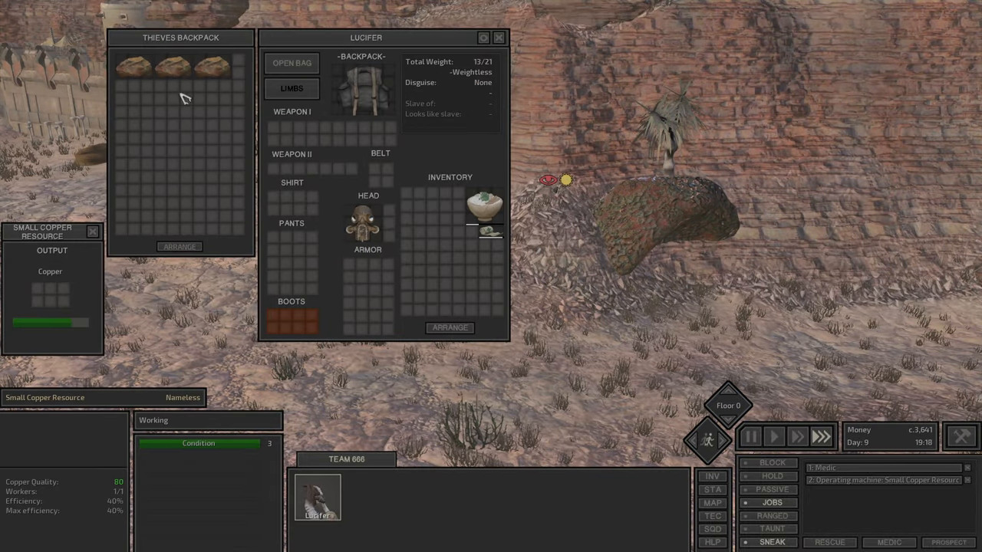
# Move freshly mined copper into the thieves backpack, reaching six ores, then close the inventory
pyautogui.click(498, 37)
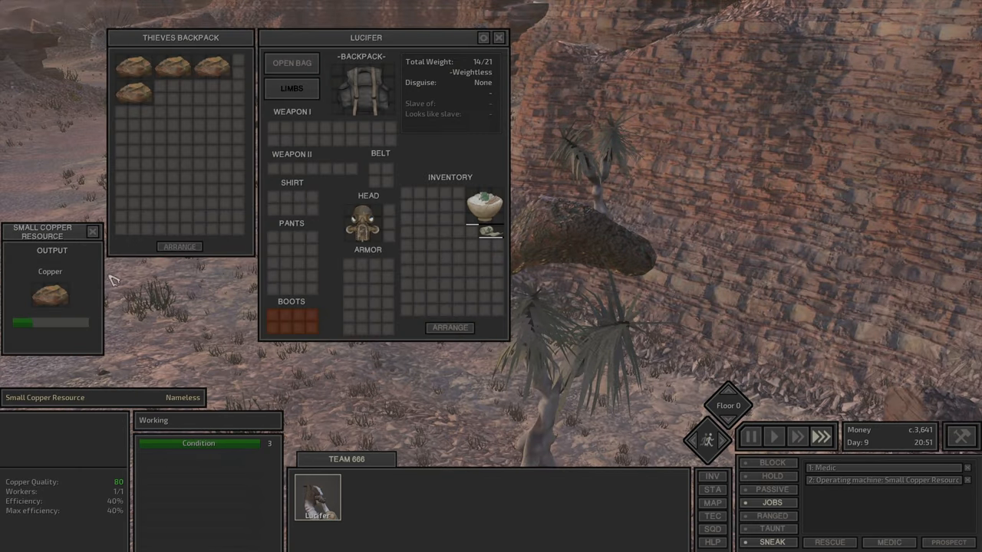
pyautogui.click(497, 37)
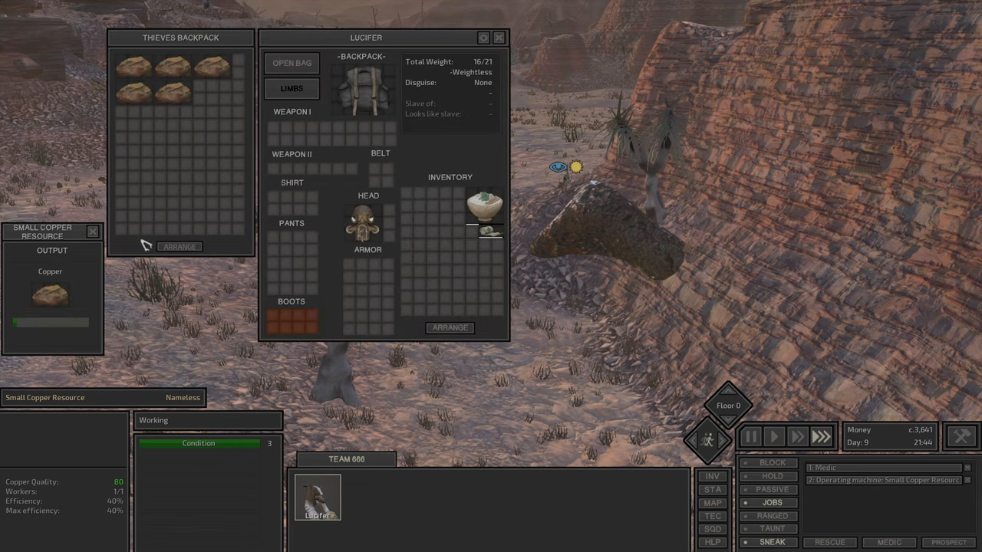
pyautogui.click(499, 37)
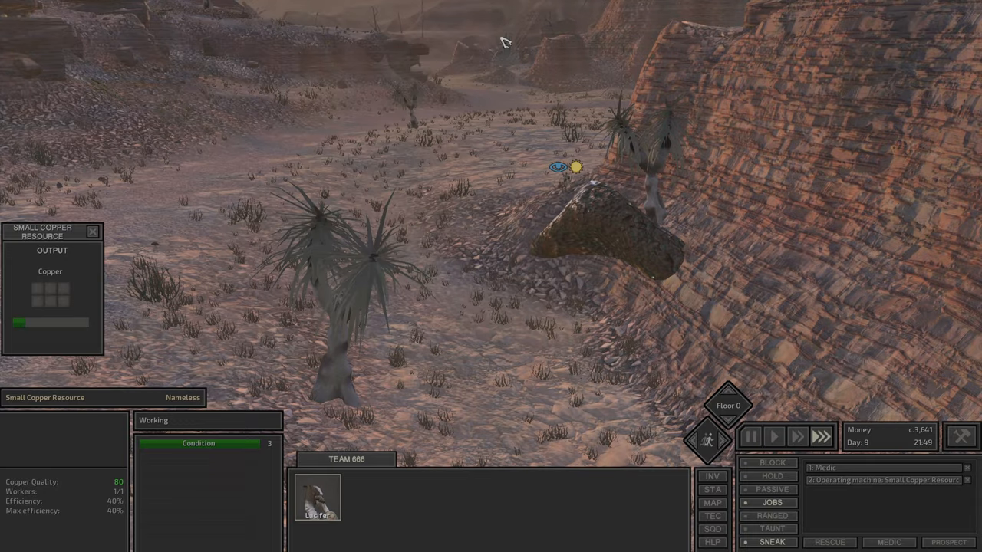